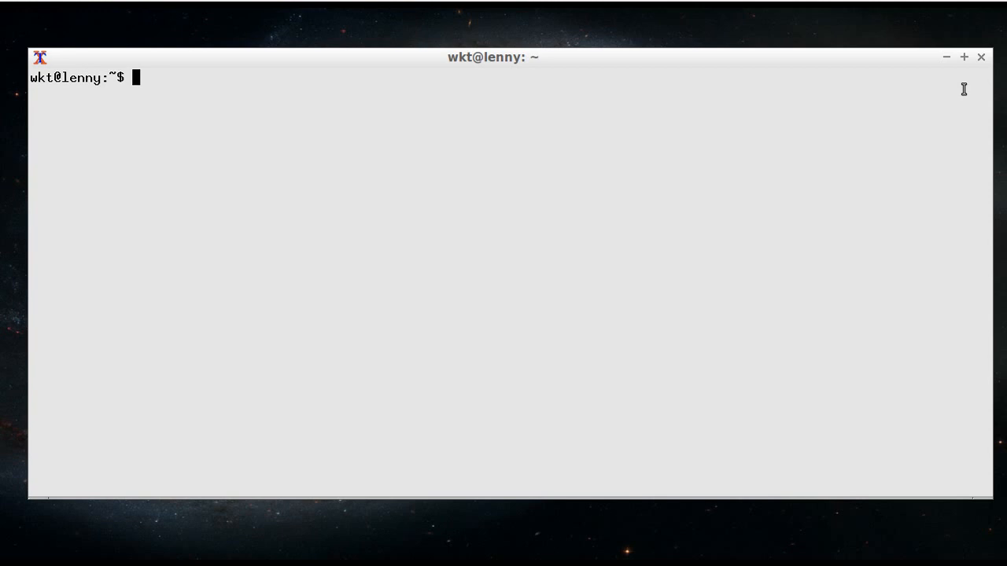
pyautogui.write('git')
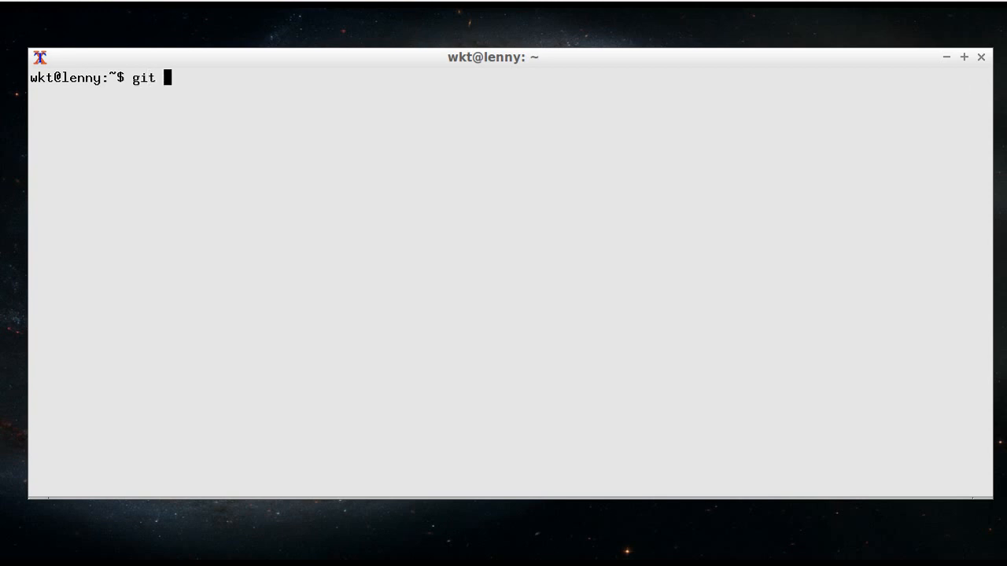
pyautogui.write('clone')
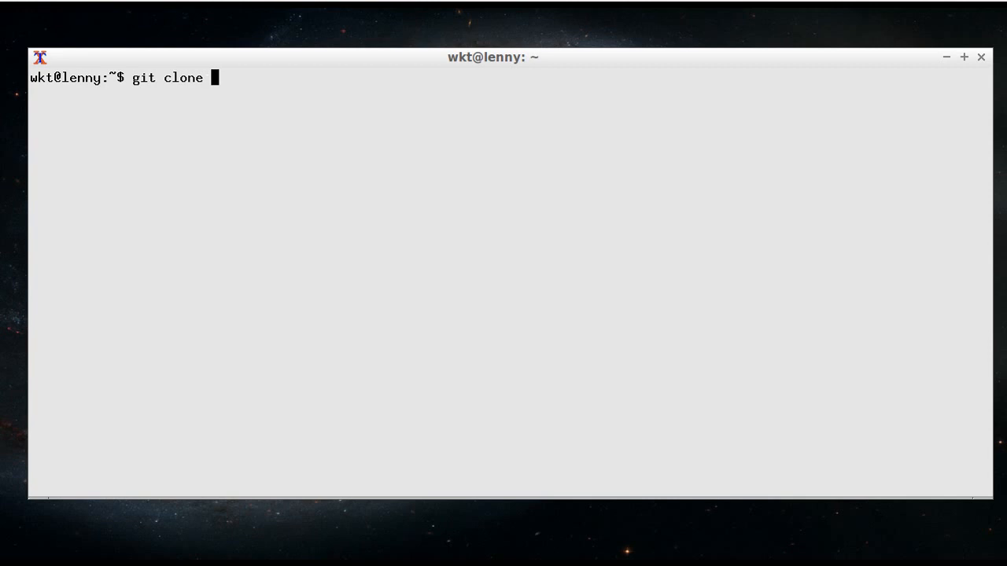
pyautogui.write('https://github.com/DoctorWkt/CSCv2')
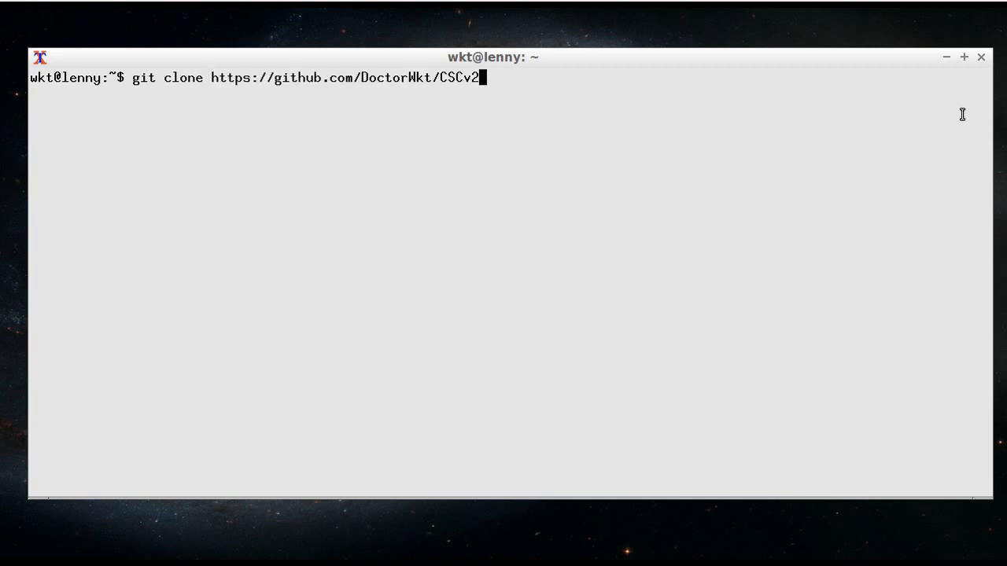
pyautogui.press('Return')
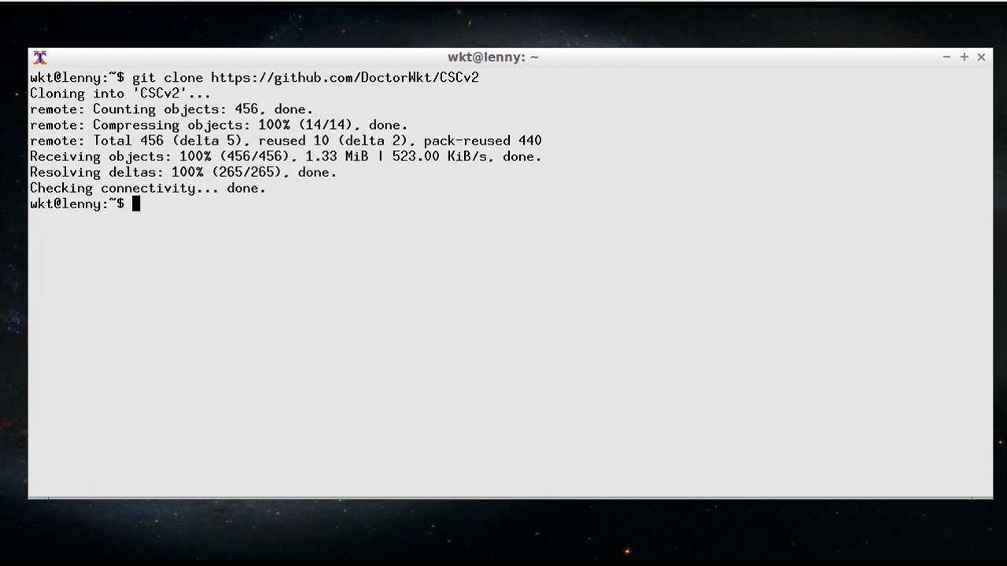
pyautogui.write('cd CSCv2/')
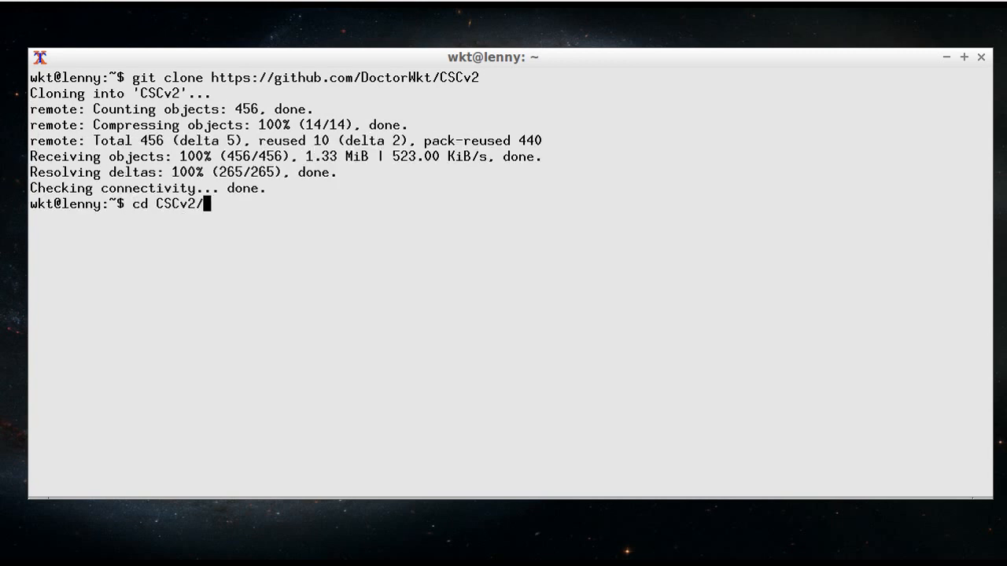
pyautogui.press('Return')
pyautogui.write('l')
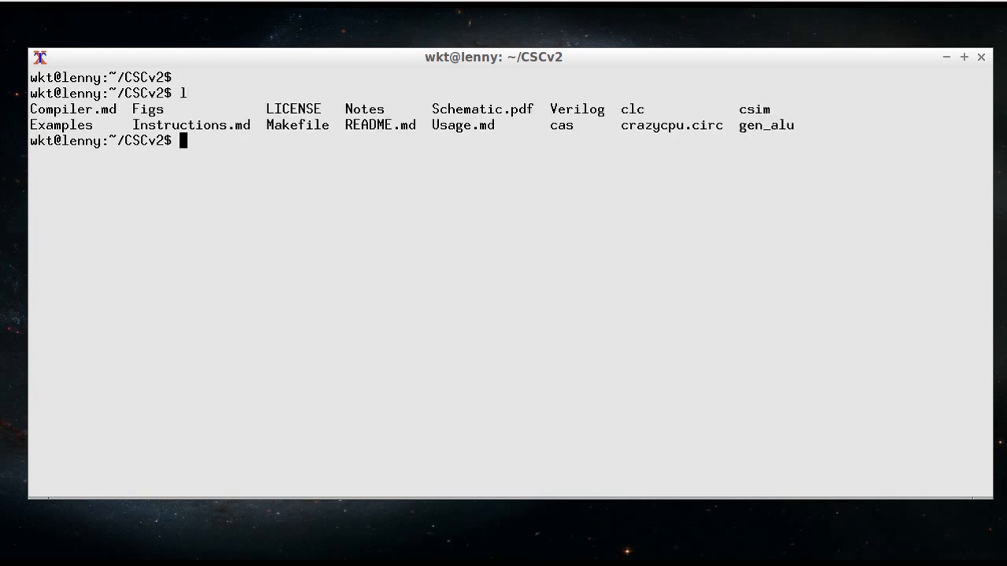
pyautogui.moveTo(742, 134)
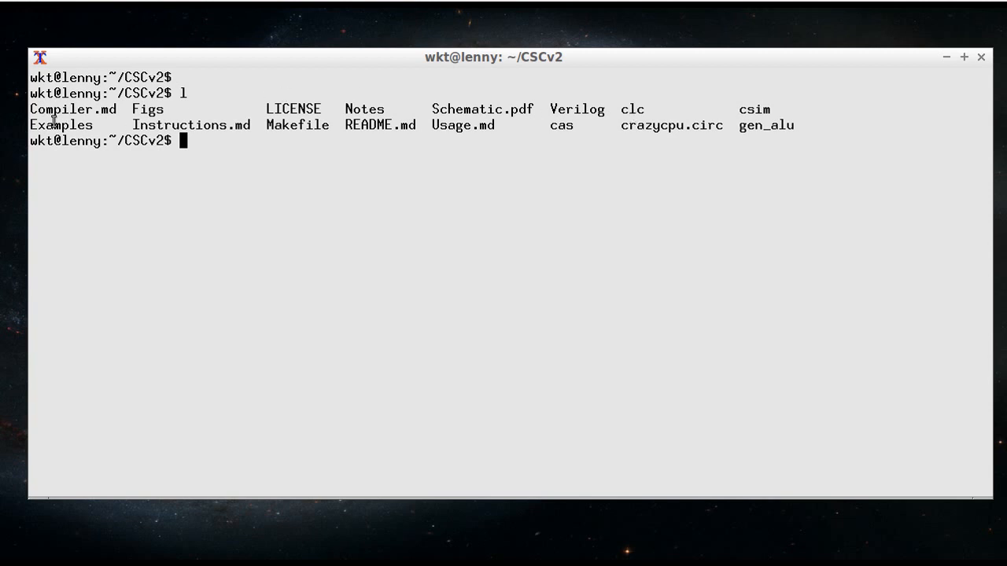
pyautogui.moveTo(96, 125)
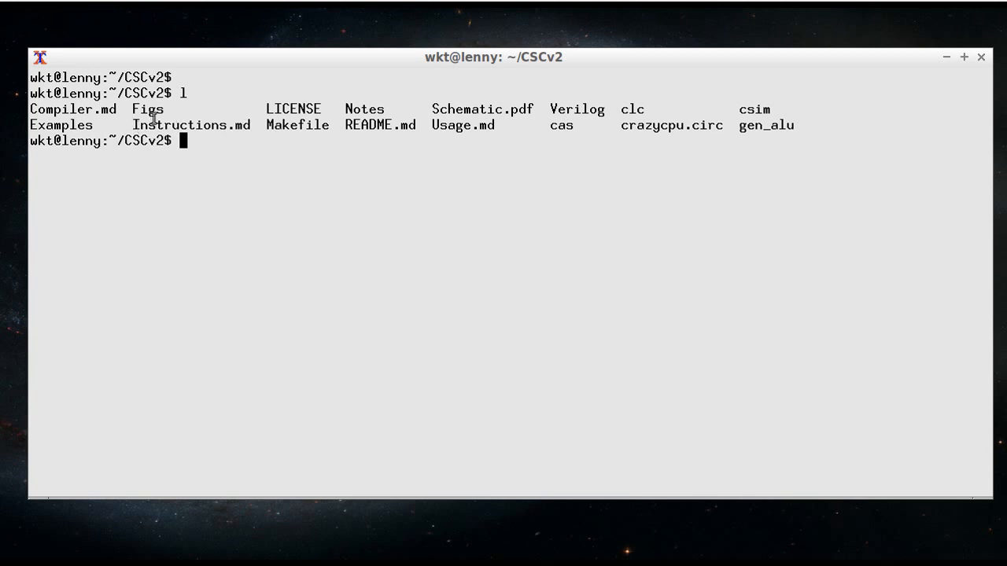
pyautogui.moveTo(250, 132)
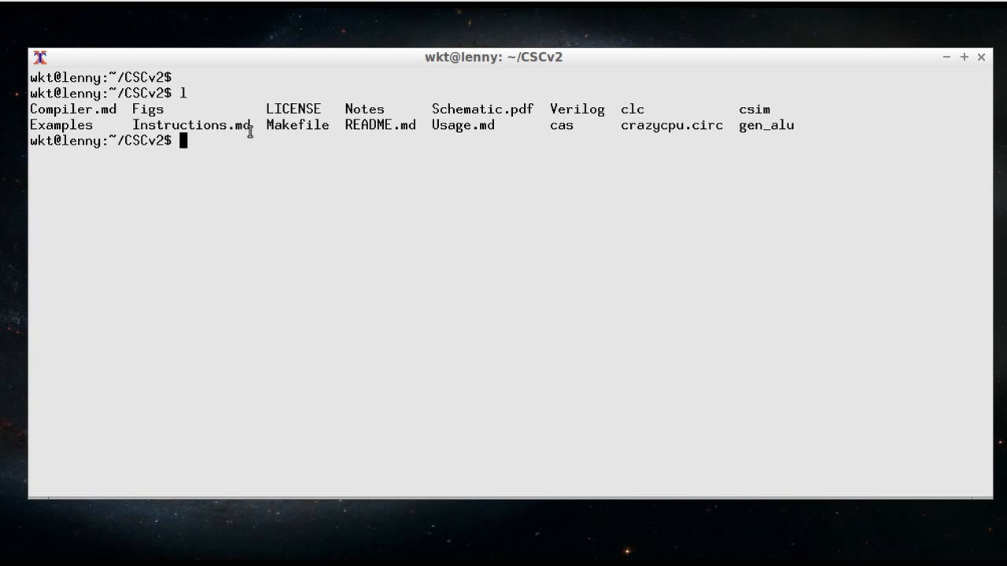
pyautogui.moveTo(381, 107)
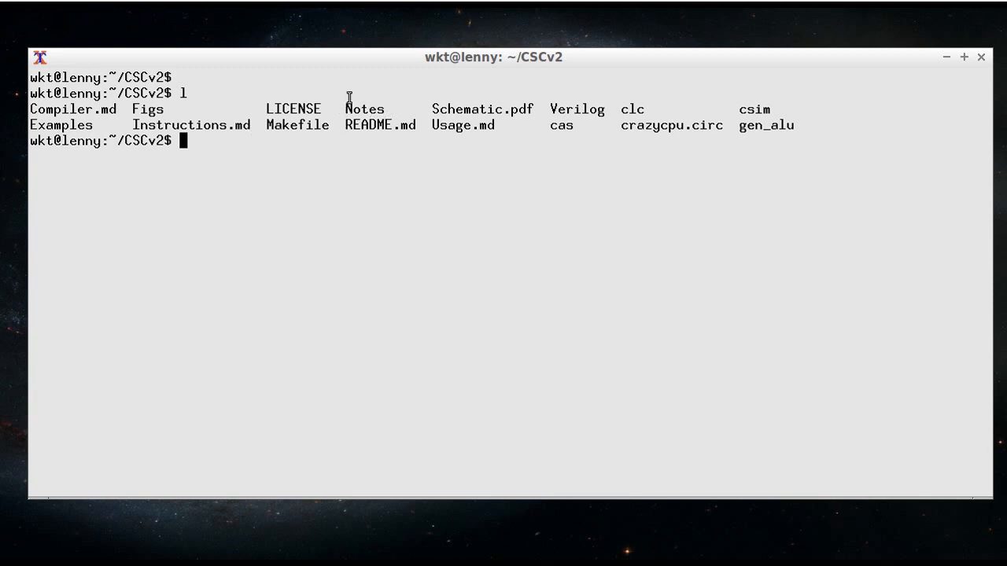
pyautogui.moveTo(531, 107)
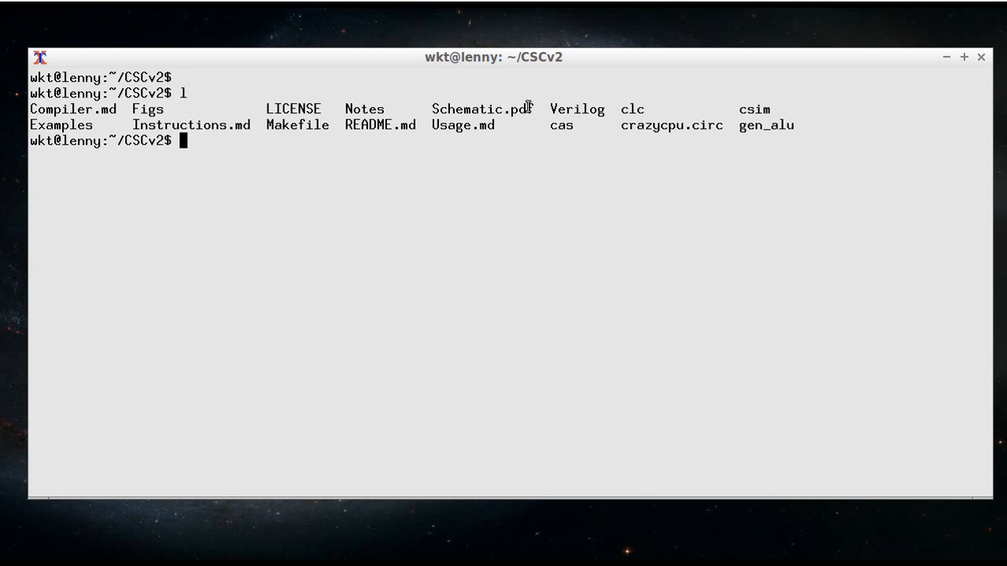
pyautogui.moveTo(434, 113)
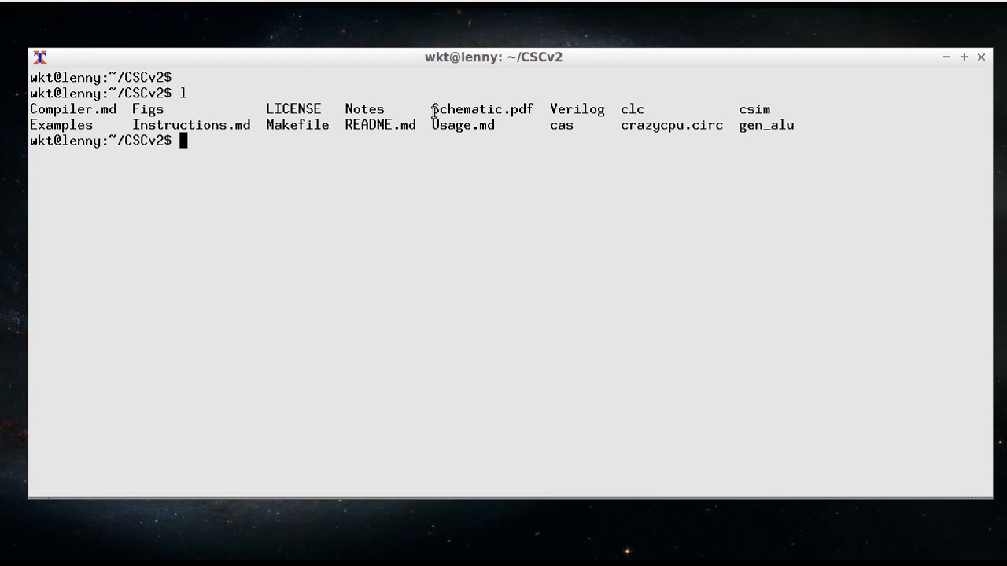
pyautogui.moveTo(441, 114)
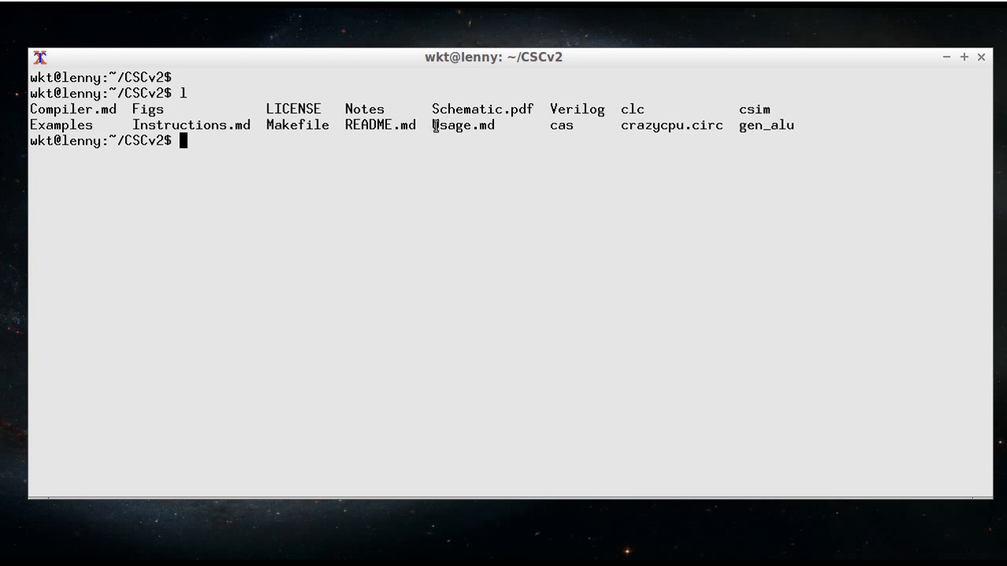
pyautogui.moveTo(501, 129)
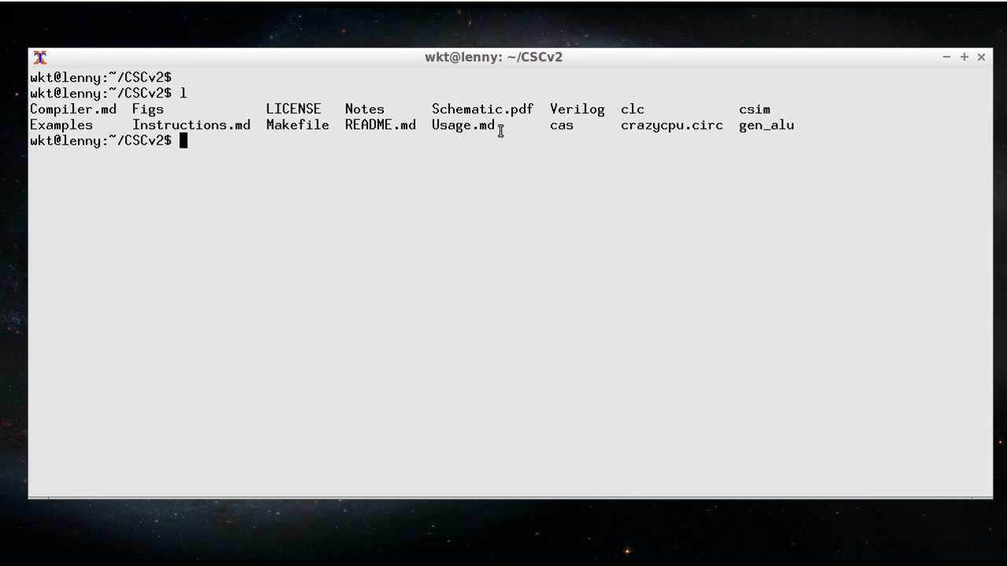
pyautogui.moveTo(437, 116)
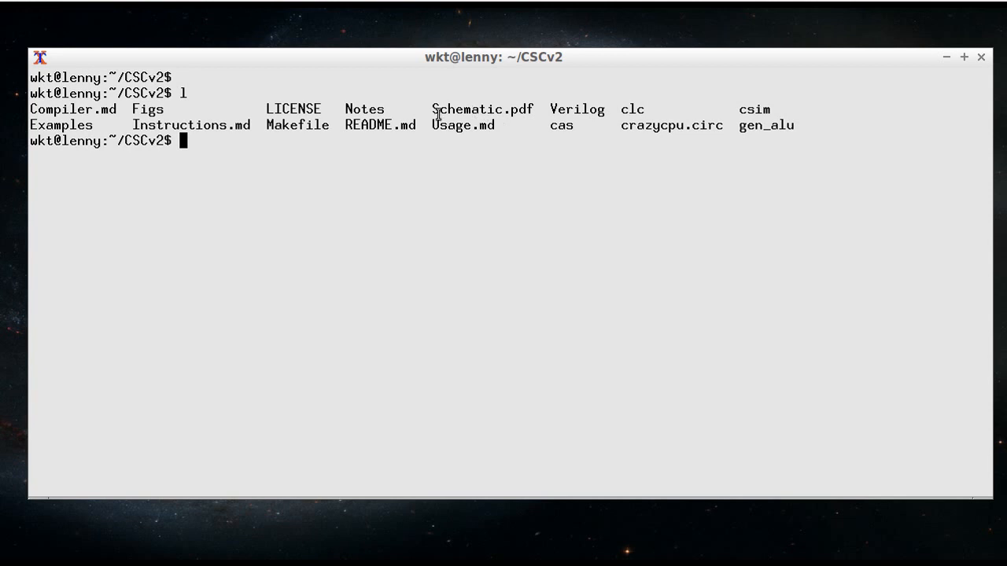
pyautogui.moveTo(483, 167)
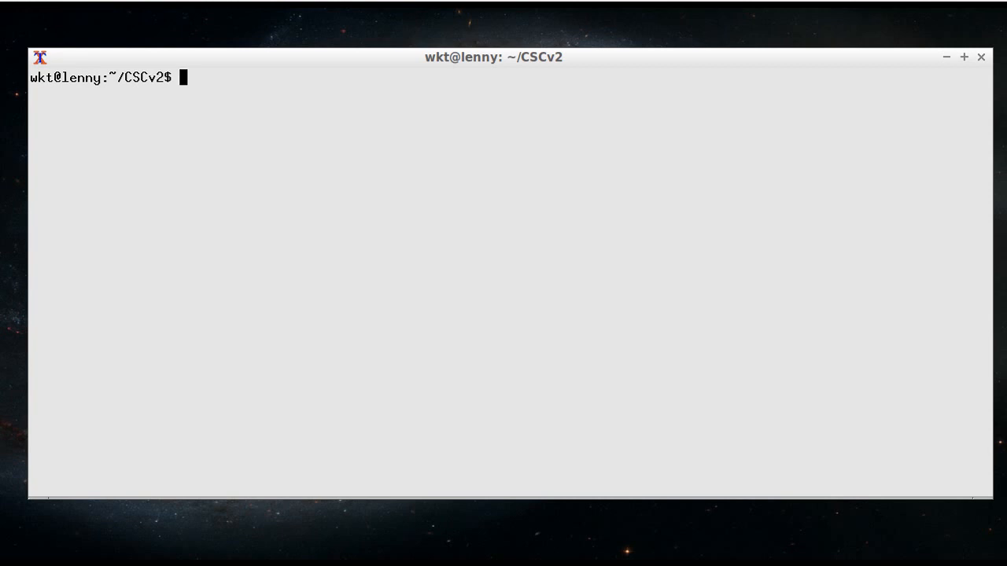
# List Examples/printhex.s to confirm the example file exists
pyautogui.write('ls')
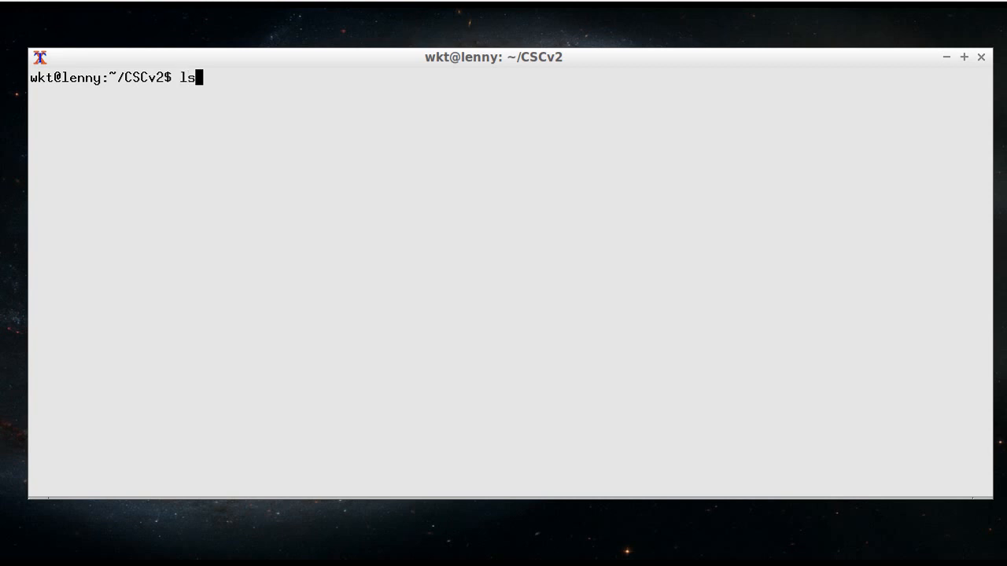
pyautogui.write('Examples/prin')
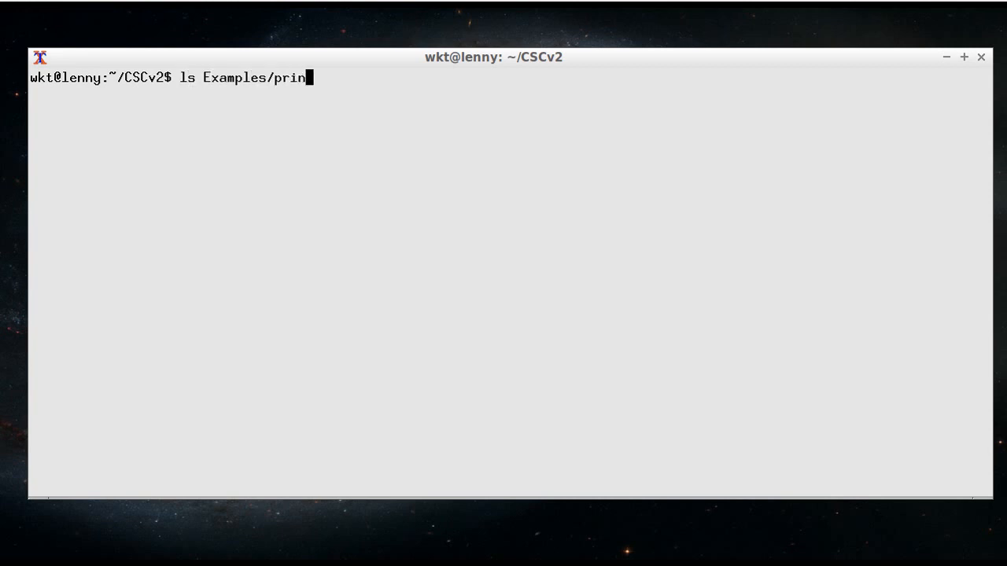
pyautogui.write('thex.')
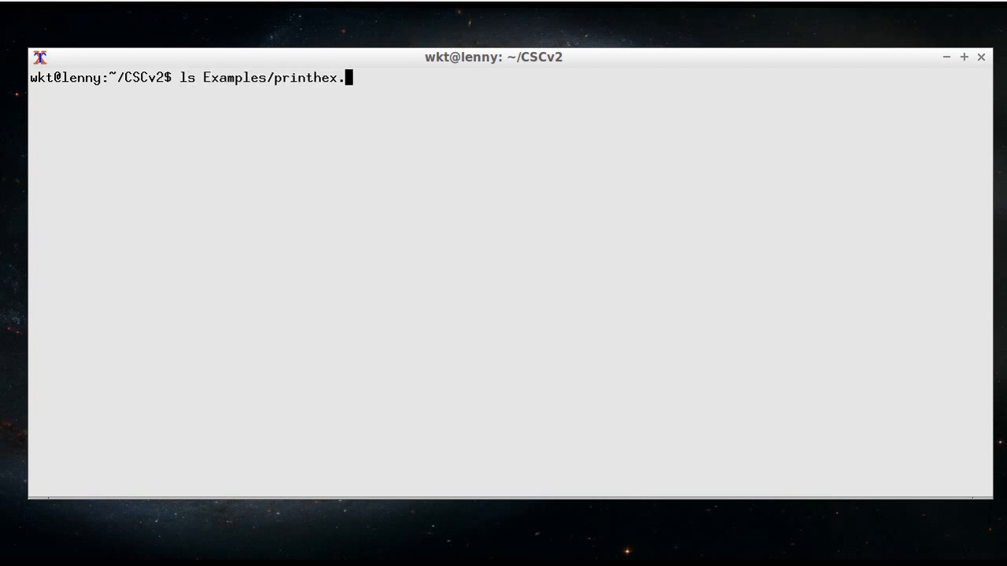
pyautogui.press('Return')
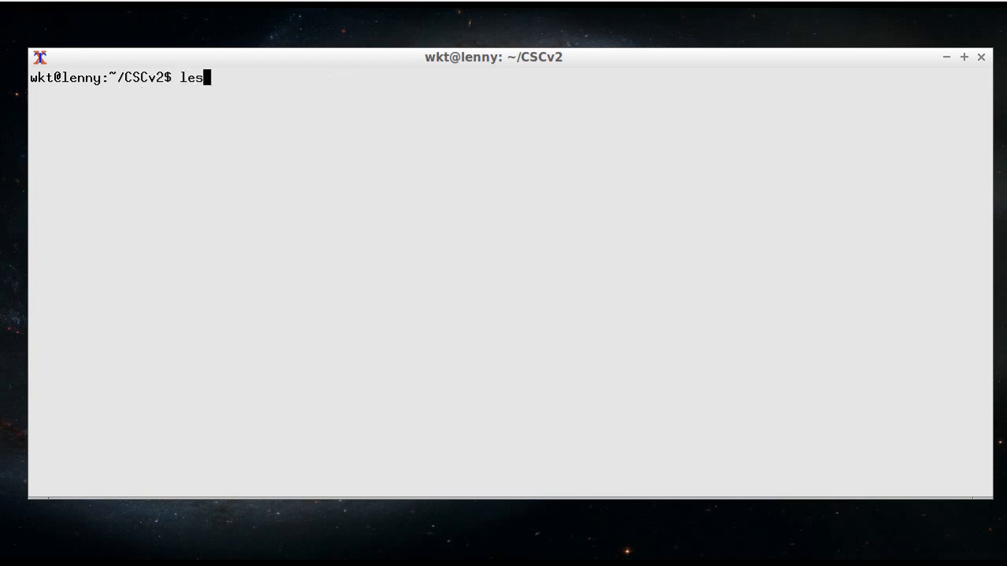
# View Examples/printhex.s in less and scroll through the assembly listing
pyautogui.write('s Examples/prinh')
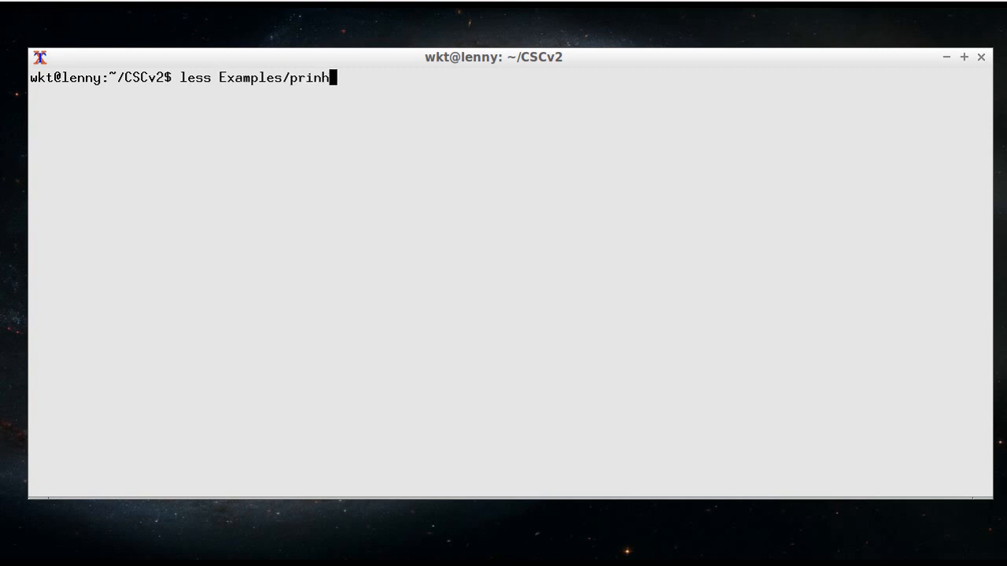
pyautogui.write('tex.')
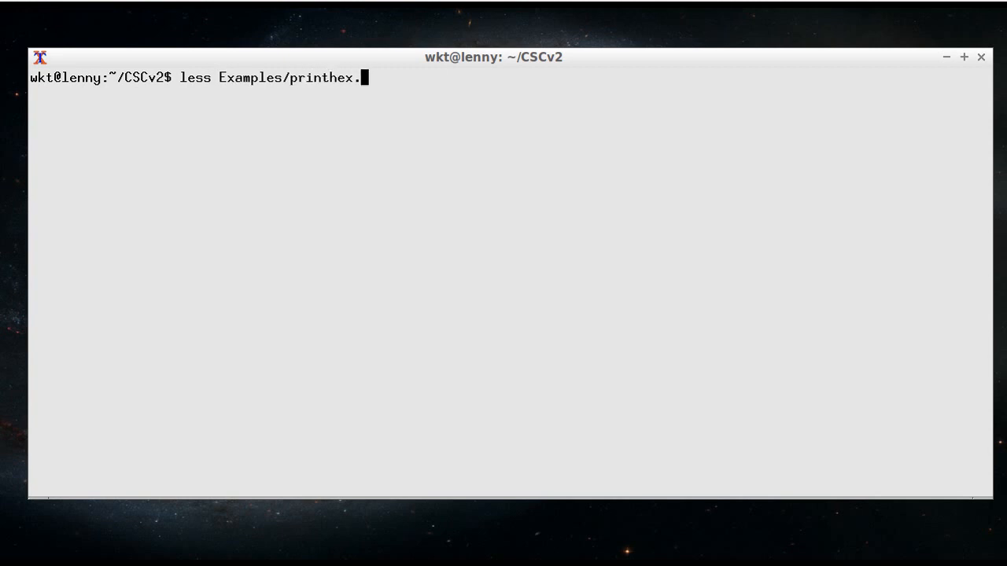
pyautogui.press('Return')
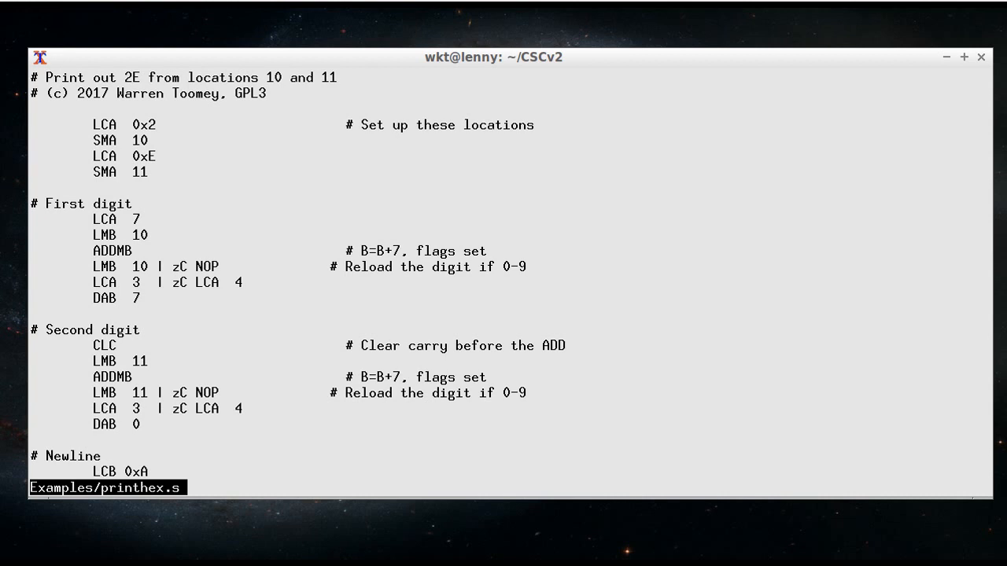
pyautogui.moveTo(61, 106)
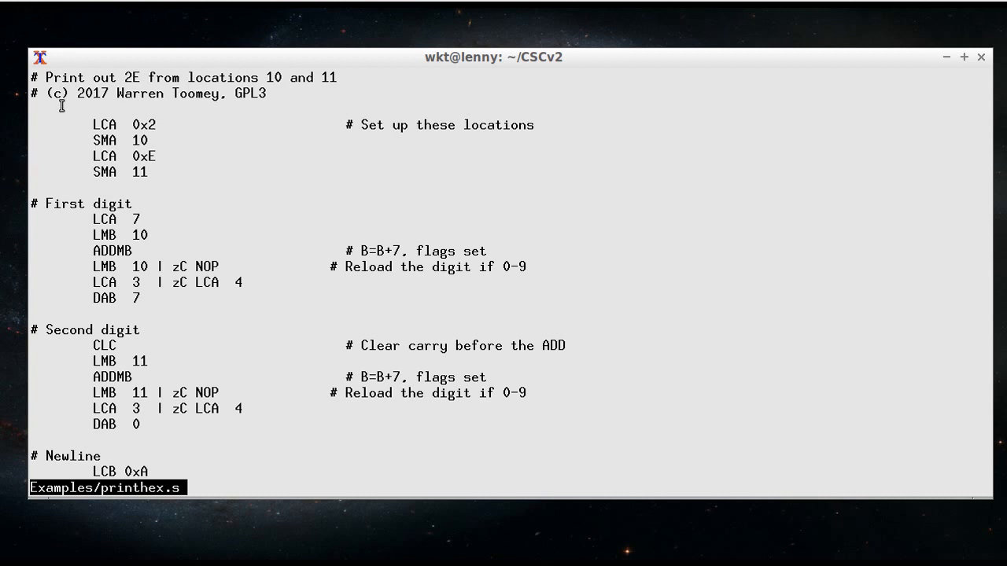
pyautogui.moveTo(73, 135)
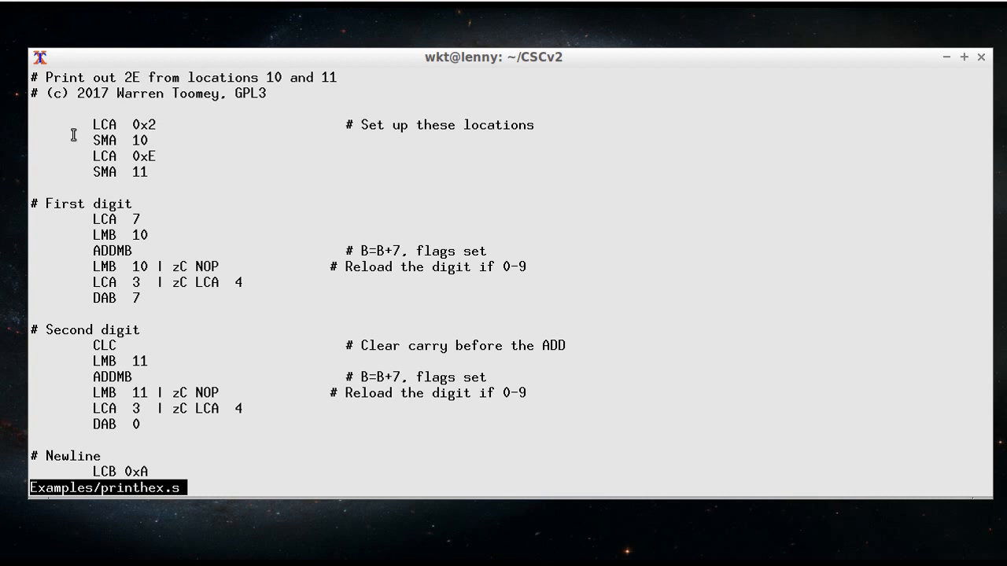
pyautogui.moveTo(73, 309)
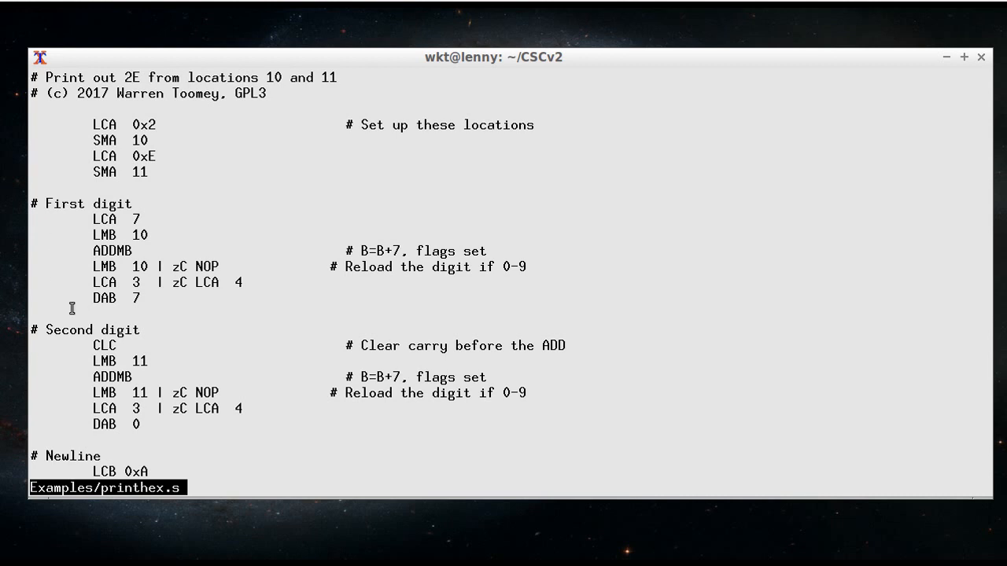
pyautogui.scroll(-3)
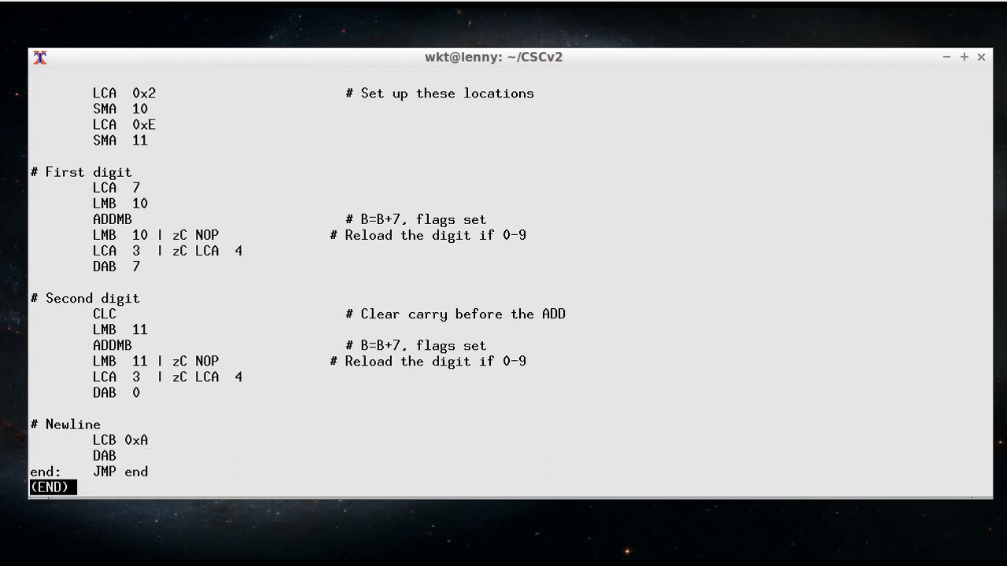
pyautogui.moveTo(69, 448)
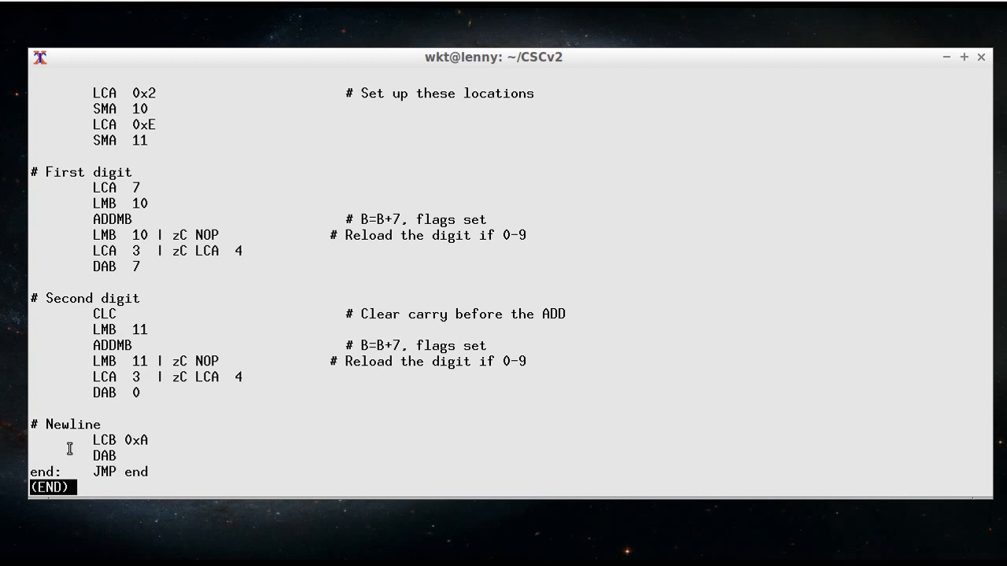
pyautogui.moveTo(32, 475)
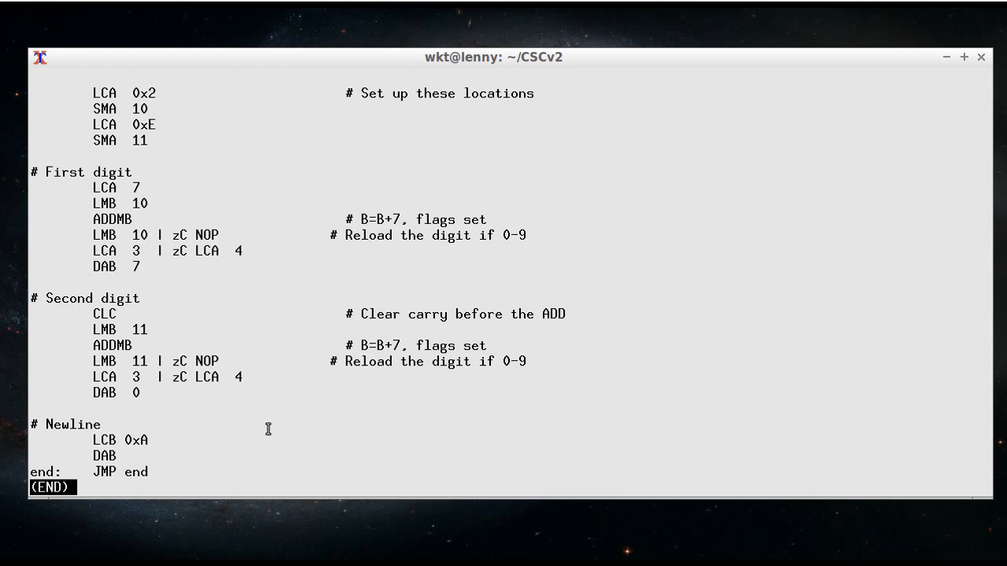
pyautogui.moveTo(197, 481)
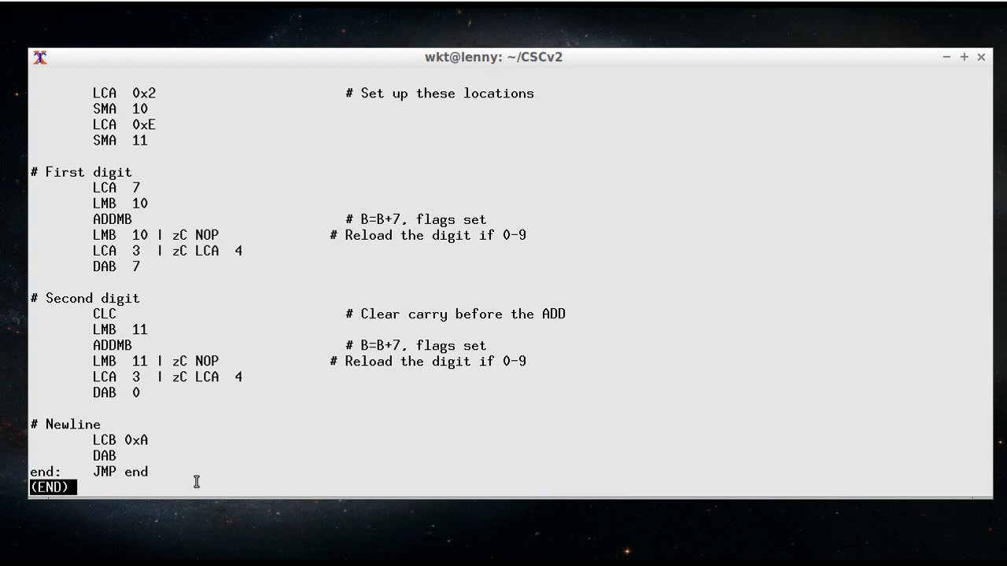
pyautogui.moveTo(230, 457)
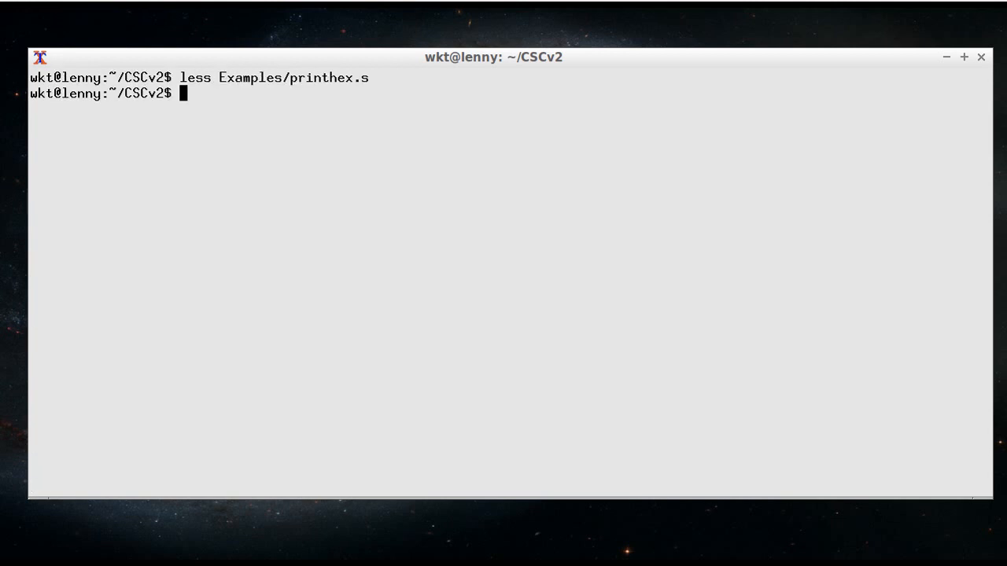
# Assemble Examples/printhex.s with ./cas and pick out the generated botrom.img in the listing
pyautogui.write('./cas')
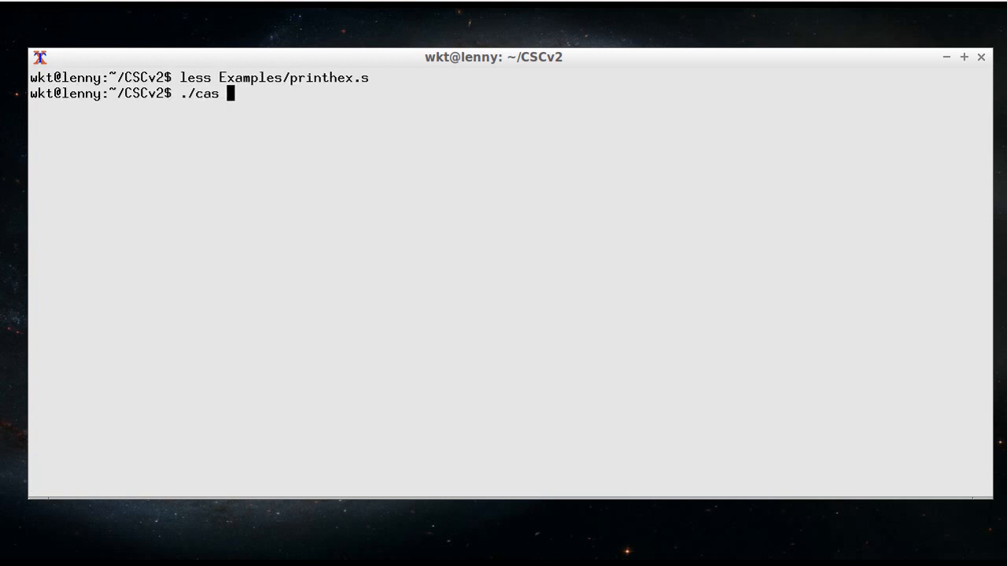
pyautogui.write('Examples/')
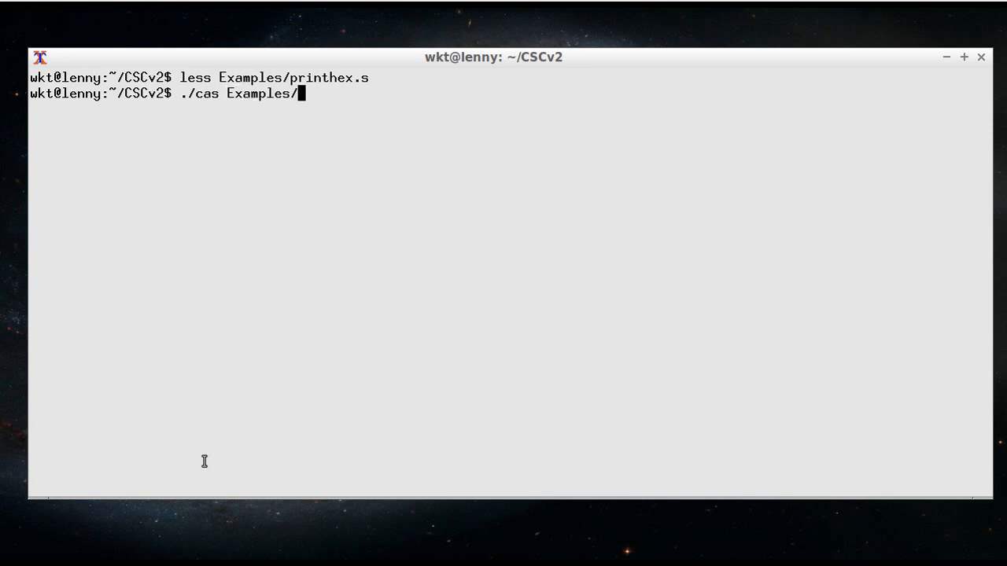
pyautogui.write('printhex.s')
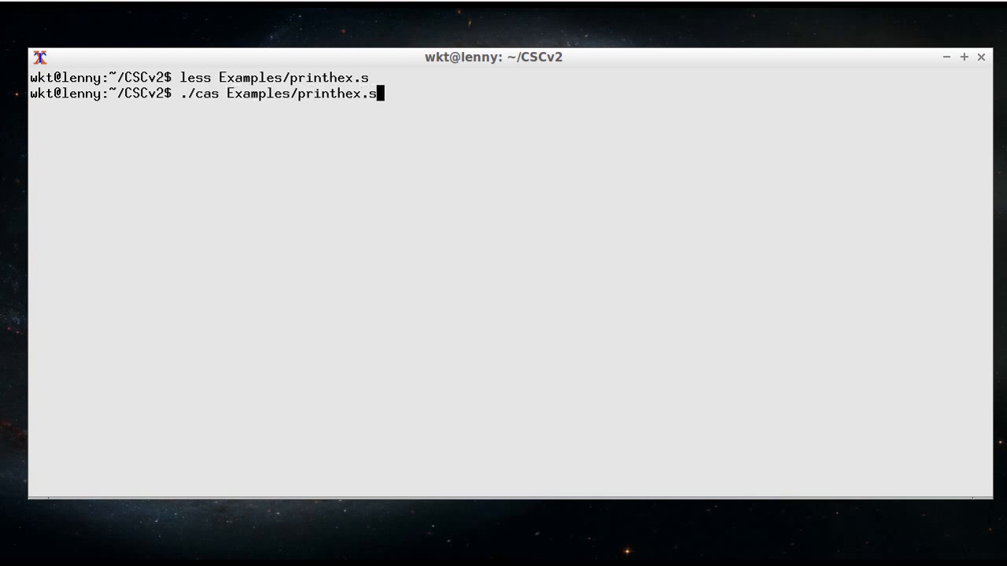
pyautogui.press('Return')
pyautogui.write('l')
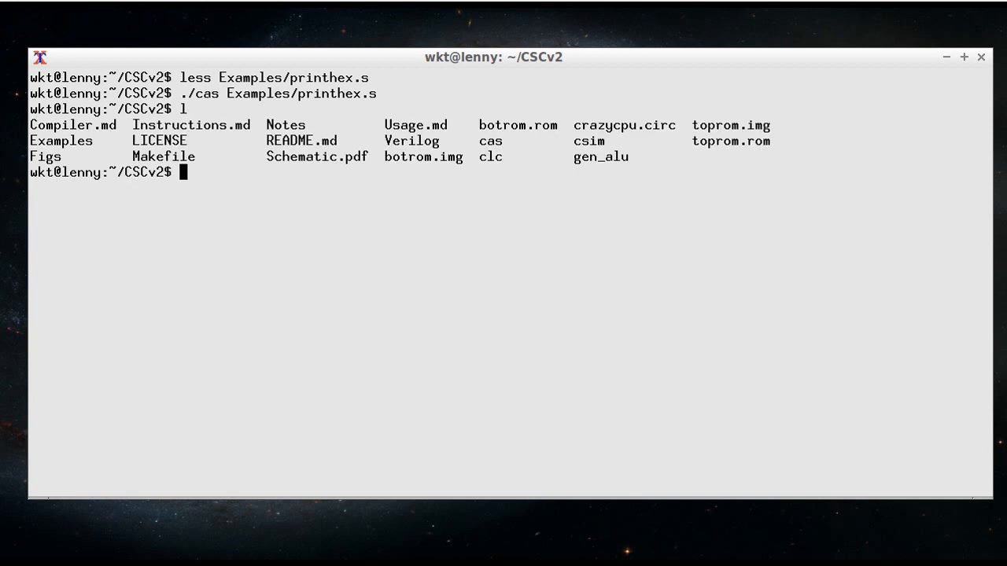
pyautogui.moveTo(352, 434)
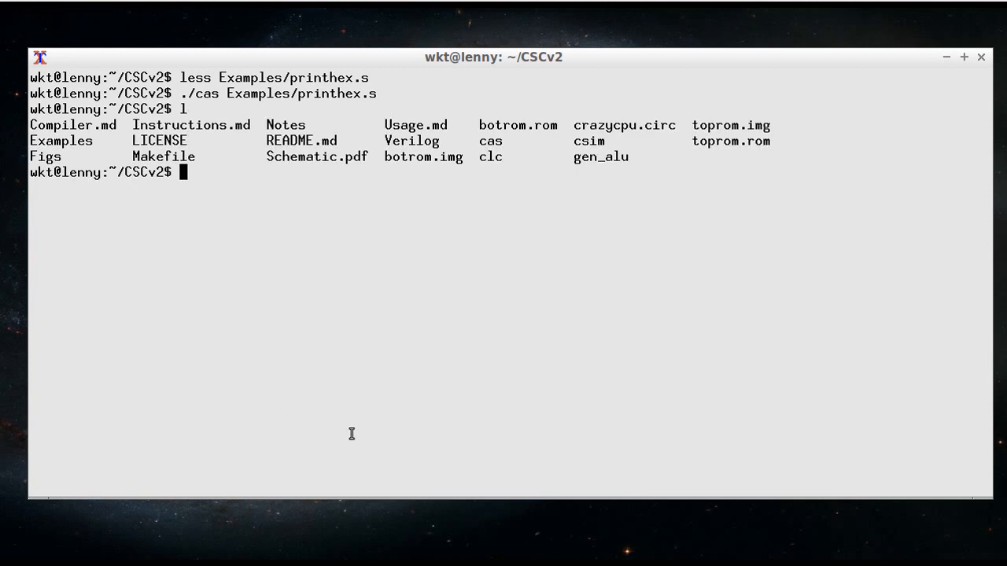
pyautogui.moveTo(386, 158)
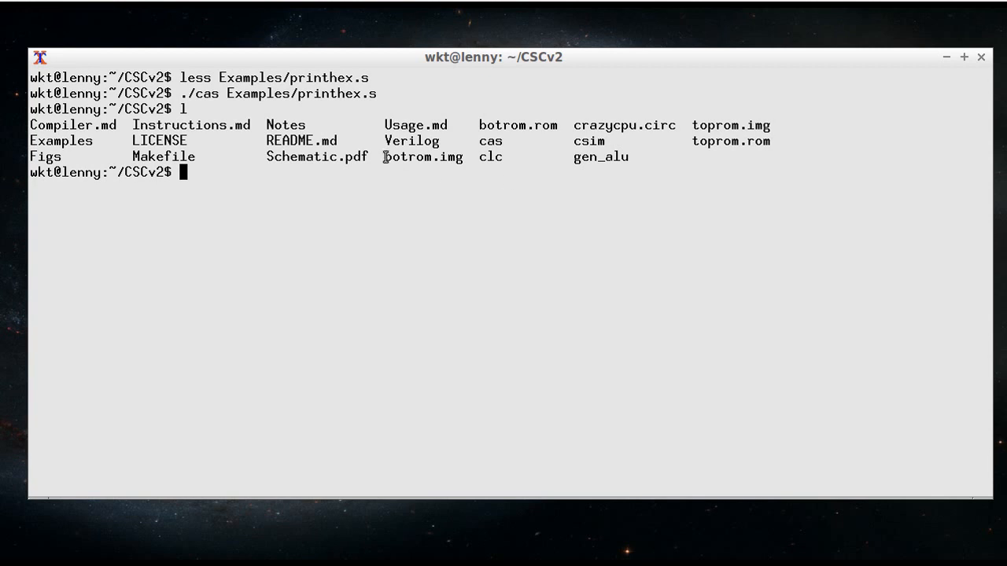
pyautogui.doubleClick(421, 158)
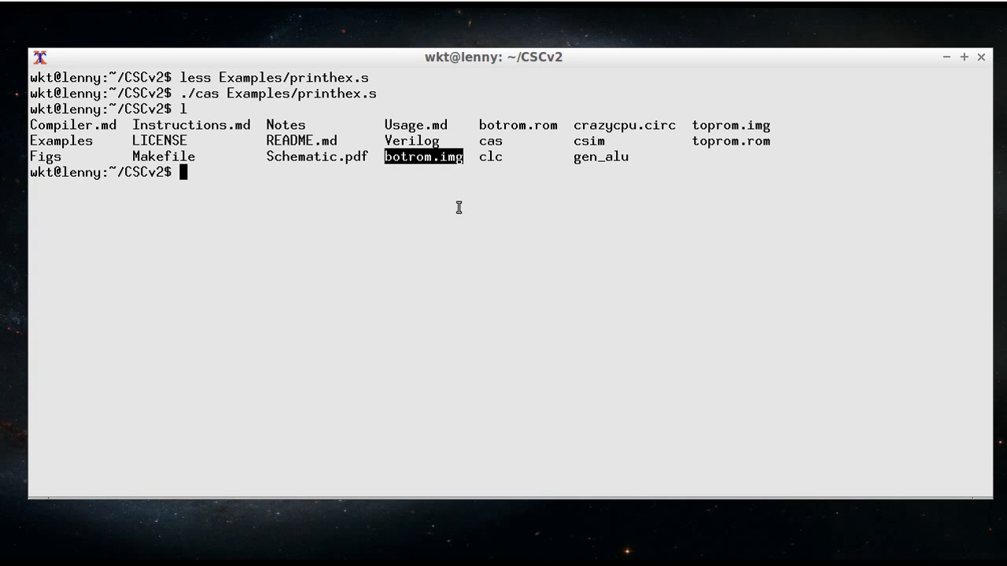
pyautogui.moveTo(712, 149)
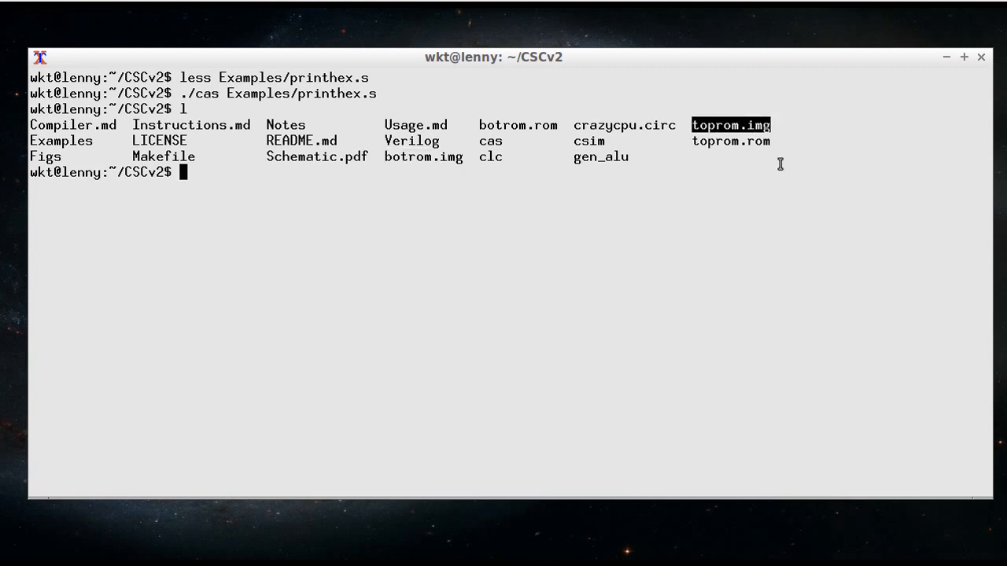
pyautogui.moveTo(713, 201)
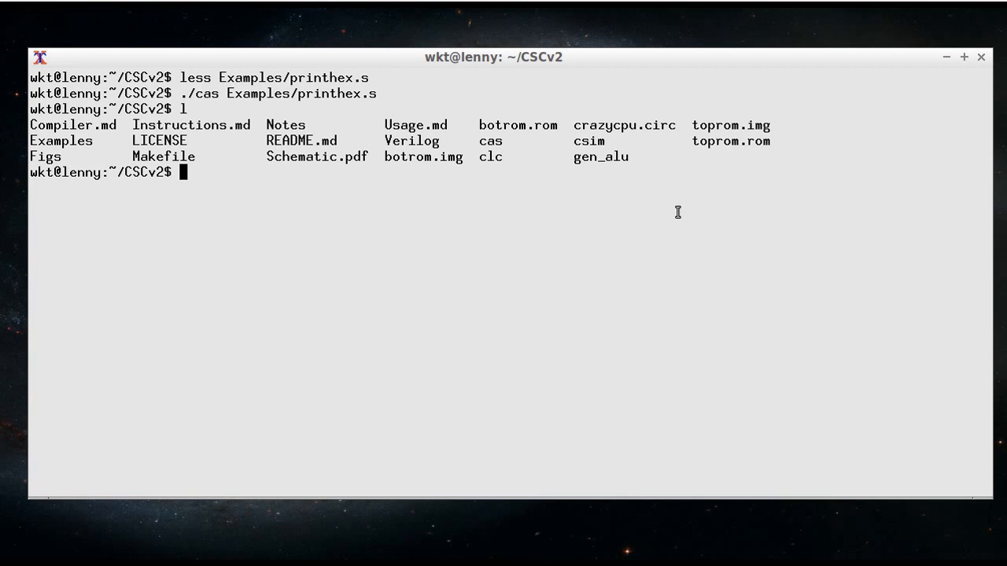
# View the raw hex bytes of botrom.rom in less, then begin the ./csim command
pyautogui.write('less')
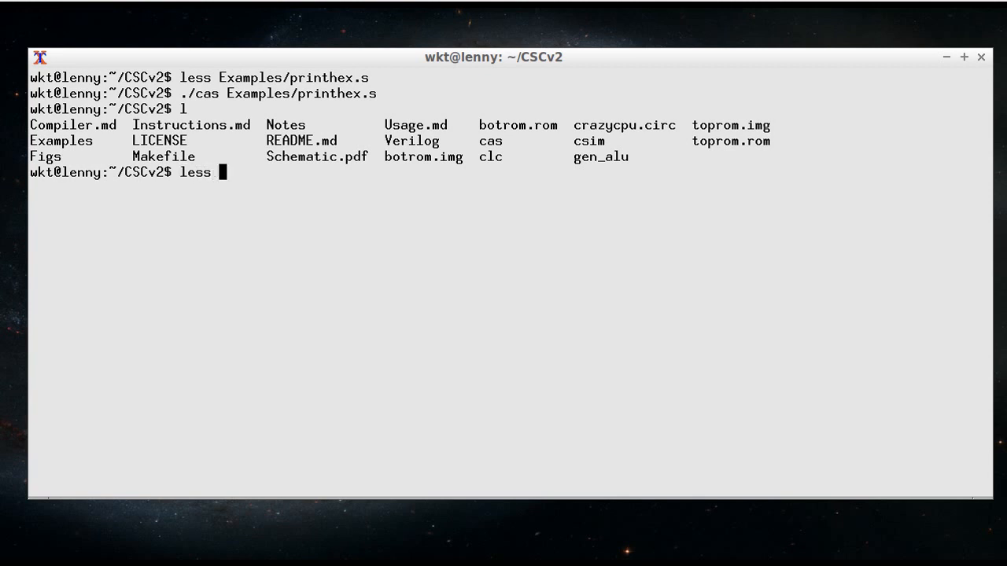
pyautogui.write('botrom.')
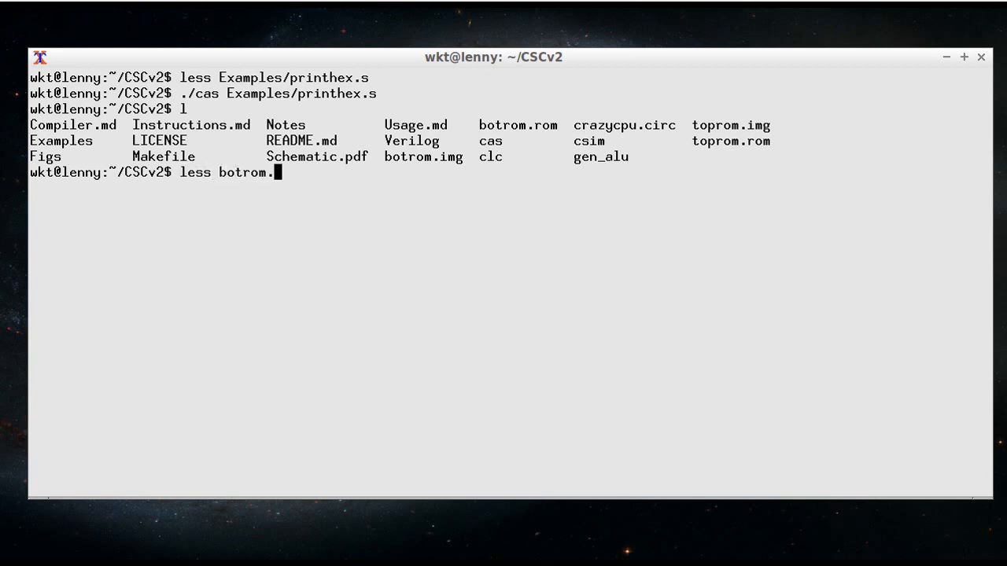
pyautogui.write('rom')
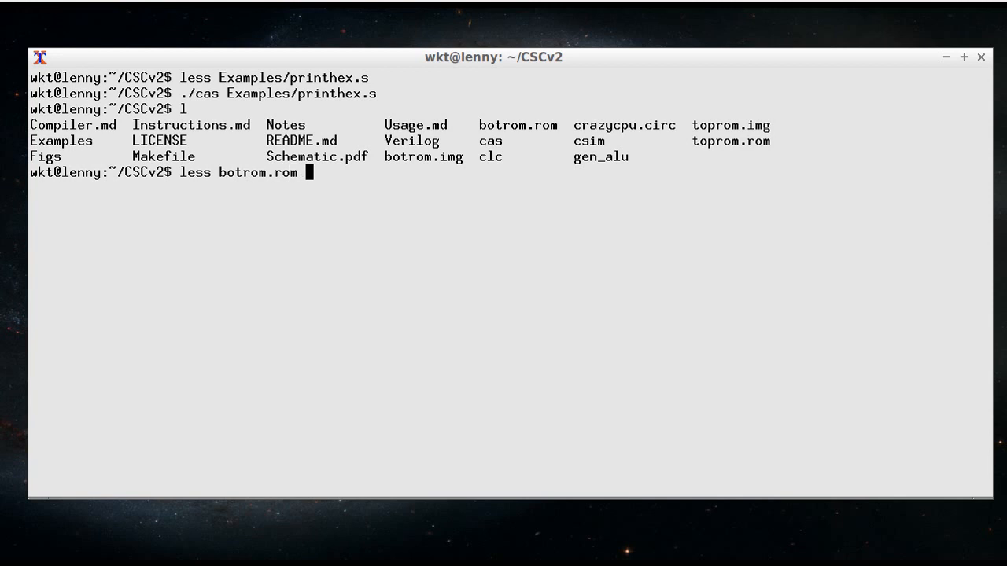
pyautogui.press('Return')
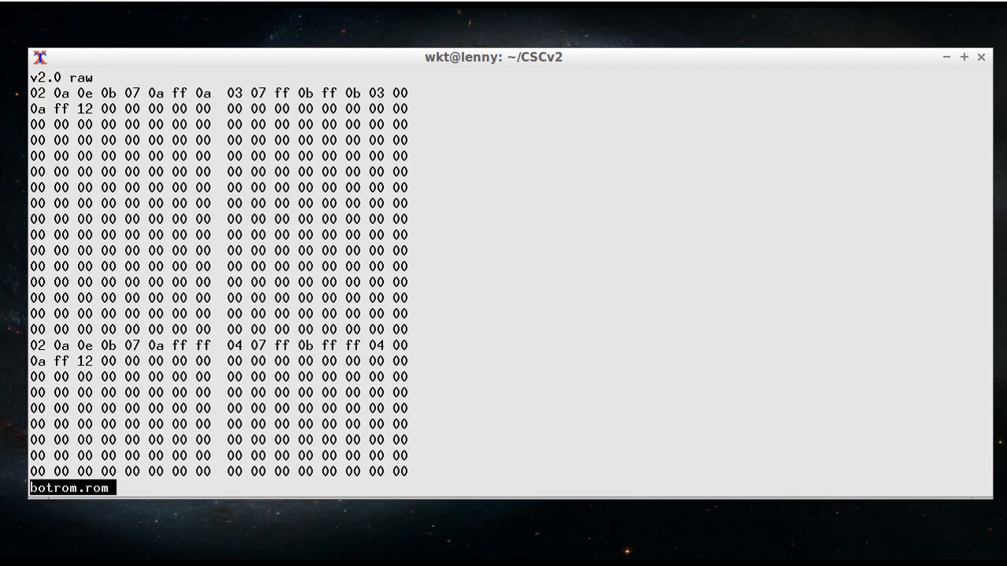
pyautogui.moveTo(110, 91)
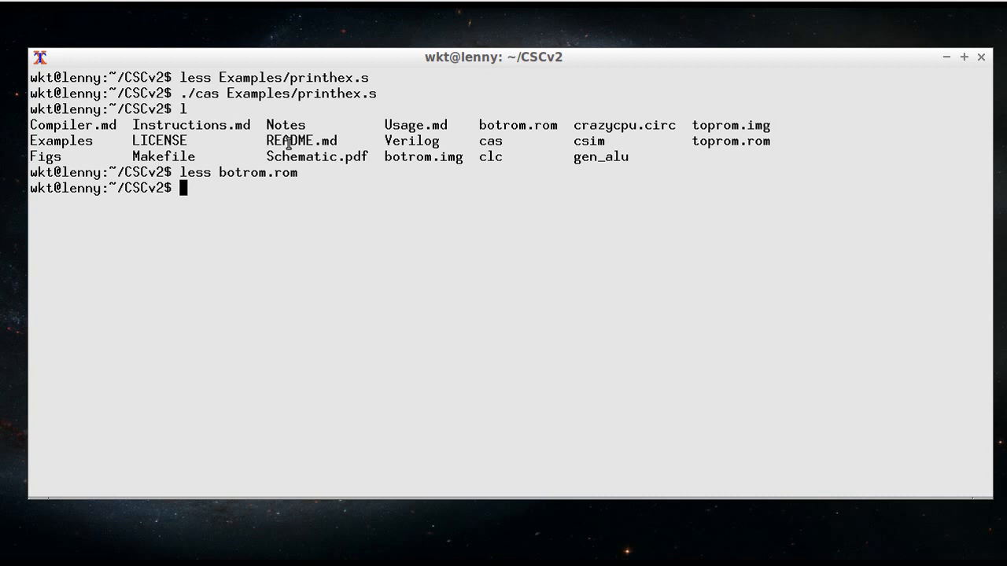
pyautogui.moveTo(574, 142)
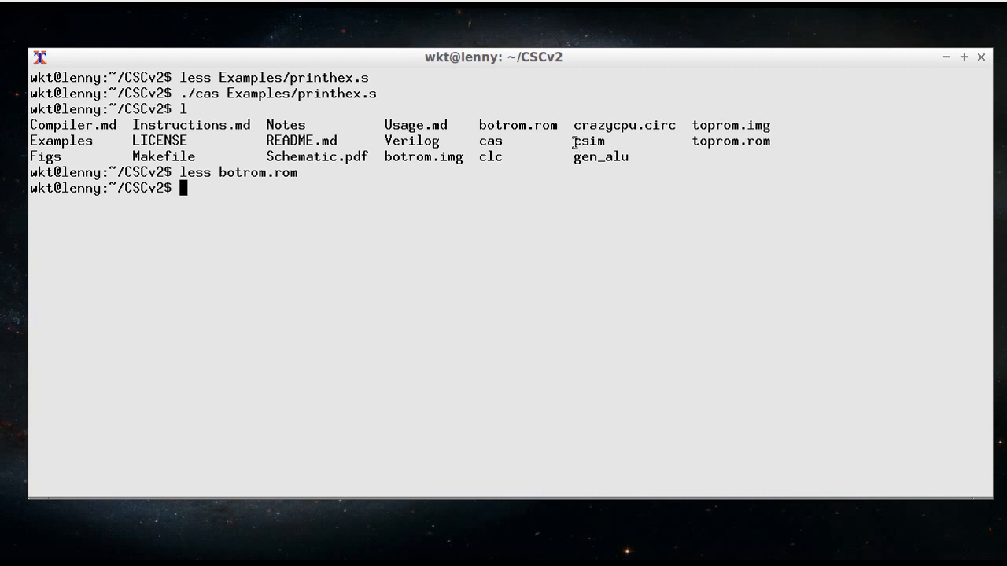
pyautogui.doubleClick(588, 142)
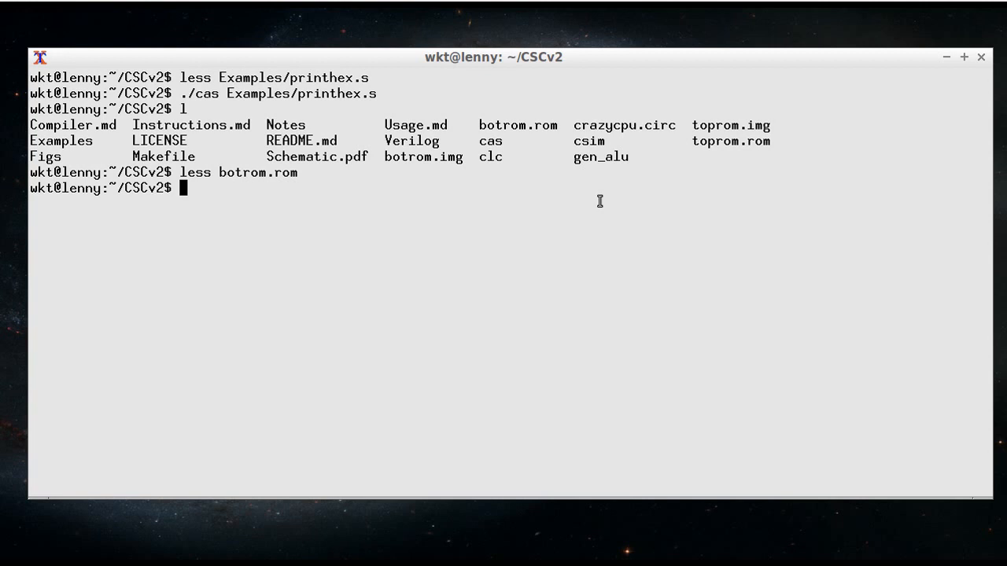
pyautogui.write('./csim')
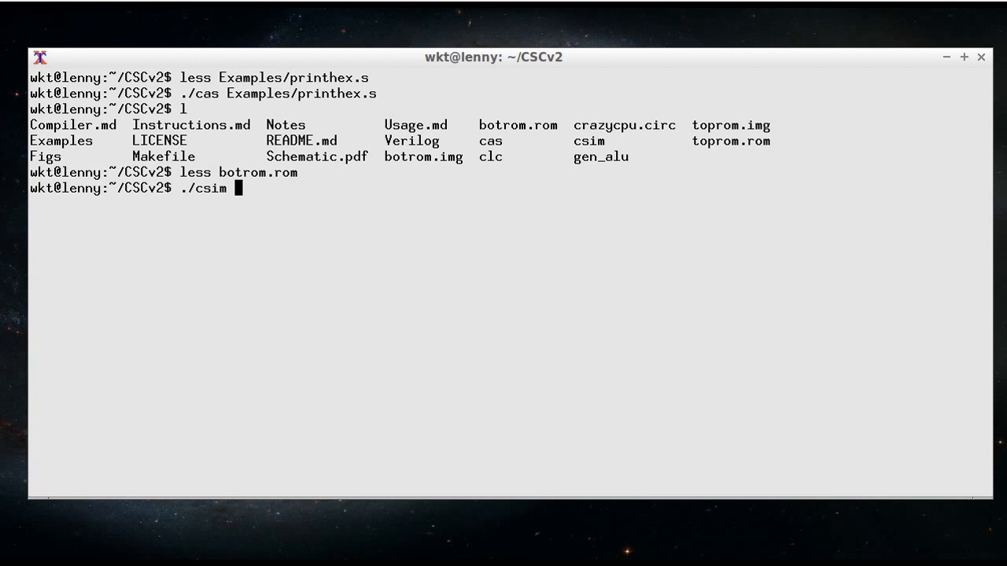
# Run ./csim, which fails on missing alu.rom, then build alu.rom and alu.img with make
pyautogui.press('Return')
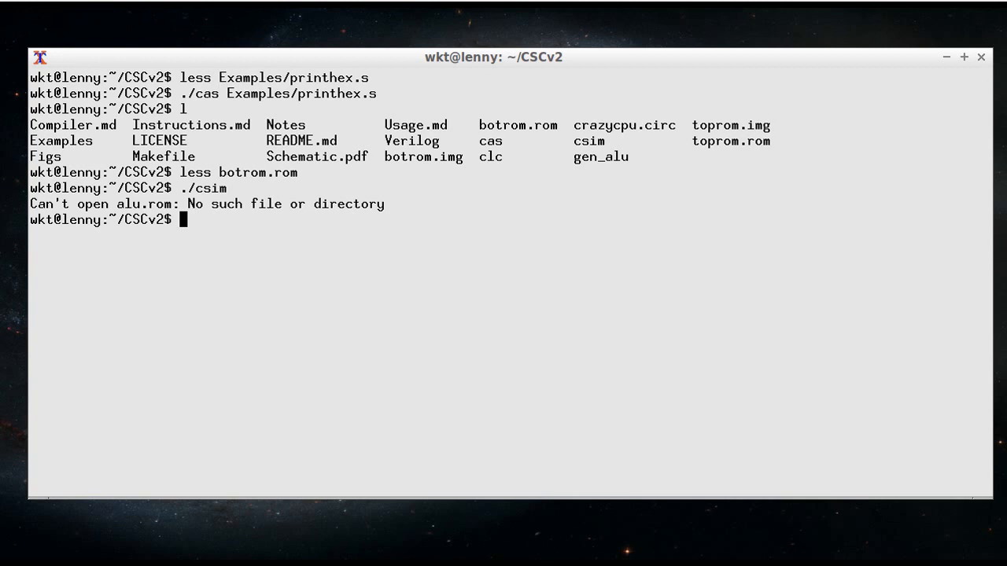
pyautogui.write('make alu')
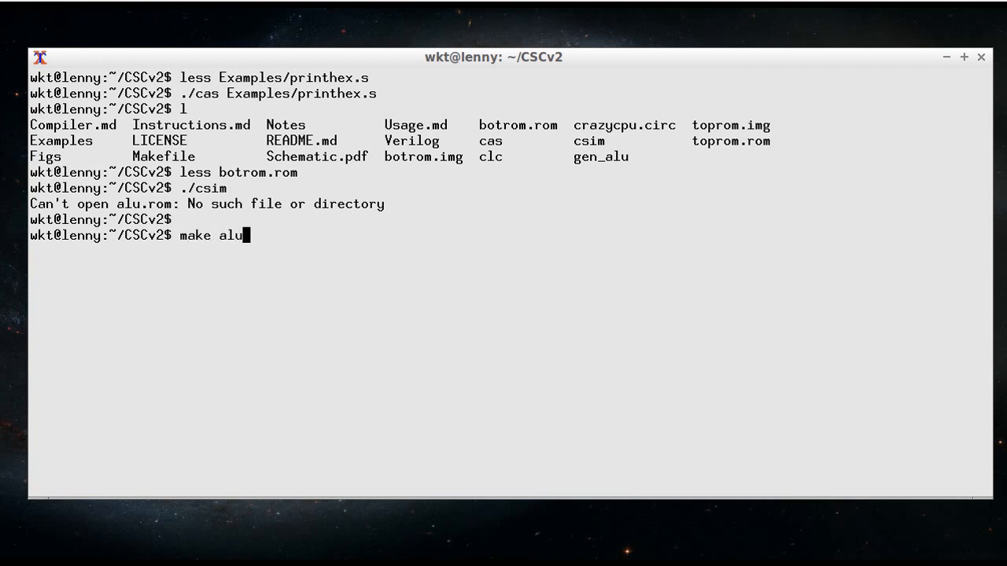
pyautogui.press('Return')
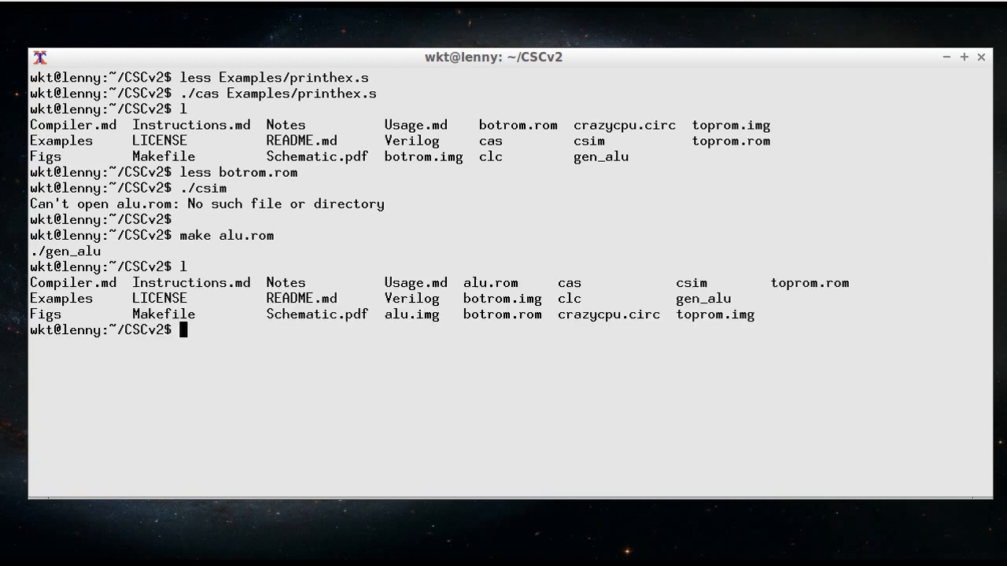
pyautogui.moveTo(397, 350)
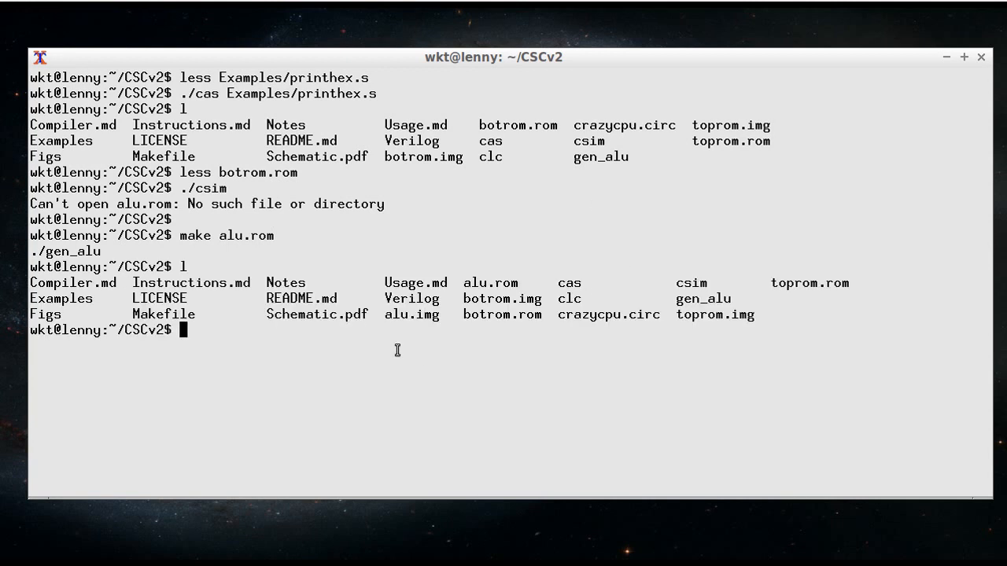
pyautogui.doubleClick(410, 315)
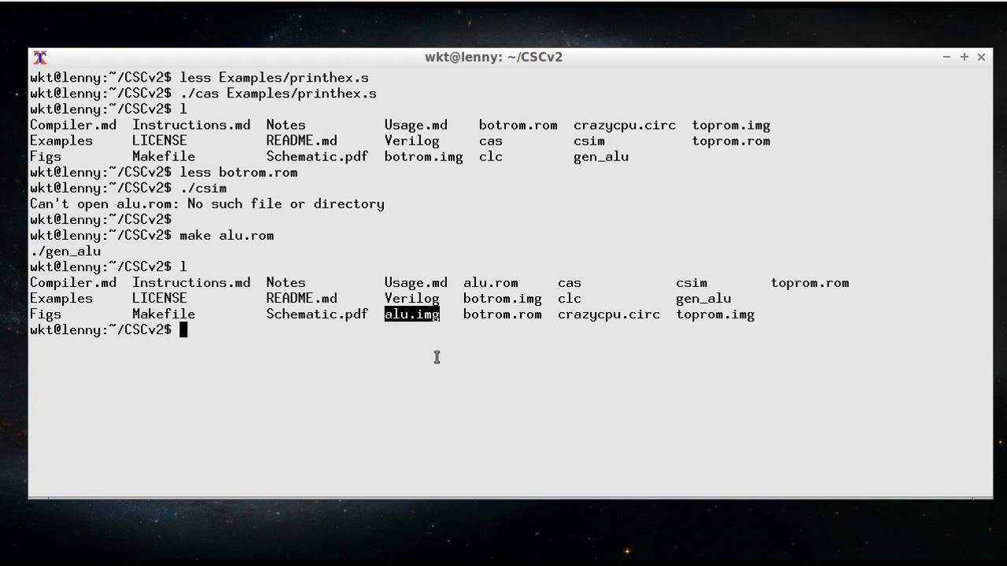
pyautogui.moveTo(464, 283)
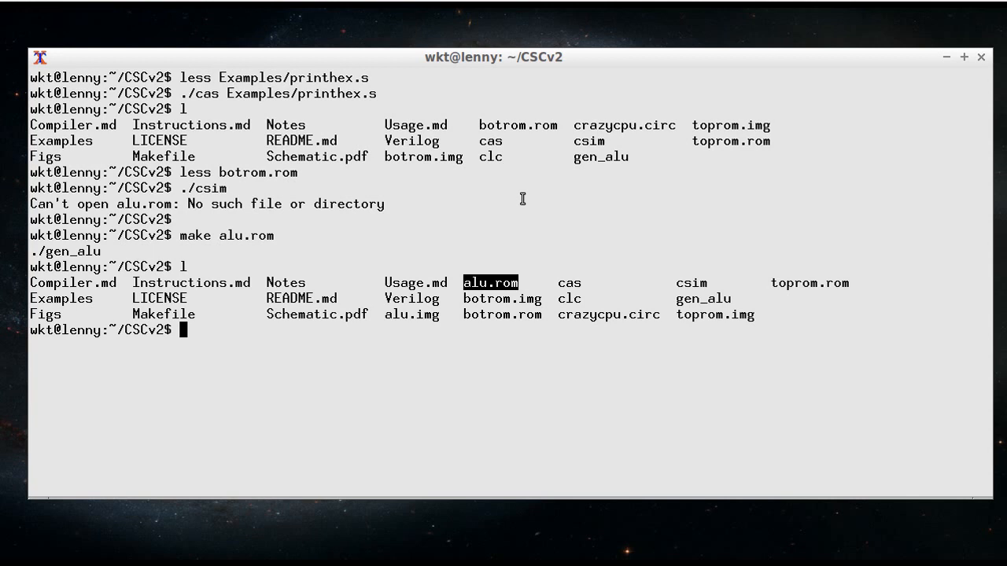
pyautogui.moveTo(570, 323)
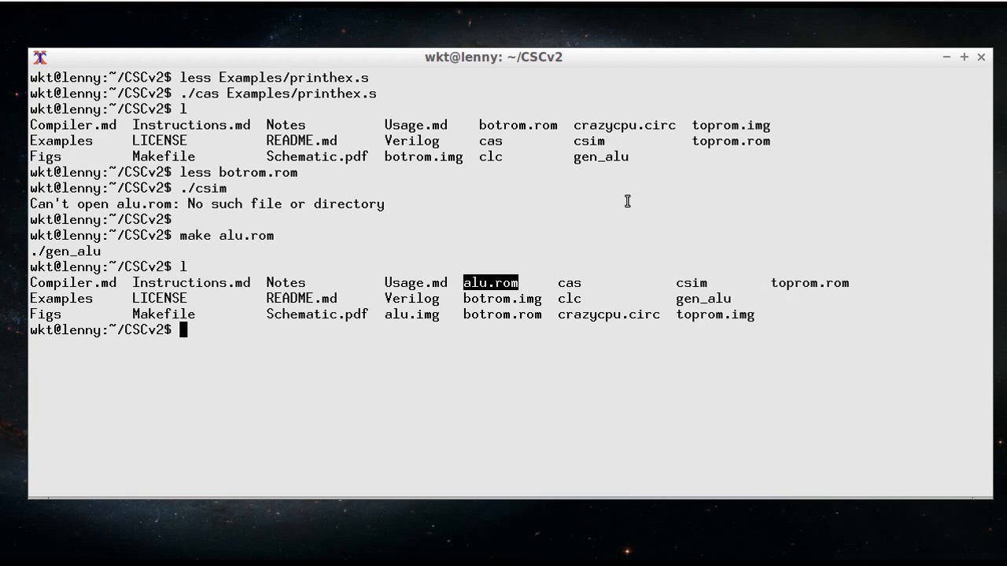
# Clear the terminal for a fresh start before rerunning the tools
pyautogui.write('./cs')
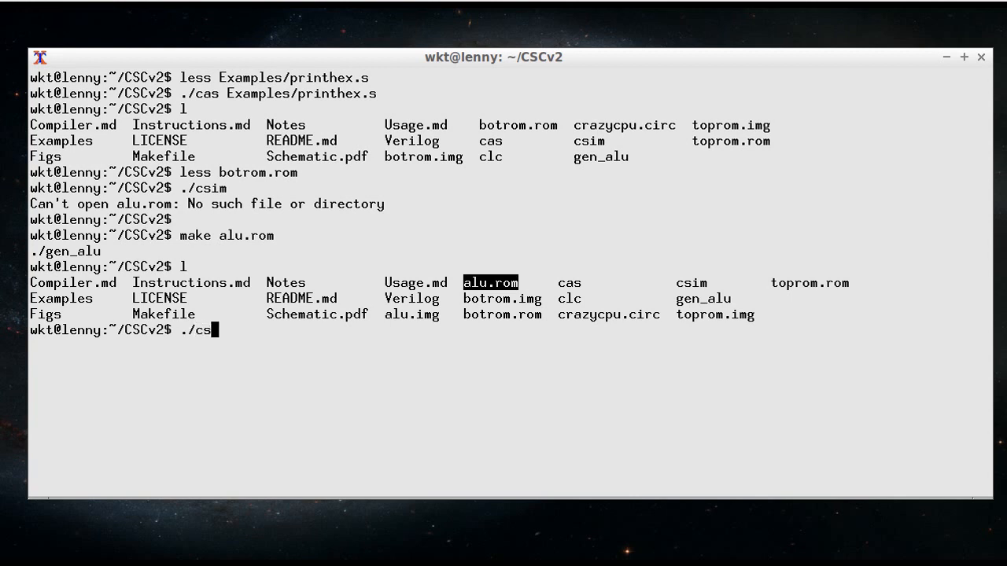
pyautogui.press('Return')
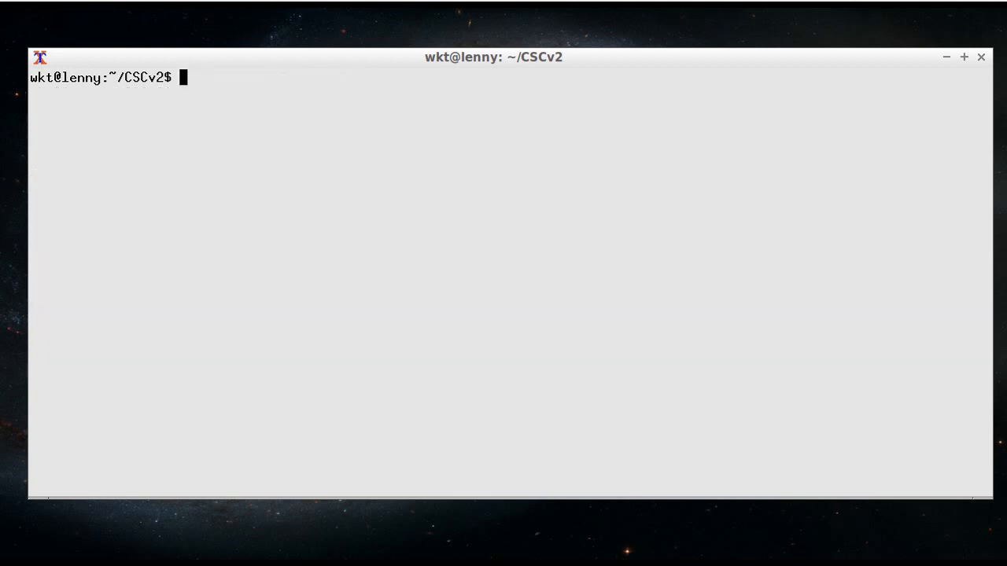
# Assemble printhex.s with ./cas -d and point out the machine-code bytes of the first two instructions
pyautogui.write('./cas -')
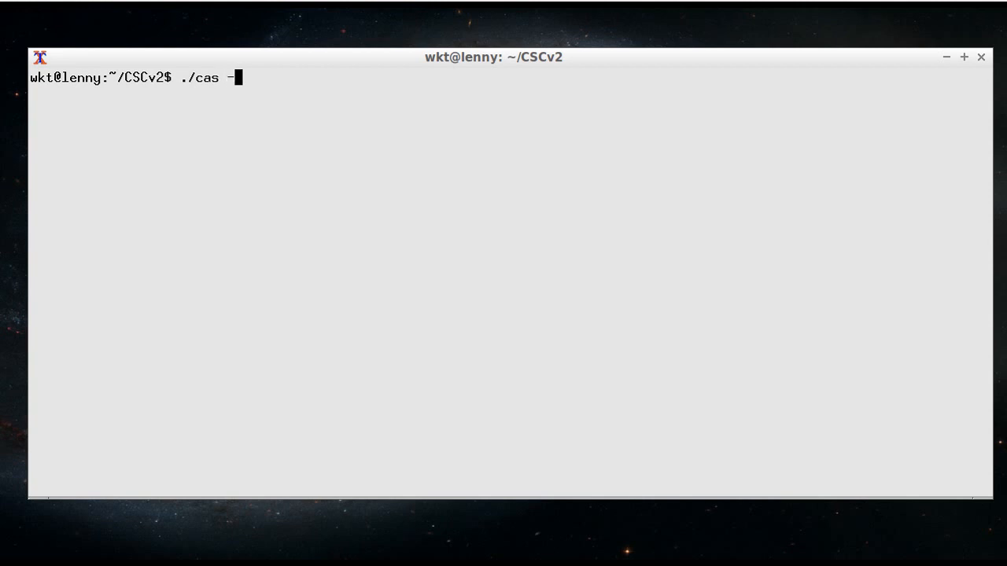
pyautogui.write('d Examples/')
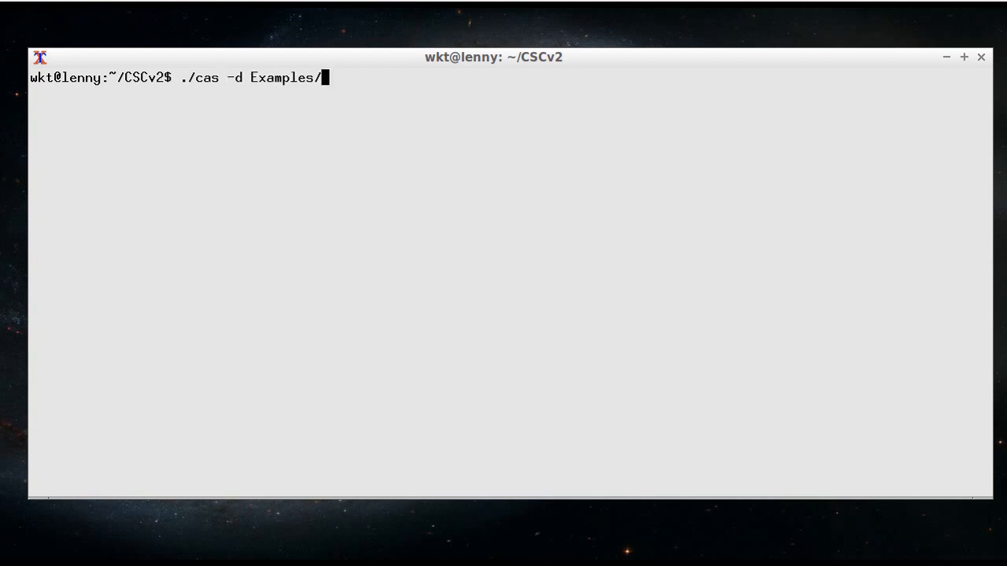
pyautogui.write('prinhex.s')
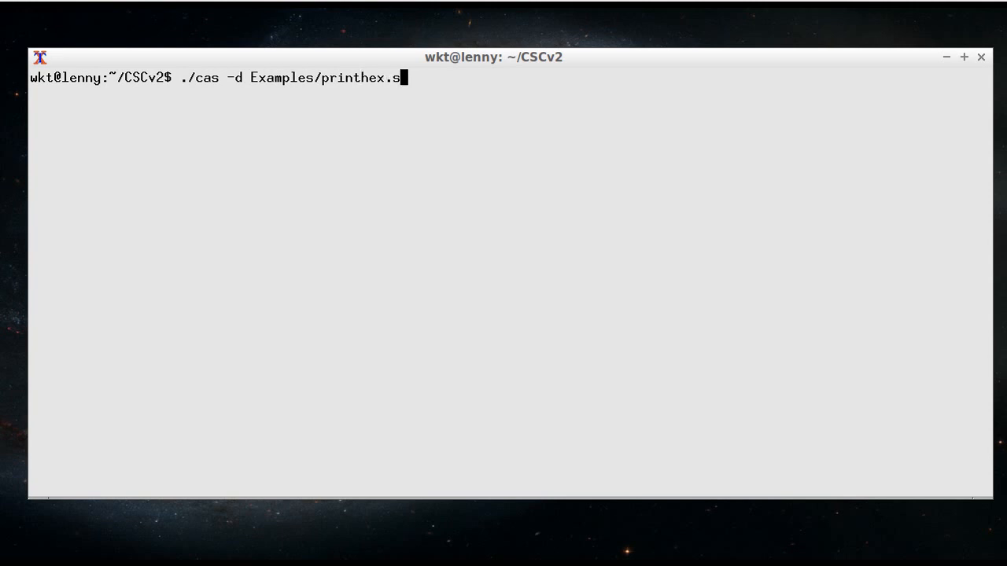
pyautogui.press('Return')
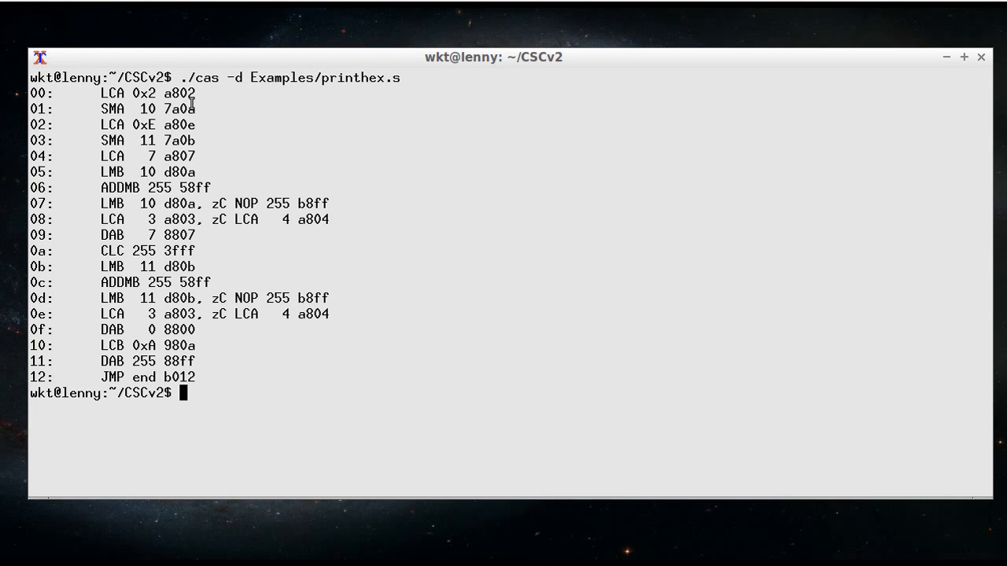
pyautogui.doubleClick(176, 93)
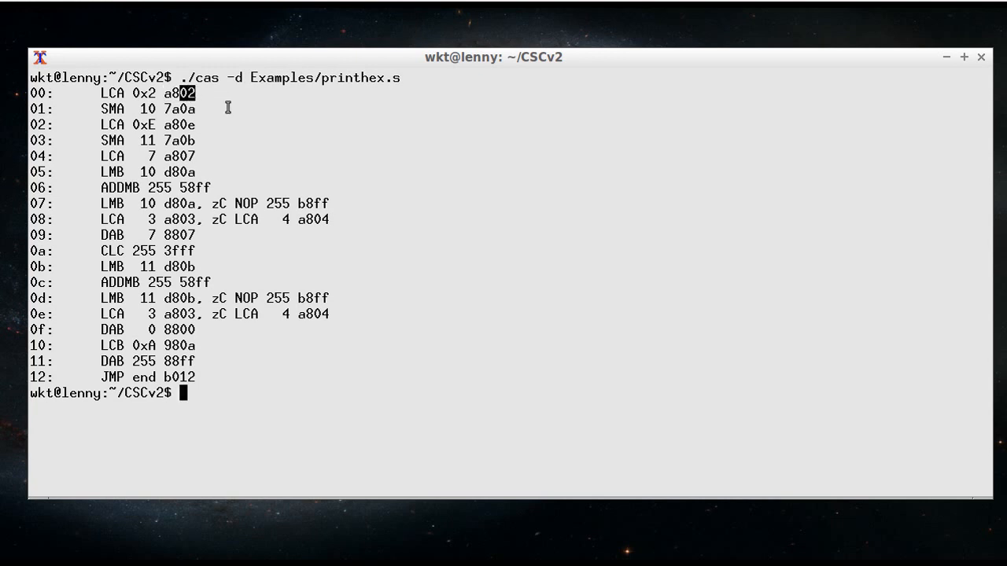
pyautogui.moveTo(174, 117)
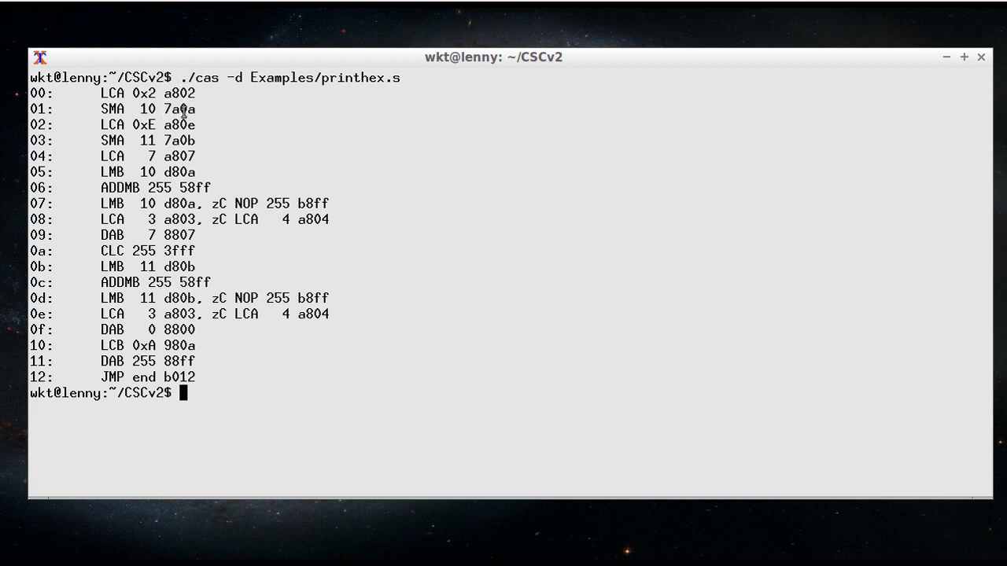
pyautogui.doubleClick(185, 109)
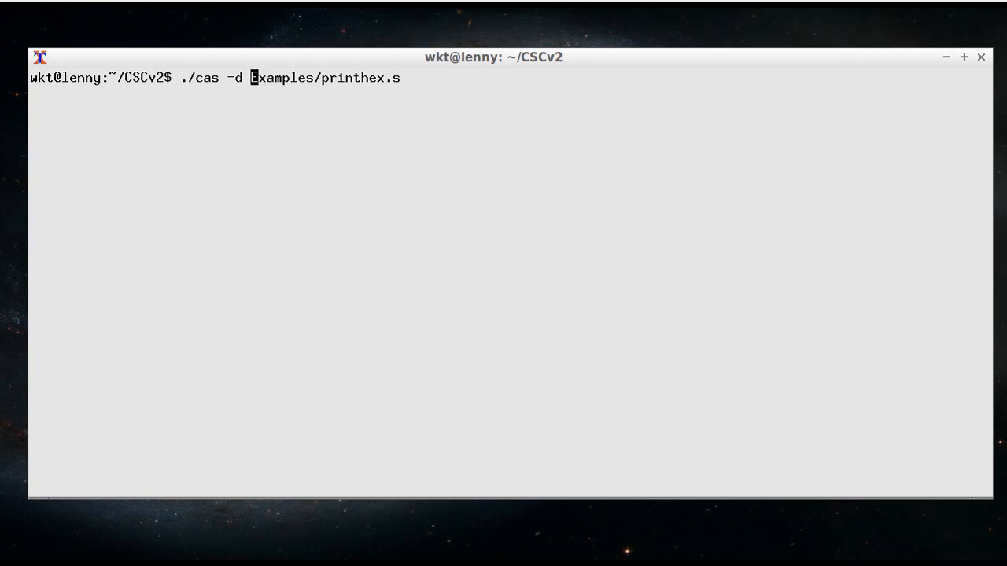
# Reassemble with ./cas -d -d and point out the Aload, ALUpassa and RAMwrite control signals
pyautogui.write('" -d "')
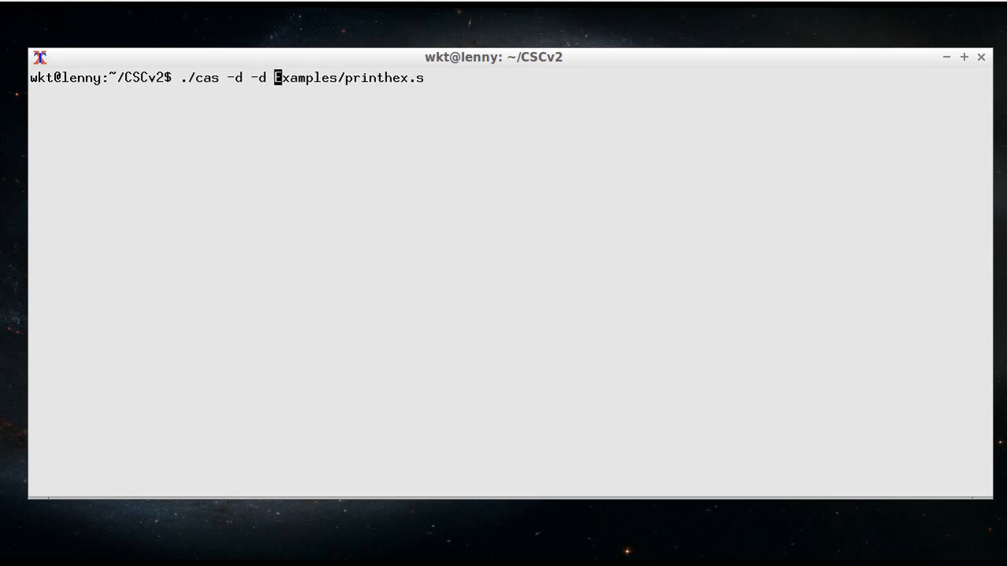
pyautogui.press('Return')
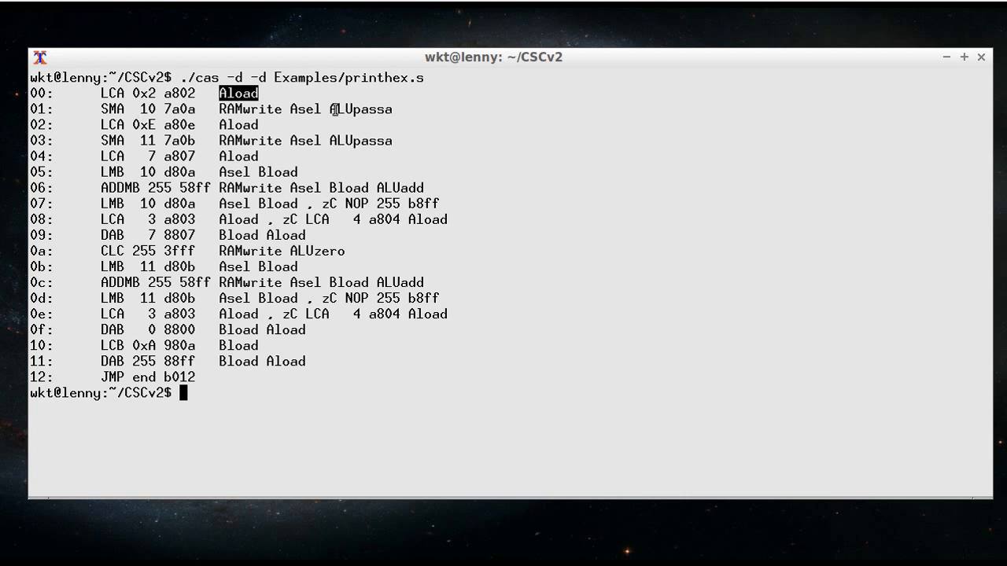
pyautogui.doubleClick(360, 110)
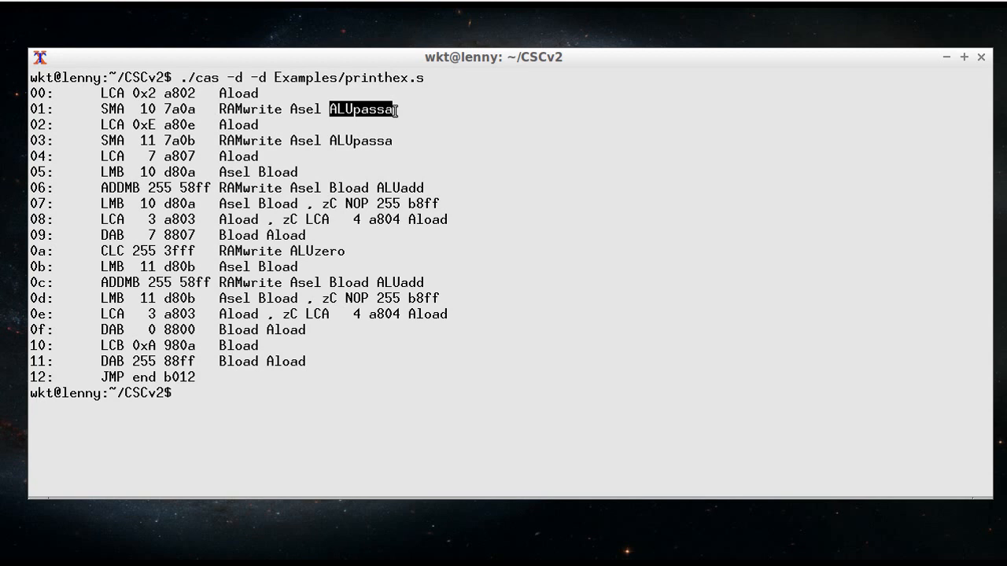
pyautogui.doubleClick(305, 109)
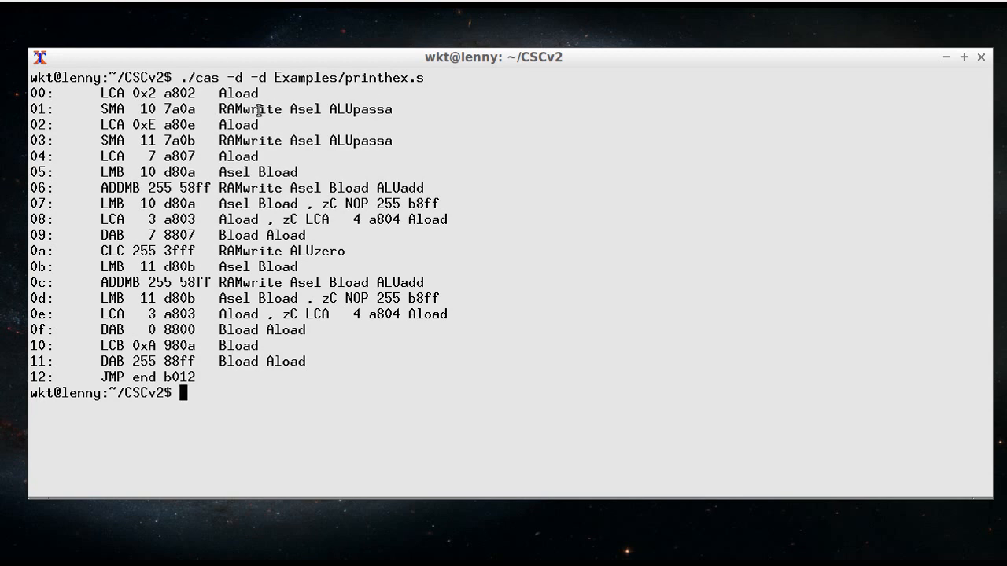
pyautogui.doubleClick(250, 109)
pyautogui.write('l Examples/')
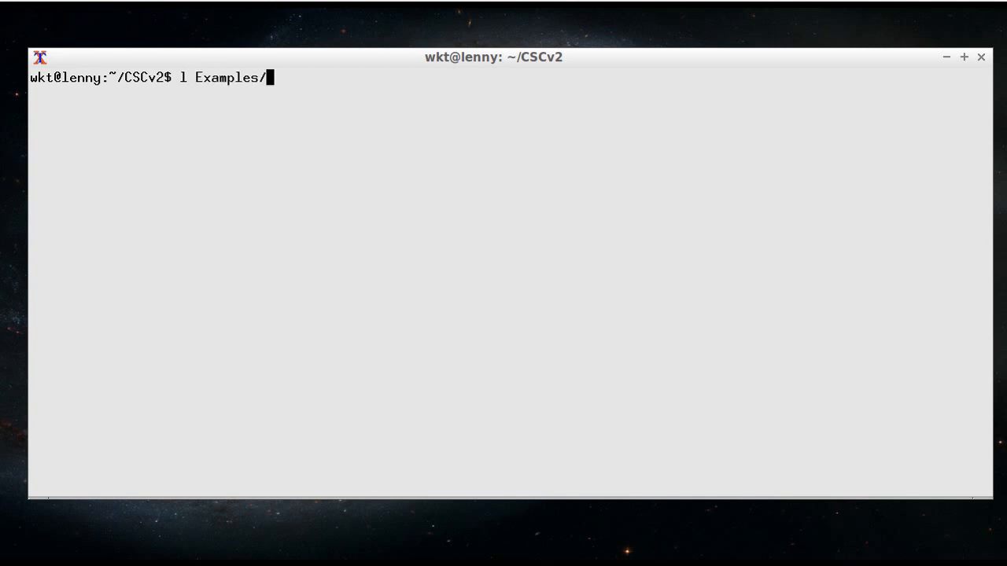
# List Examples/, then run ./csim -c 100 to print the program's output 2E
pyautogui.press('Return')
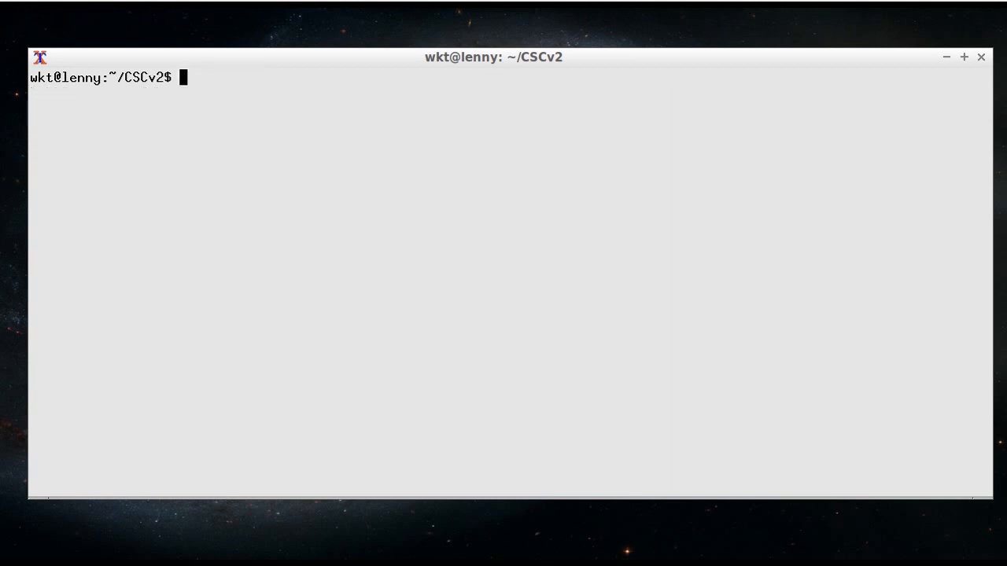
pyautogui.write('./csim')
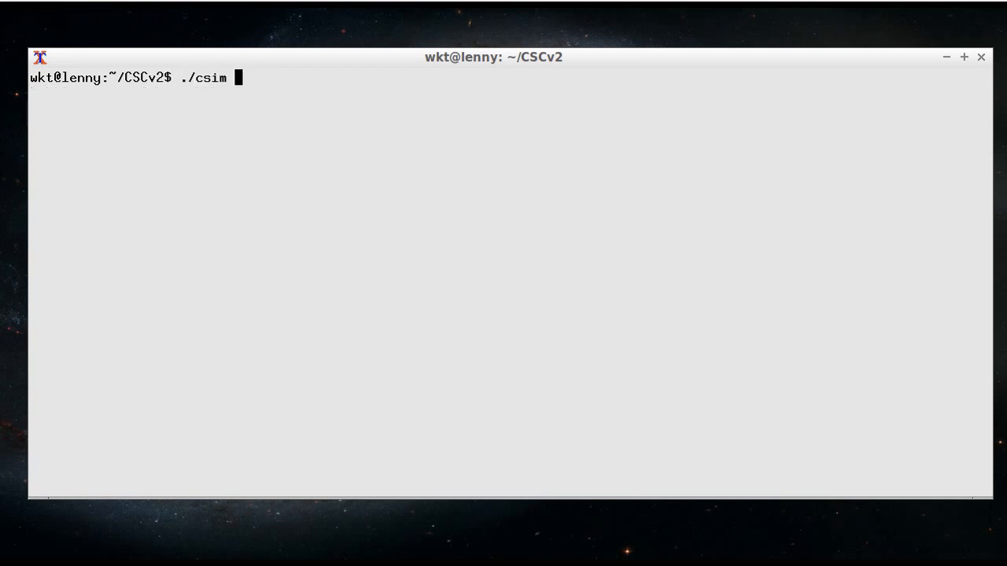
pyautogui.write('-c 100')
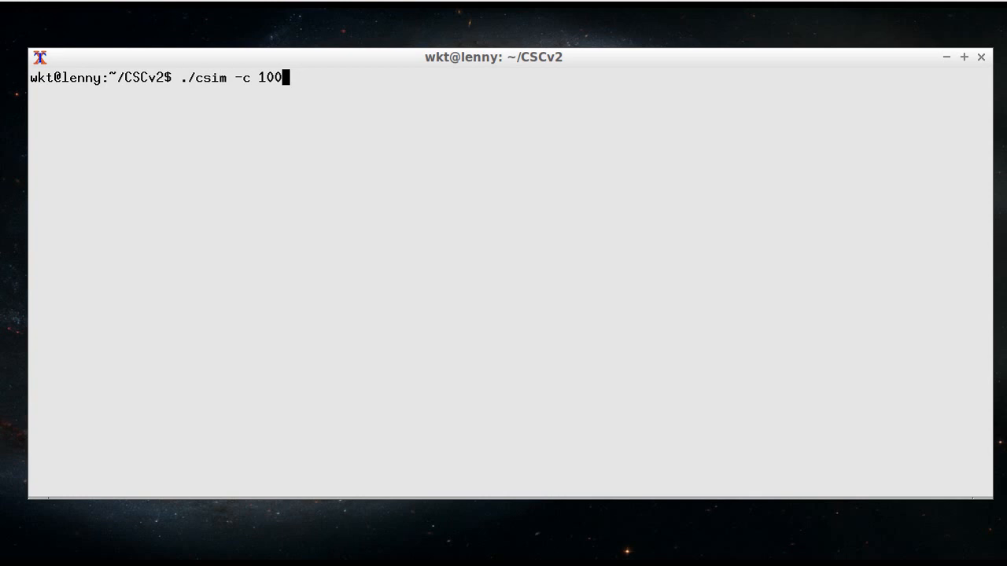
pyautogui.press('Return')
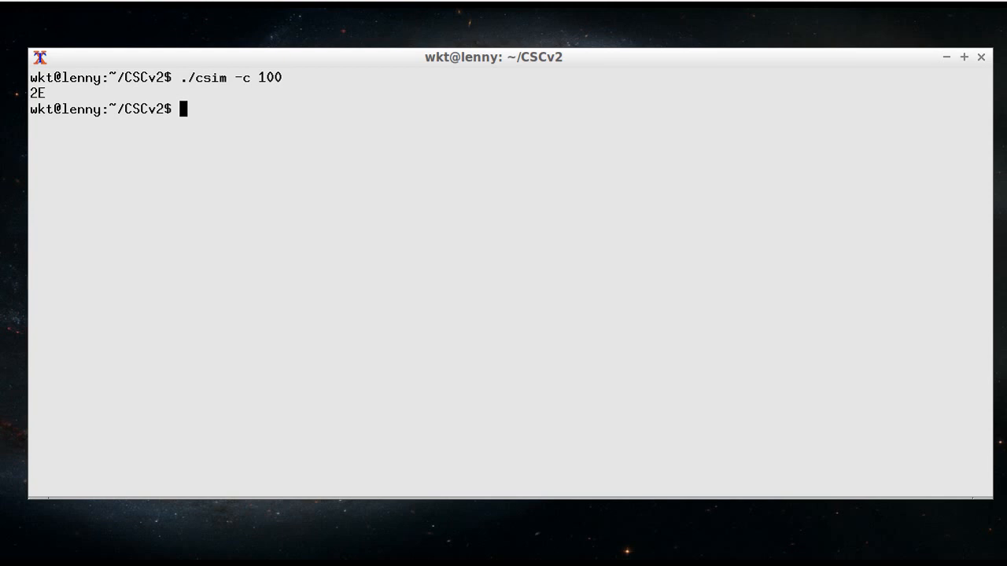
pyautogui.write('./')
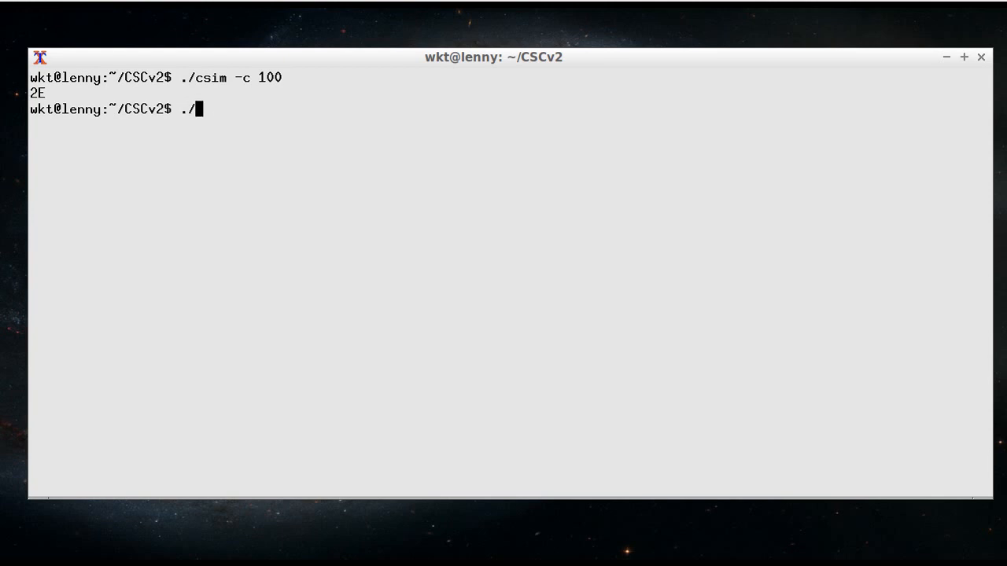
# Assemble Examples/fibminsky.s and simulate 100 cycles, printing Fibonacci numbers up to 6765, then stop it
pyautogui.write('cas Examples/')
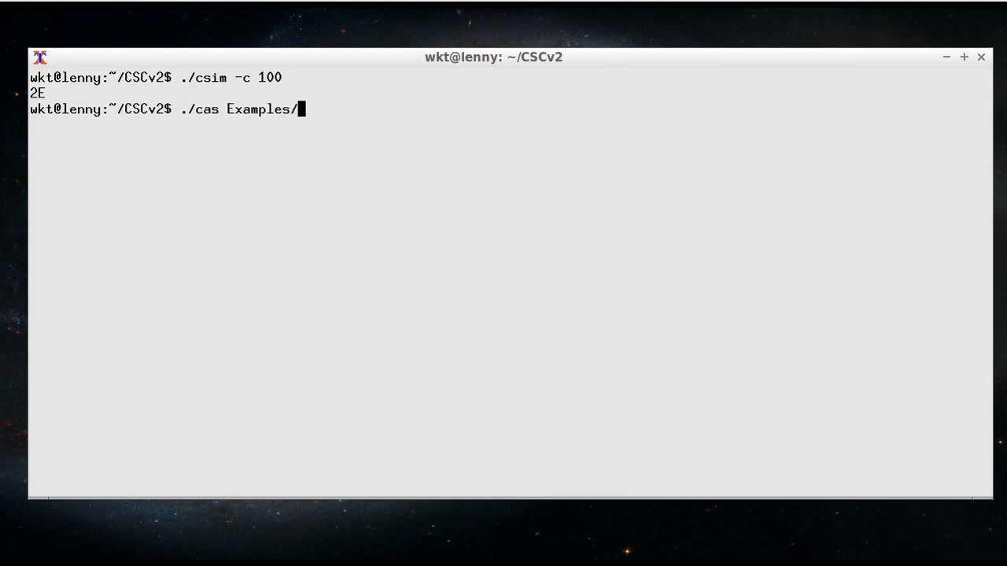
pyautogui.write('fibminsky.s')
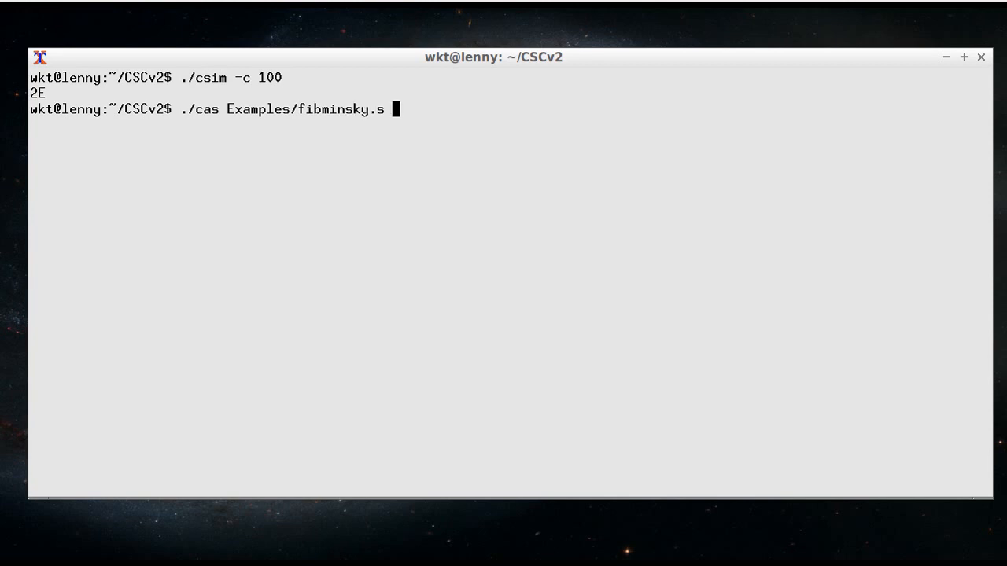
pyautogui.press('Return')
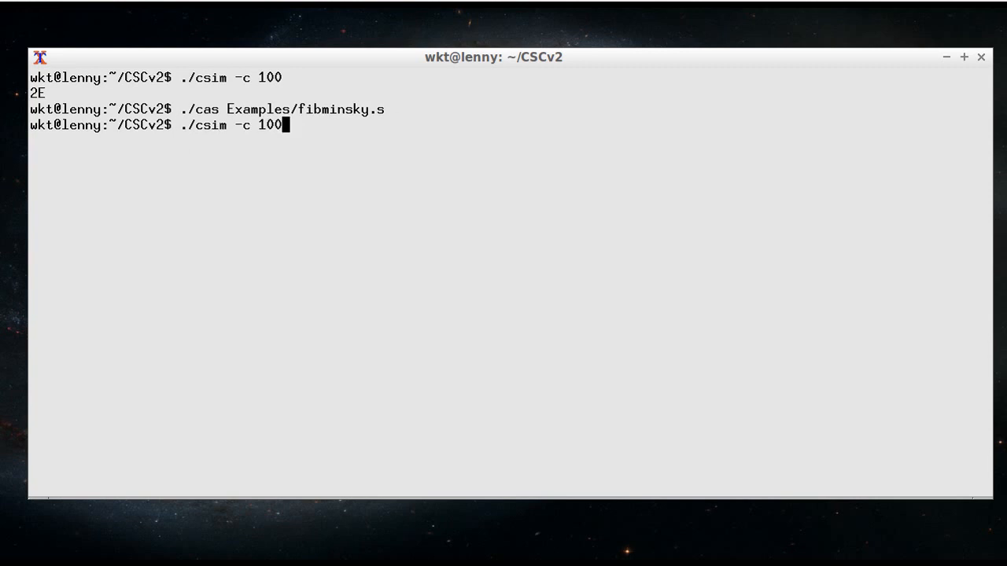
pyautogui.press('Return')
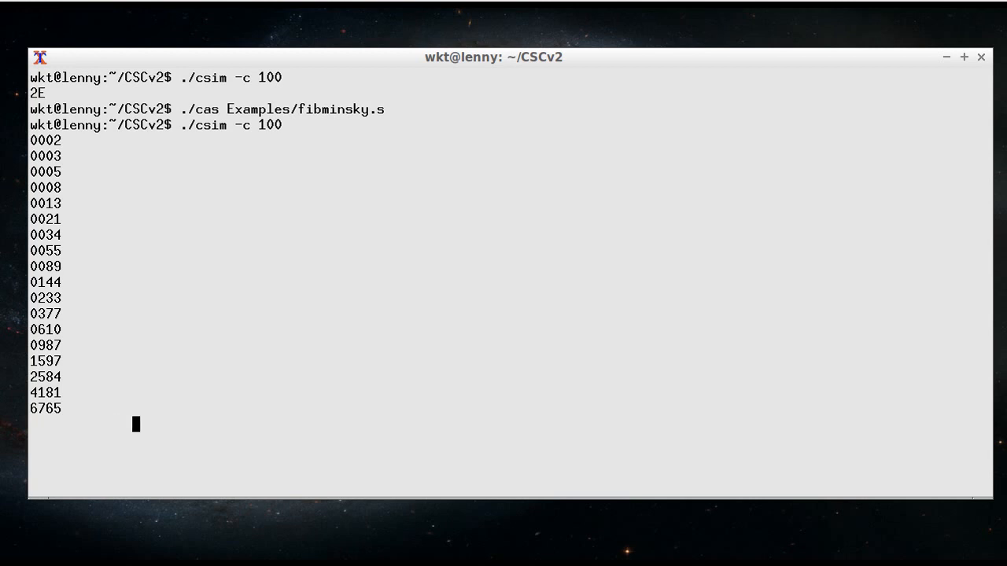
pyautogui.moveTo(277, 425)
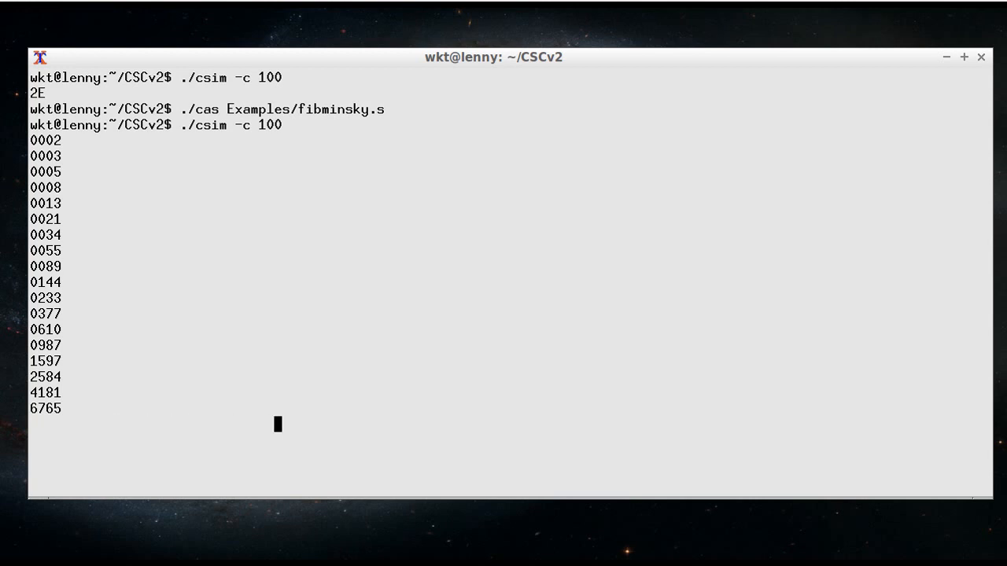
pyautogui.moveTo(419, 425)
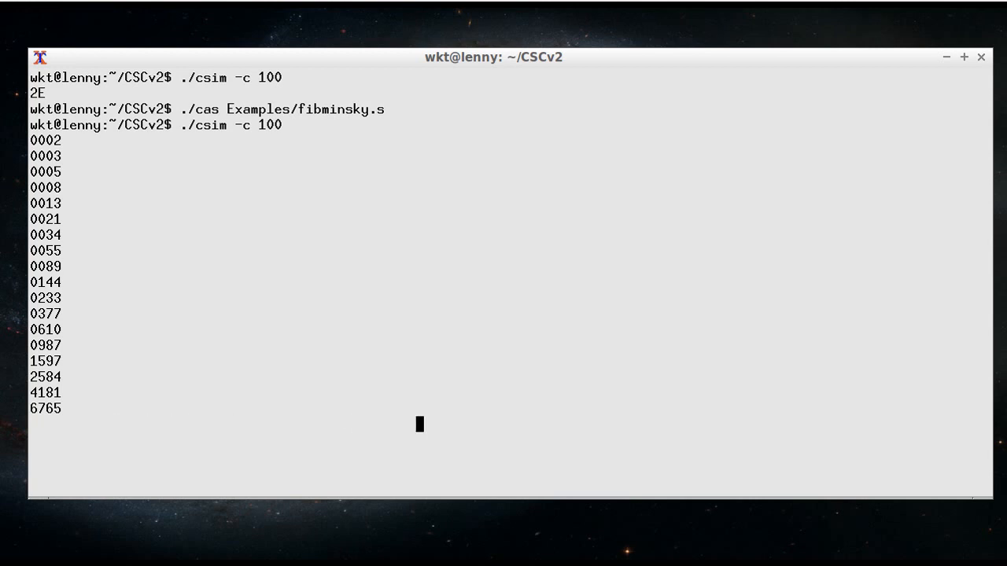
pyautogui.press('ctrl+c')
pyautogui.write('./csim -c 2000')
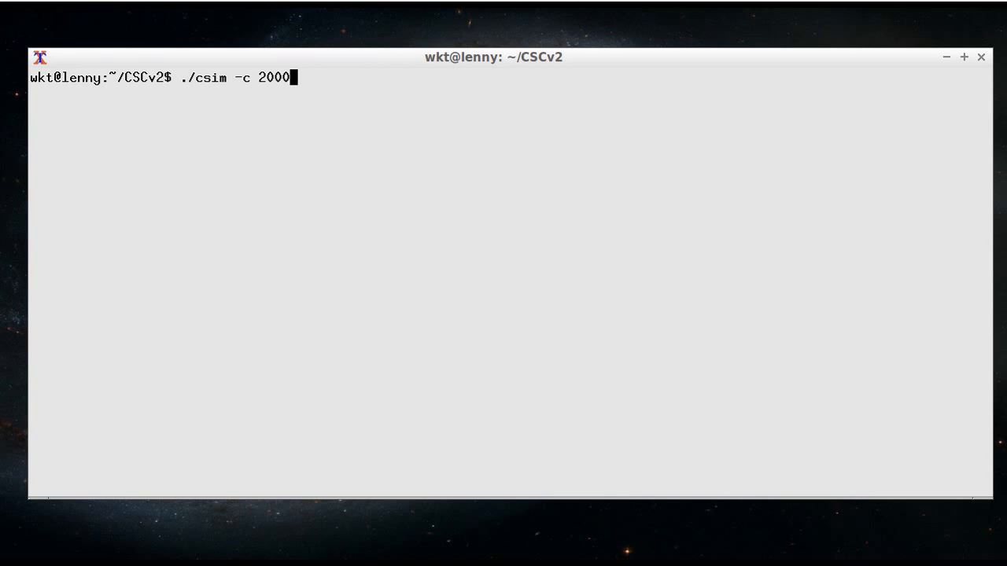
# Run ./csim -c 2000 to print and plot the Fibonacci curve, then clear the screen
pyautogui.press('Return')
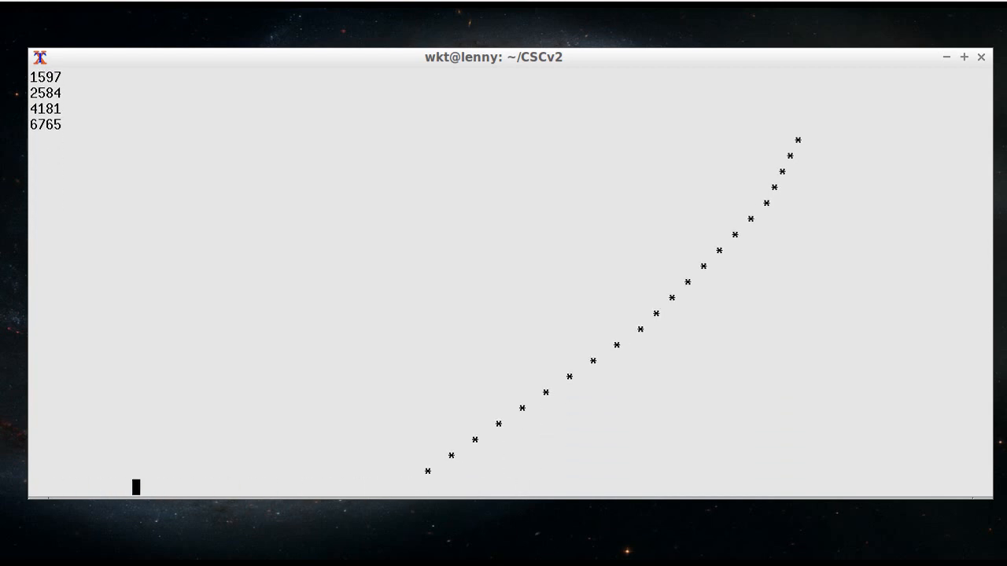
pyautogui.press('ctrl+c')
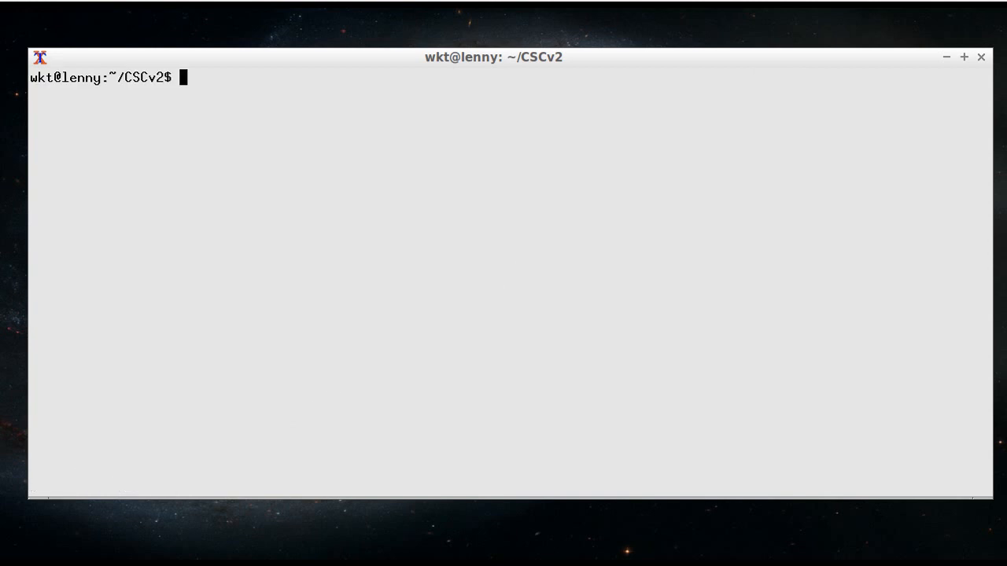
# Run ./csim -d | less and point out the Aload field in the first trace line
pyautogui.write('./csim -')
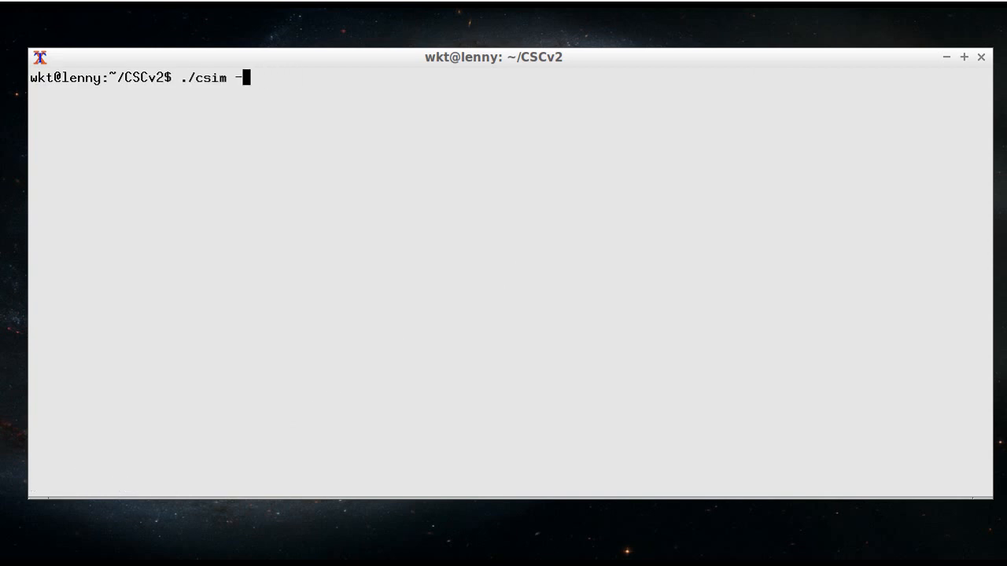
pyautogui.write('d |')
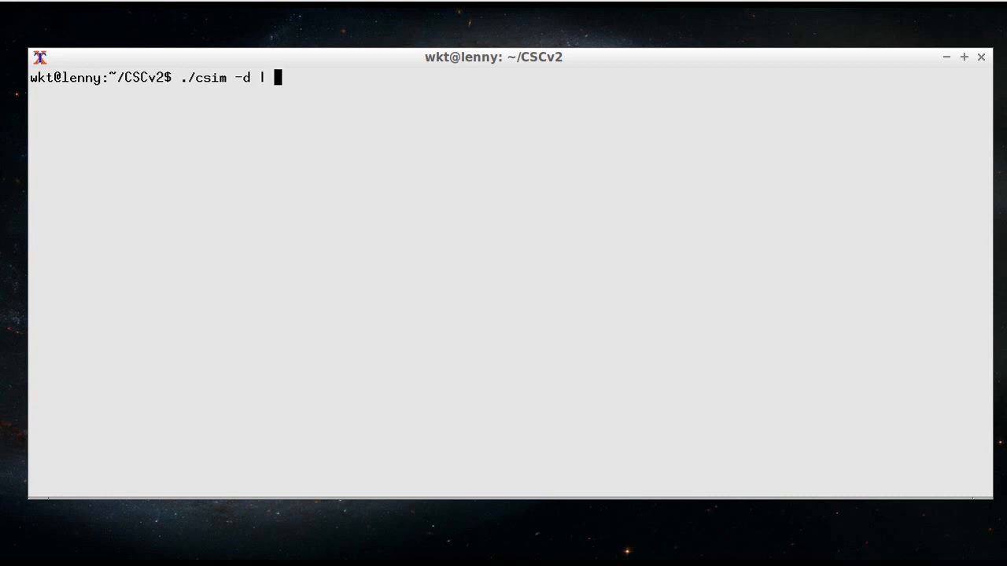
pyautogui.write('less')
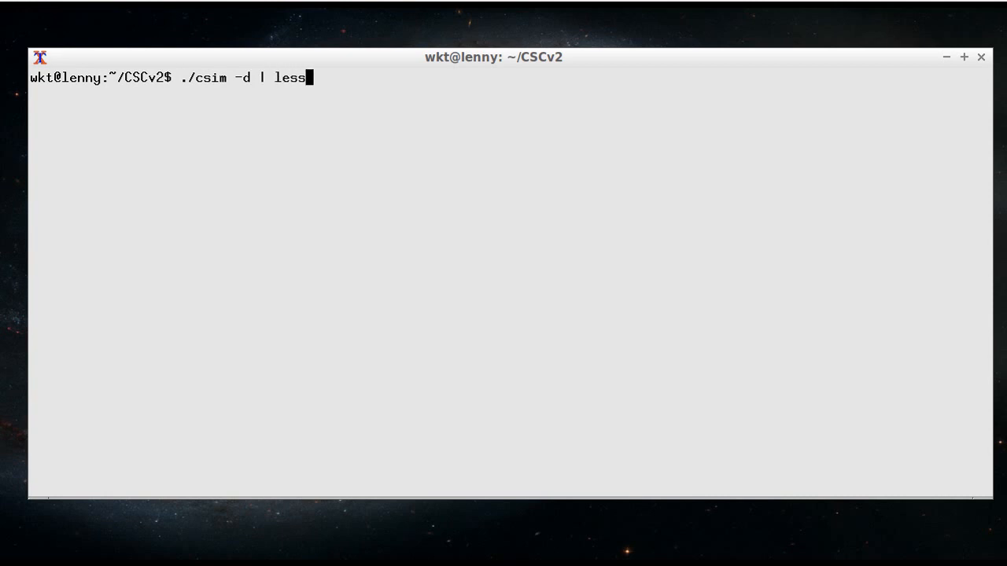
pyautogui.press('Return')
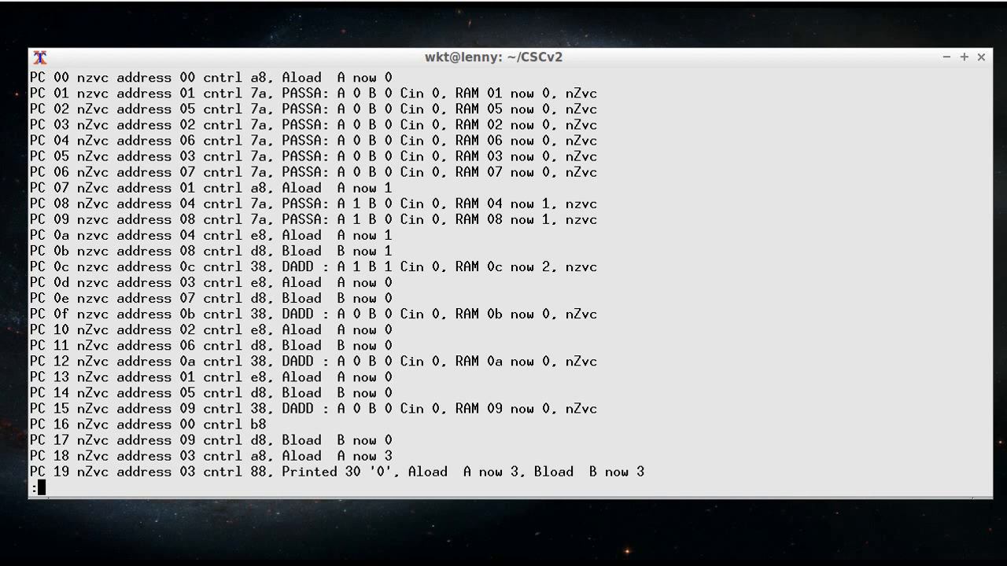
pyautogui.moveTo(271, 77)
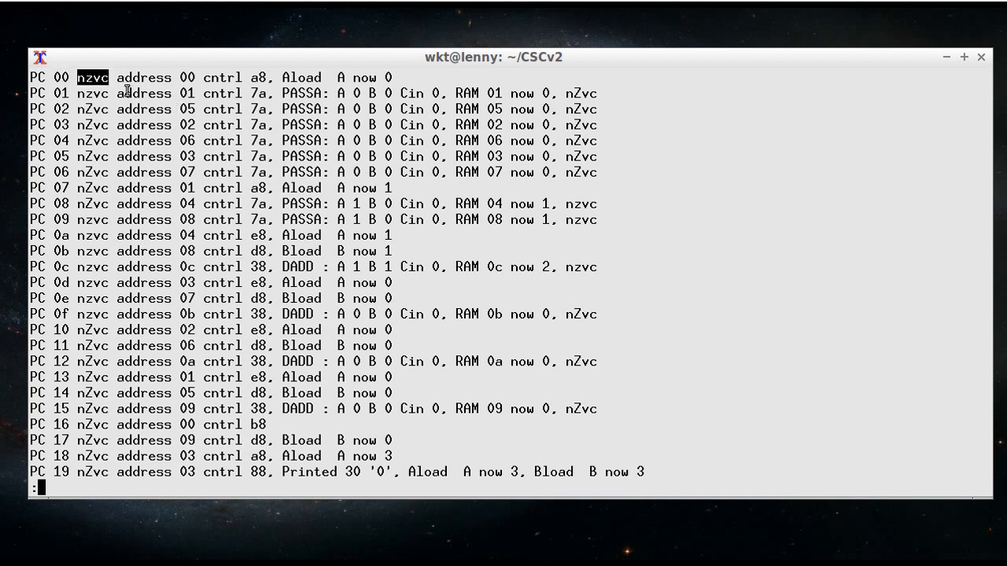
pyautogui.moveTo(158, 85)
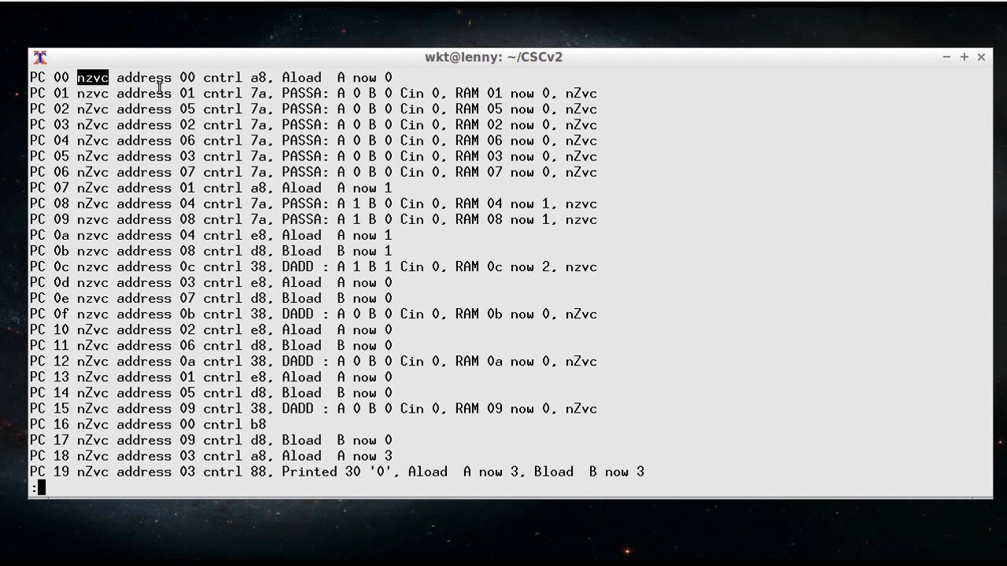
pyautogui.moveTo(182, 75)
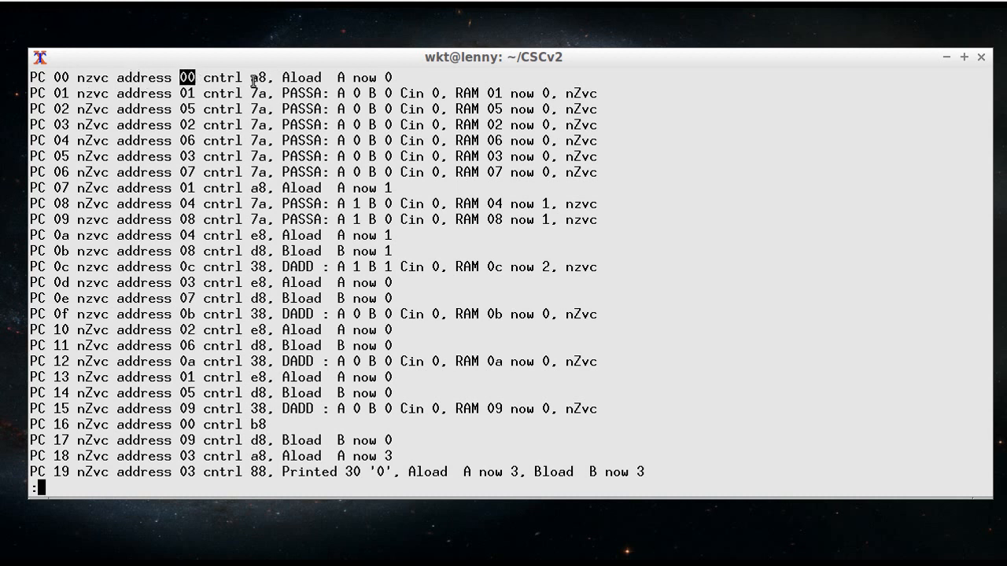
pyautogui.moveTo(258, 77)
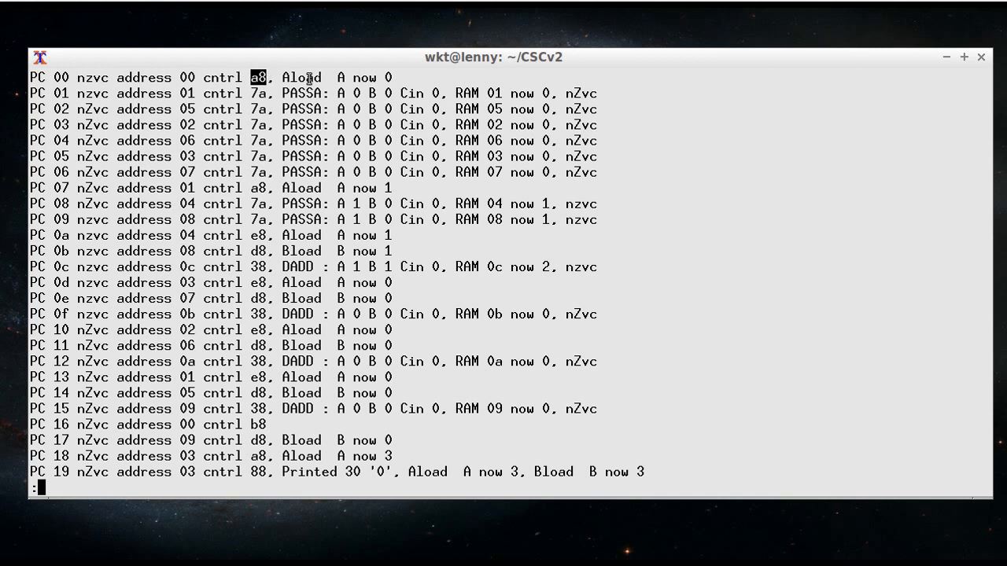
pyautogui.doubleClick(300, 77)
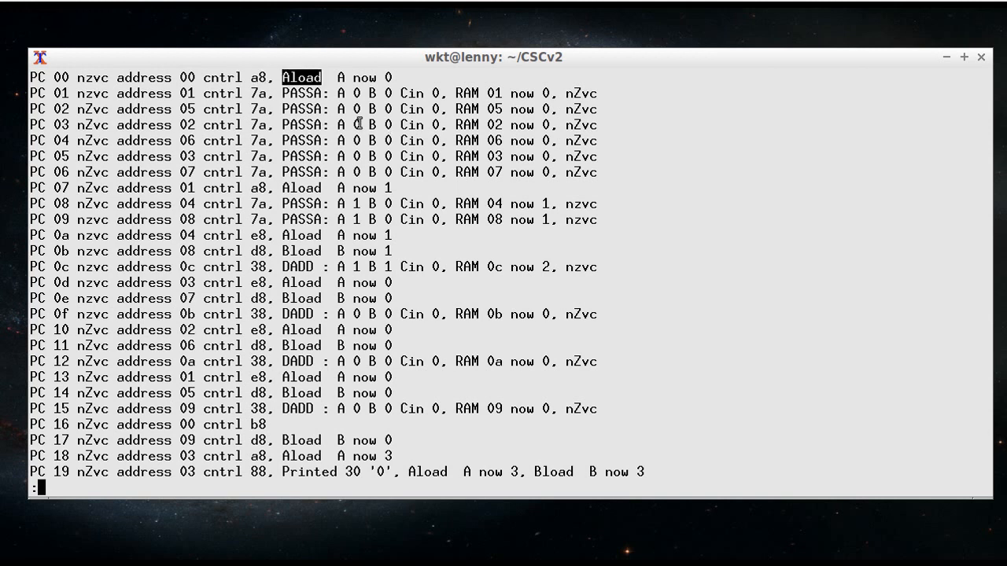
pyautogui.moveTo(401, 158)
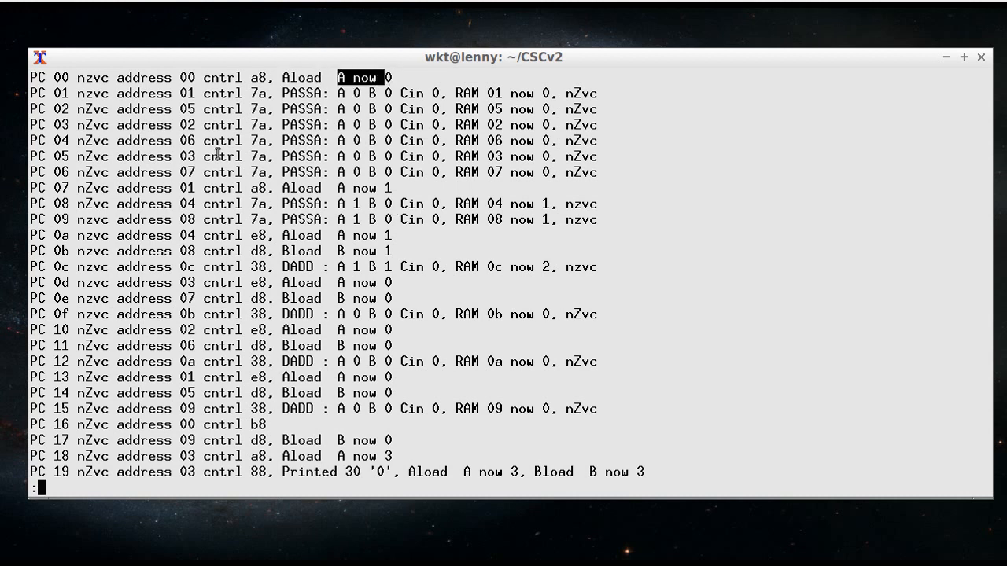
pyautogui.moveTo(31, 203)
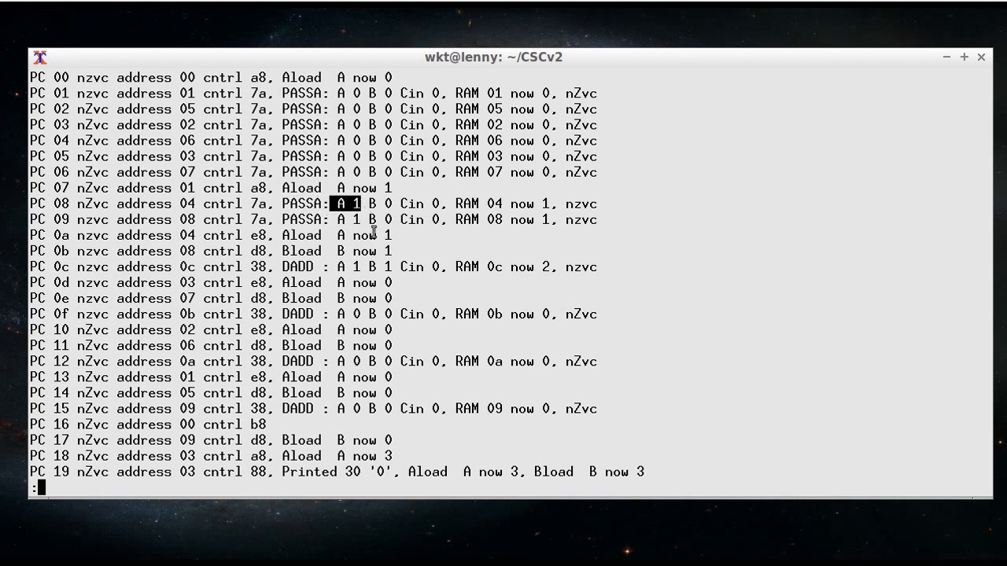
pyautogui.moveTo(428, 202)
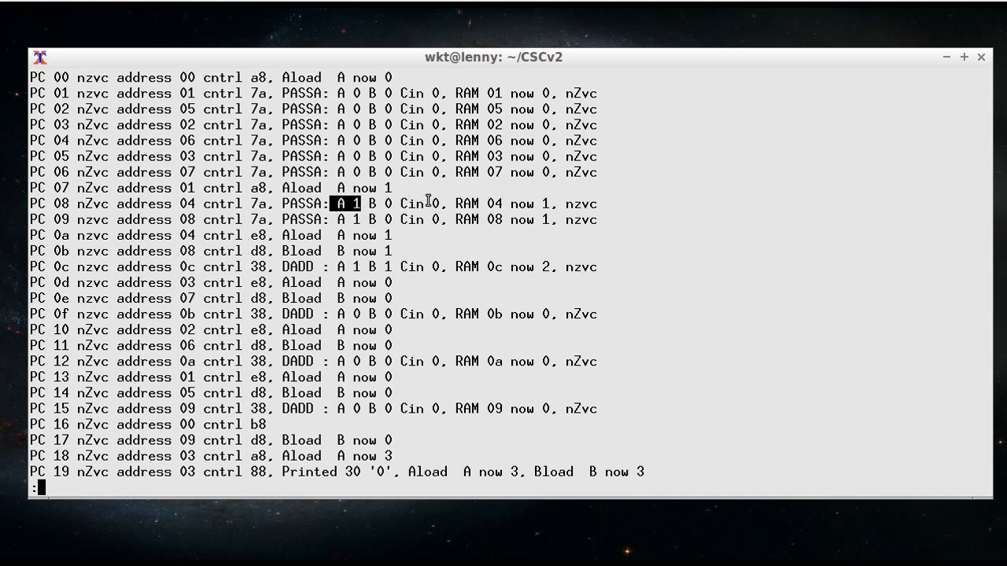
pyautogui.moveTo(354, 192)
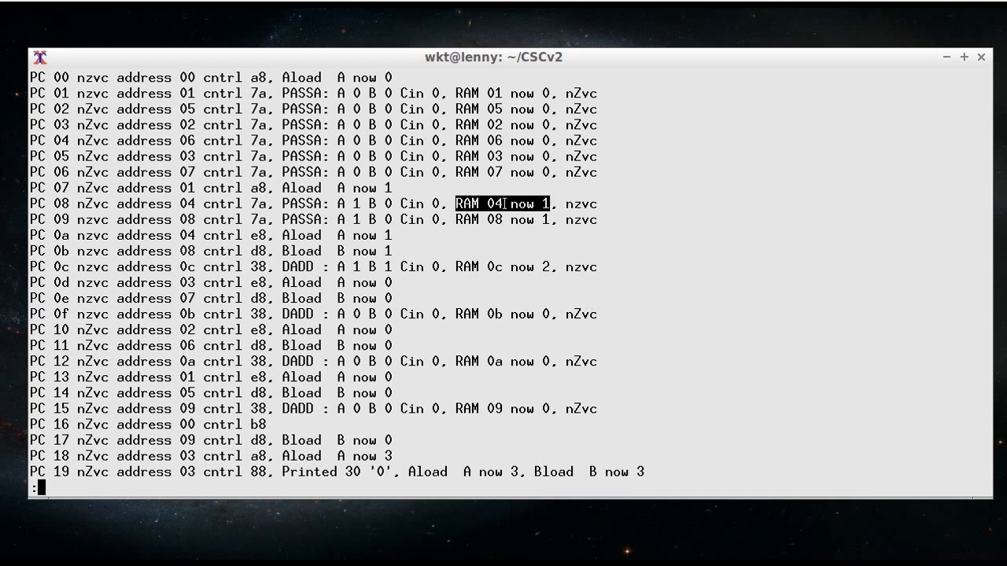
pyautogui.moveTo(116, 195)
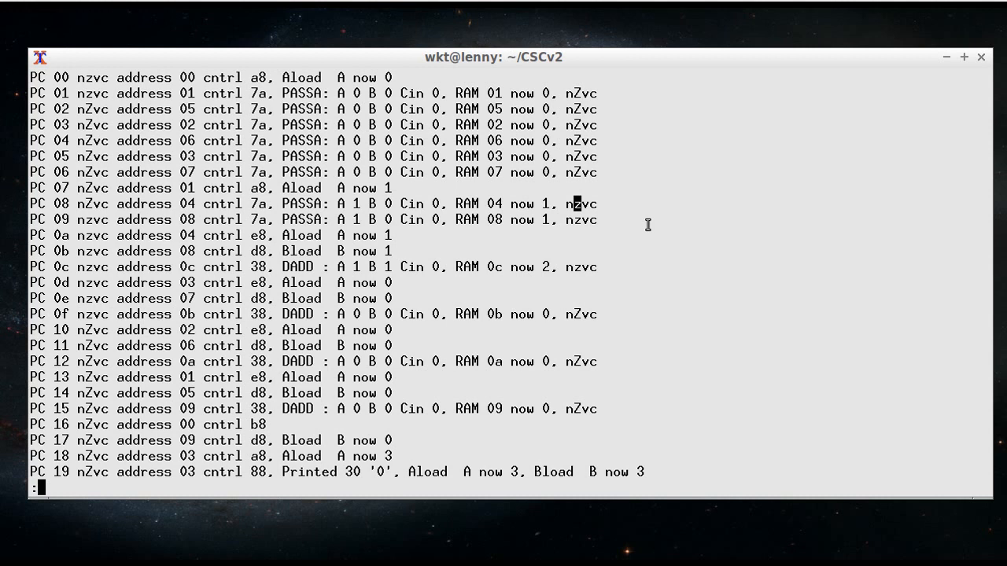
# Quit the pager and list the CSCv2 files, highlighting crazycpu.circ
pyautogui.press('q')
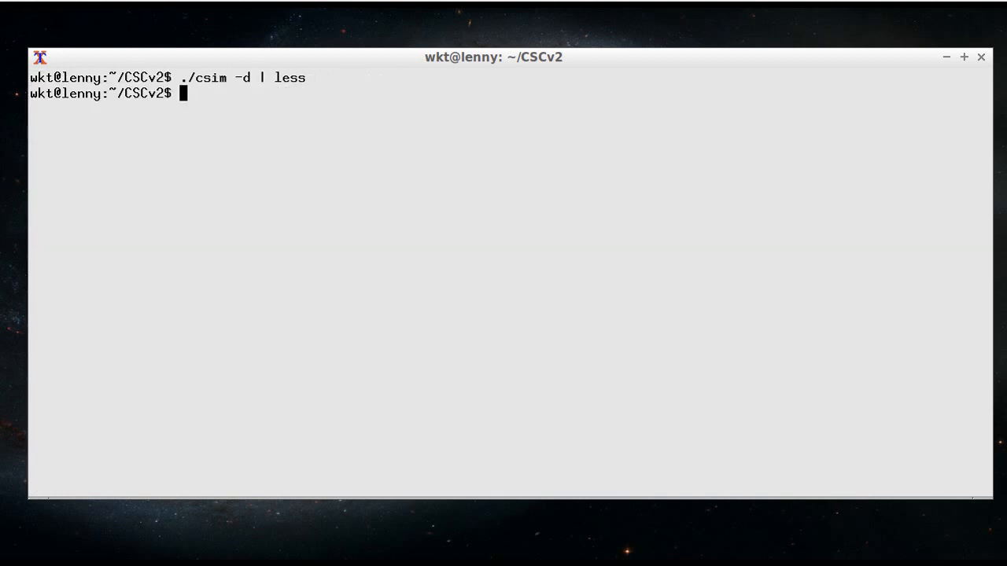
pyautogui.write('l')
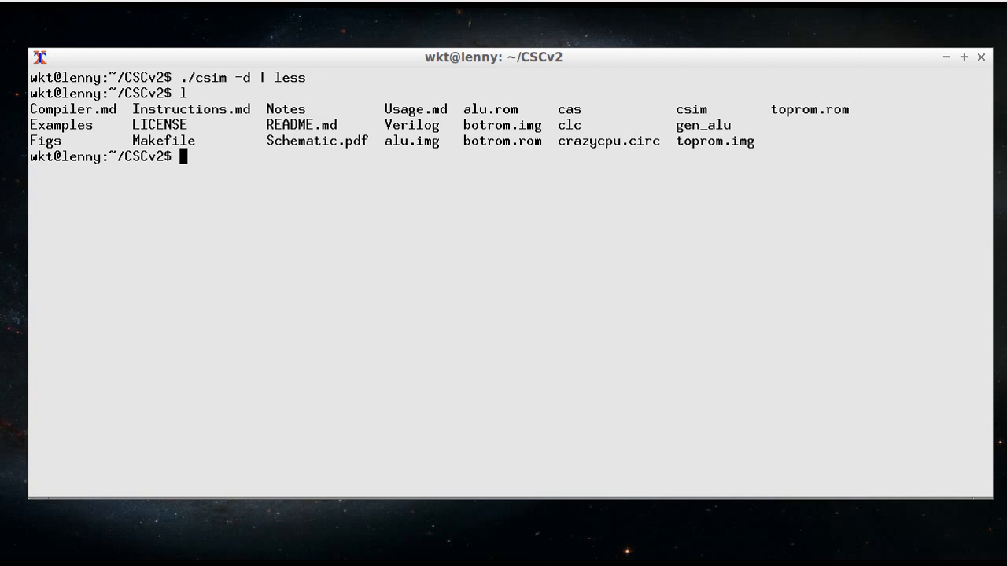
pyautogui.moveTo(562, 144)
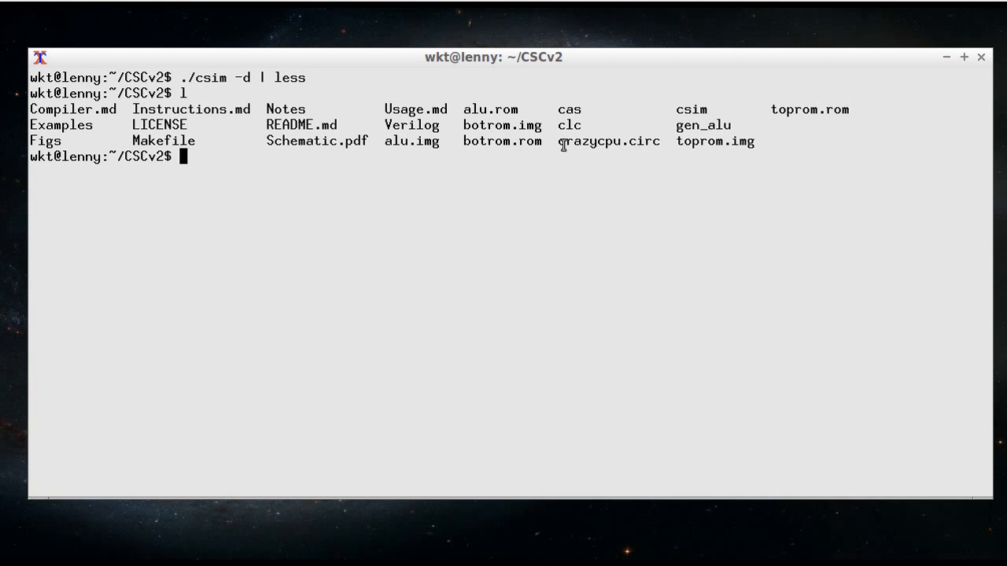
pyautogui.doubleClick(609, 142)
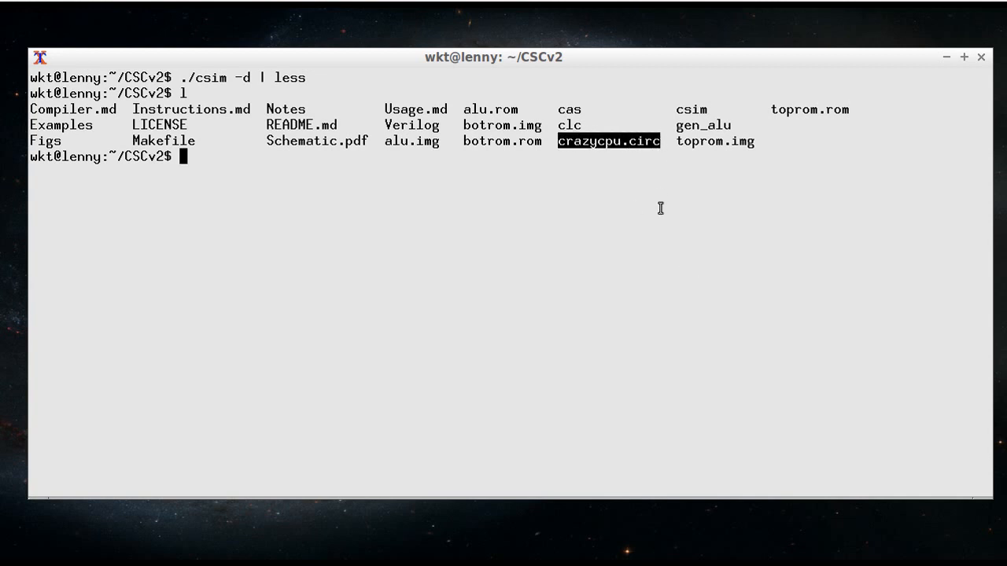
pyautogui.moveTo(653, 110)
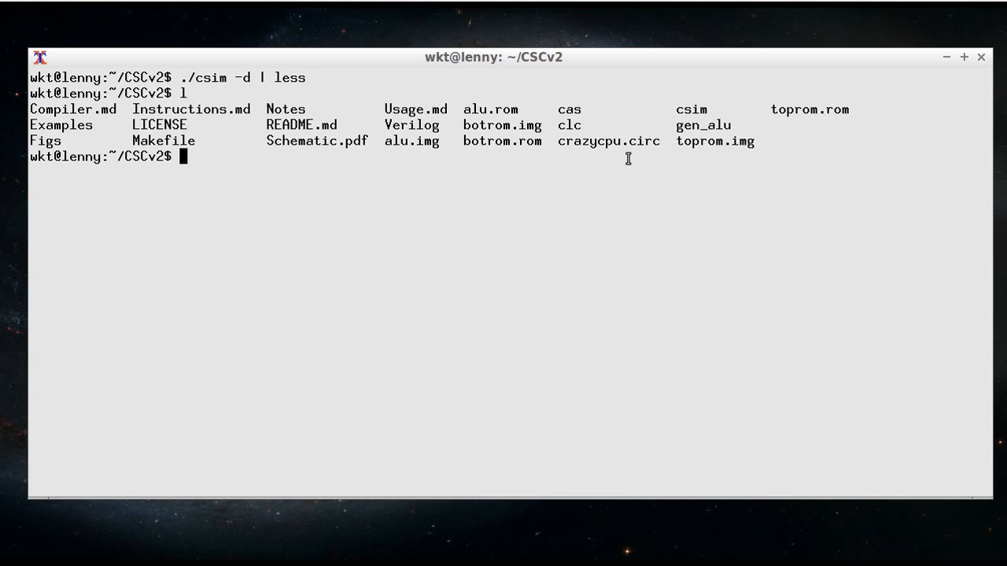
# Launch Logisim on crazycpu.circ from the prompt
pyautogui.write('logisim')
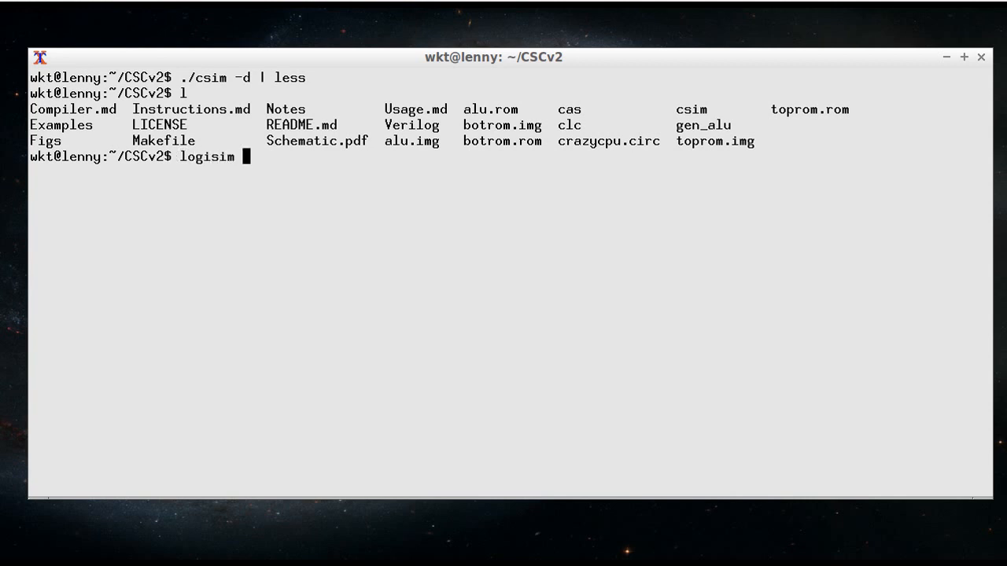
pyautogui.write('crazycpu.circ')
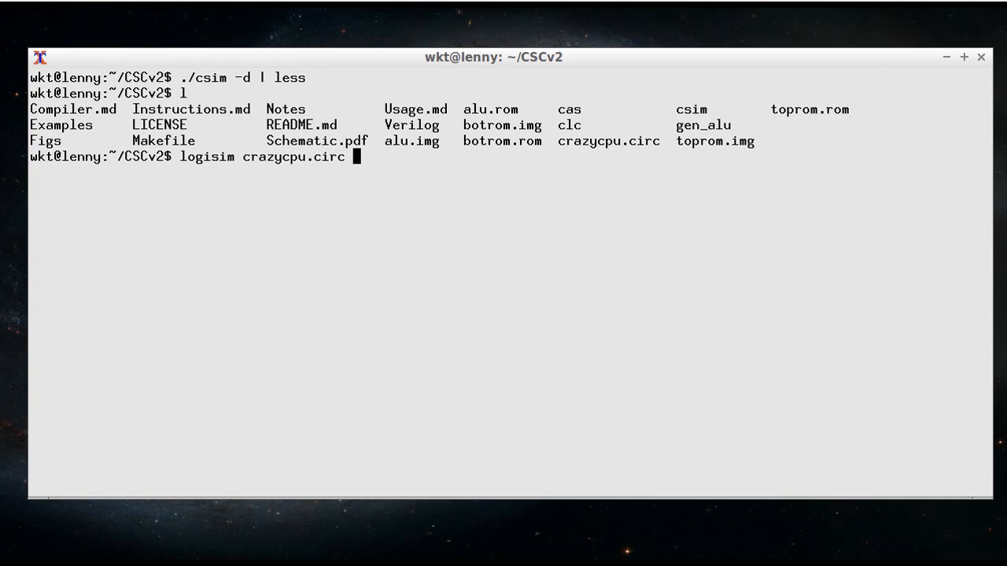
pyautogui.press('Return')
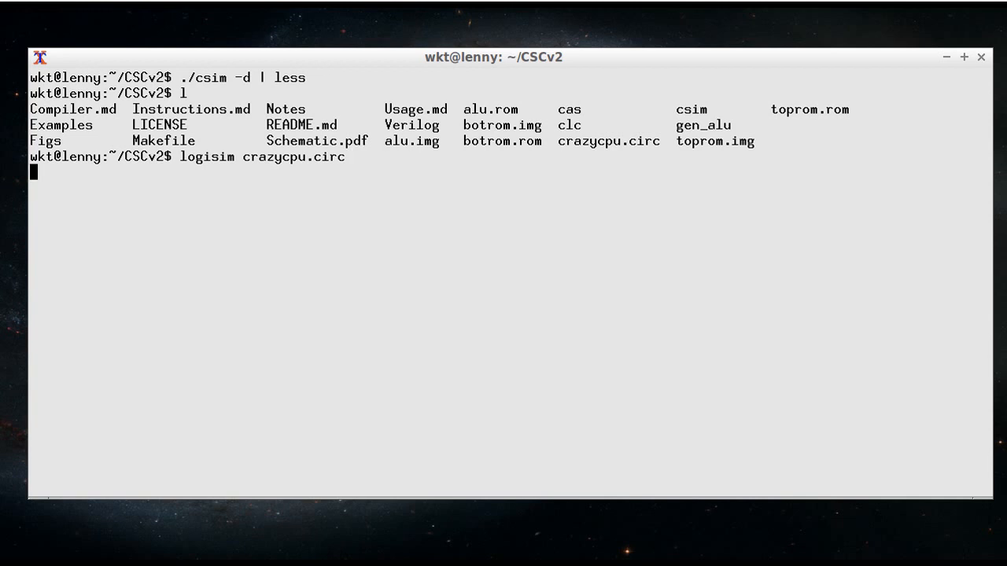
pyautogui.press('Return')
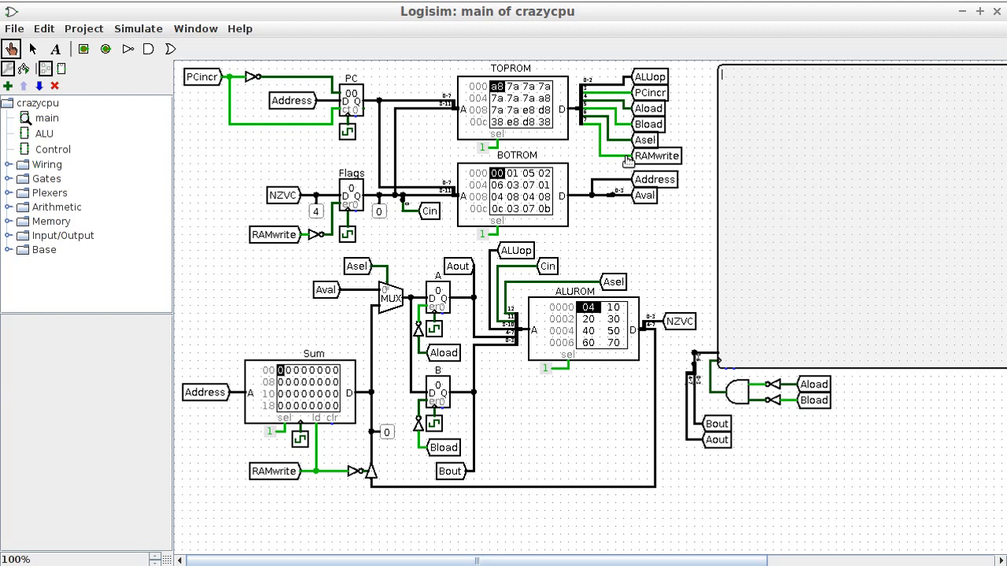
pyautogui.moveTo(566, 85)
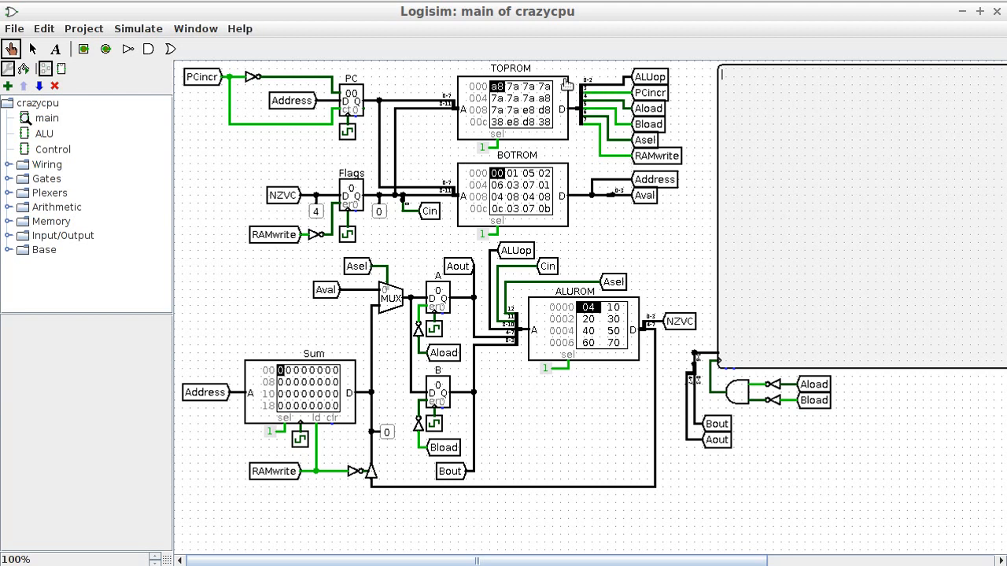
pyautogui.moveTo(523, 129)
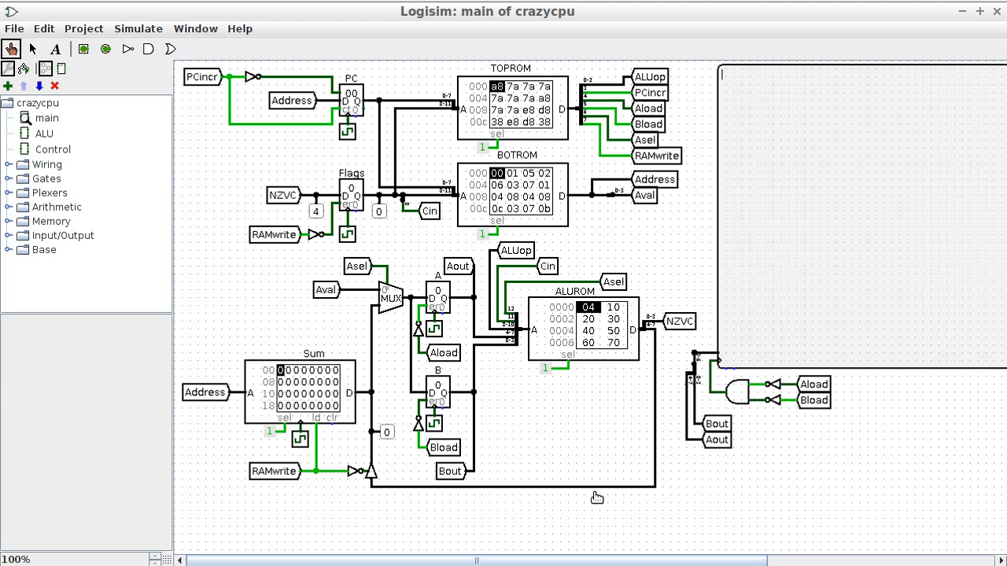
pyautogui.moveTo(655, 337)
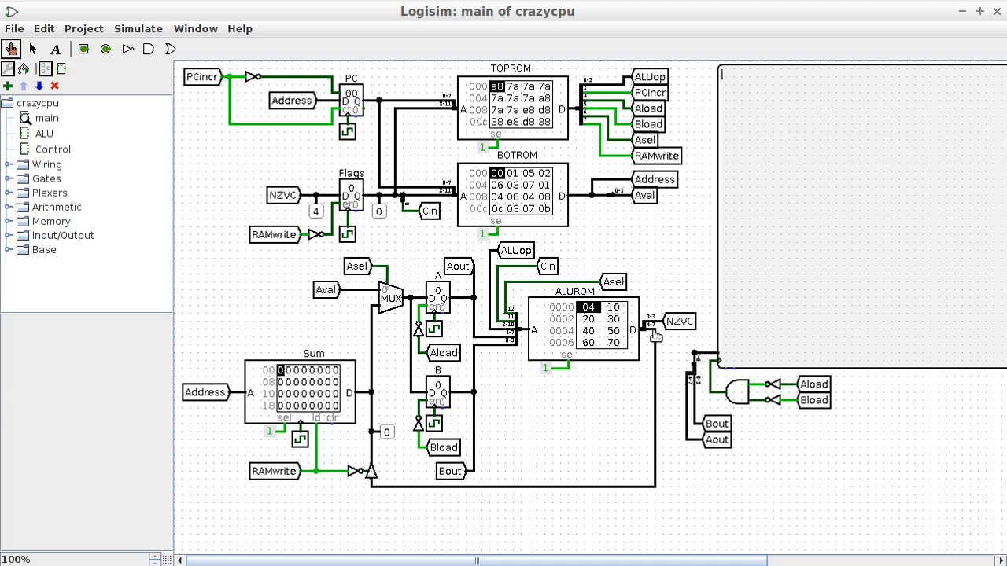
pyautogui.moveTo(480, 208)
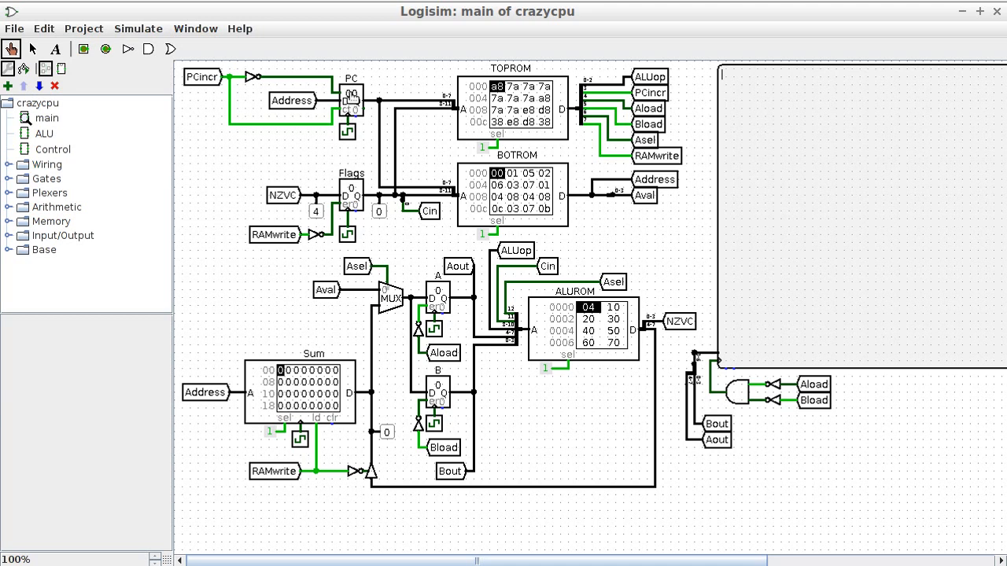
pyautogui.moveTo(516, 113)
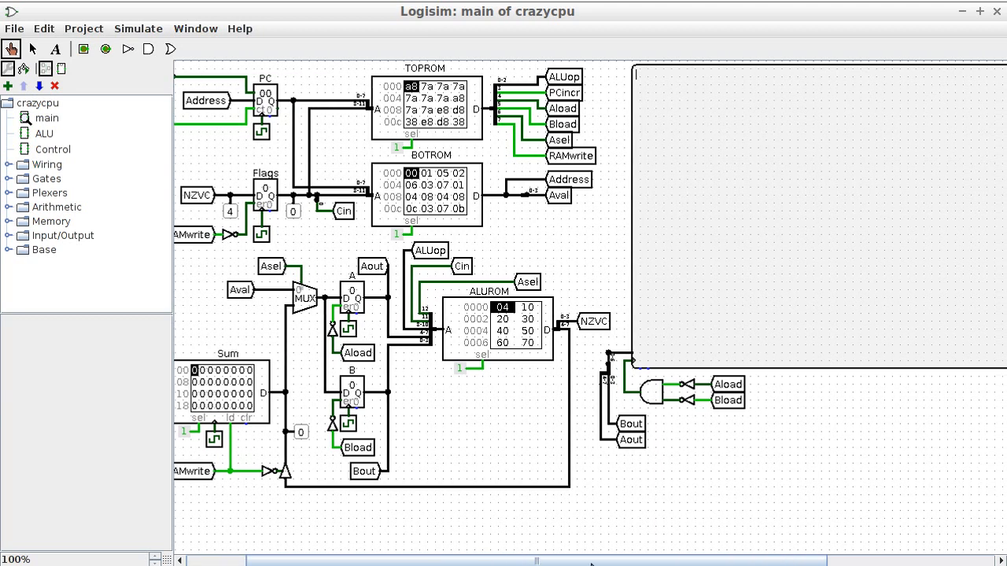
pyautogui.hscroll(-3)
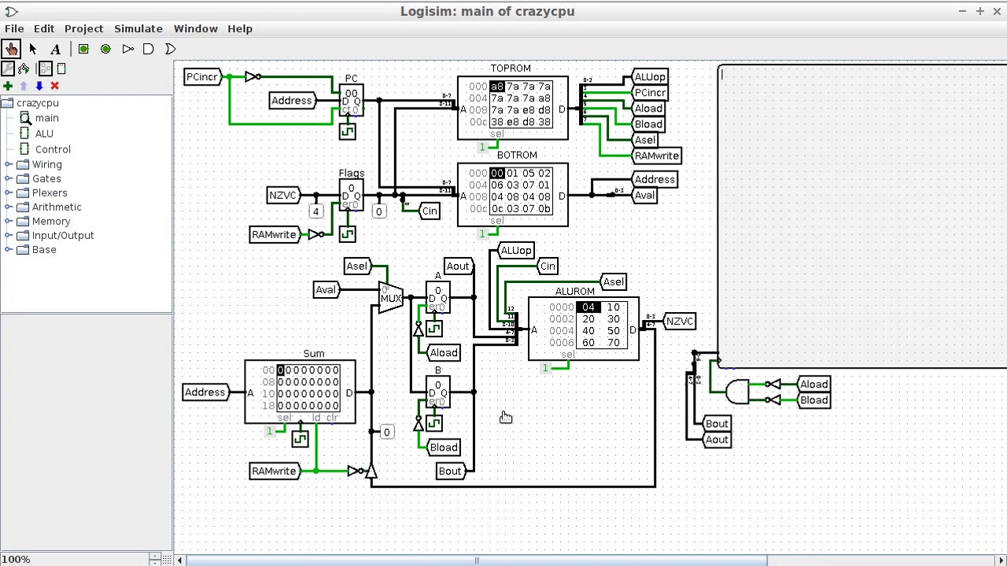
# Load alu.rom from the CSCv2 folder into the ALUROM component
pyautogui.rightClick(586, 343)
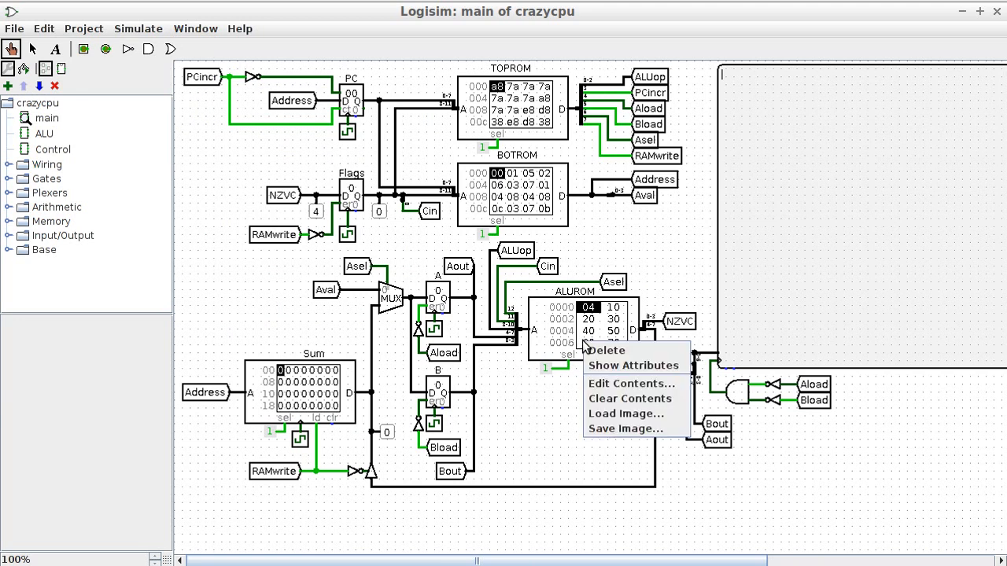
pyautogui.moveTo(626, 414)
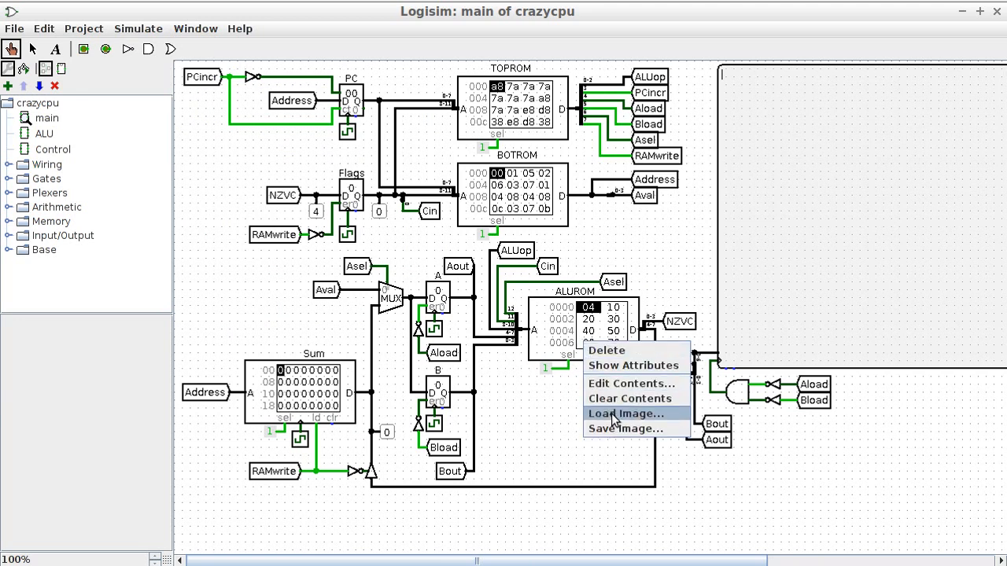
pyautogui.click(624, 414)
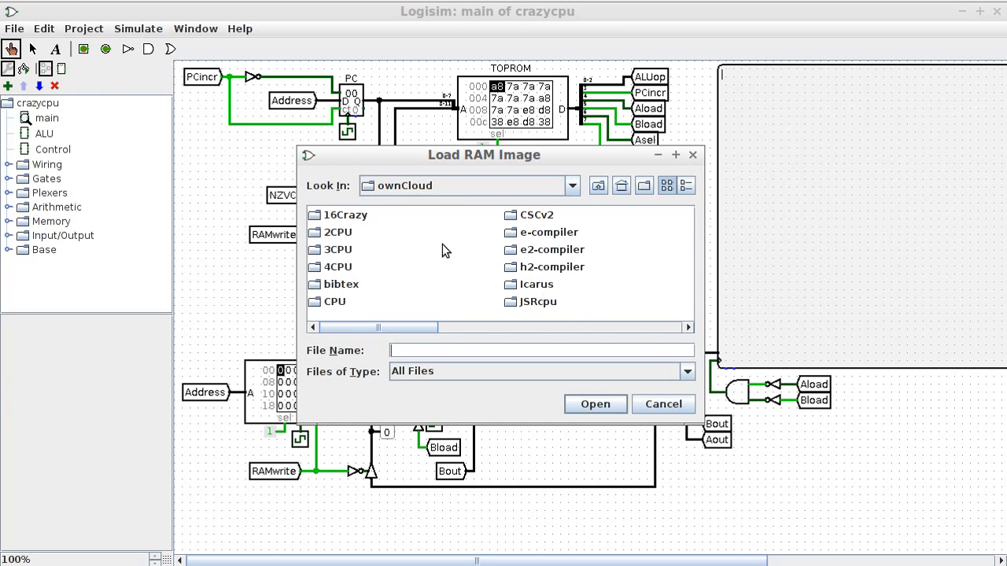
pyautogui.moveTo(572, 192)
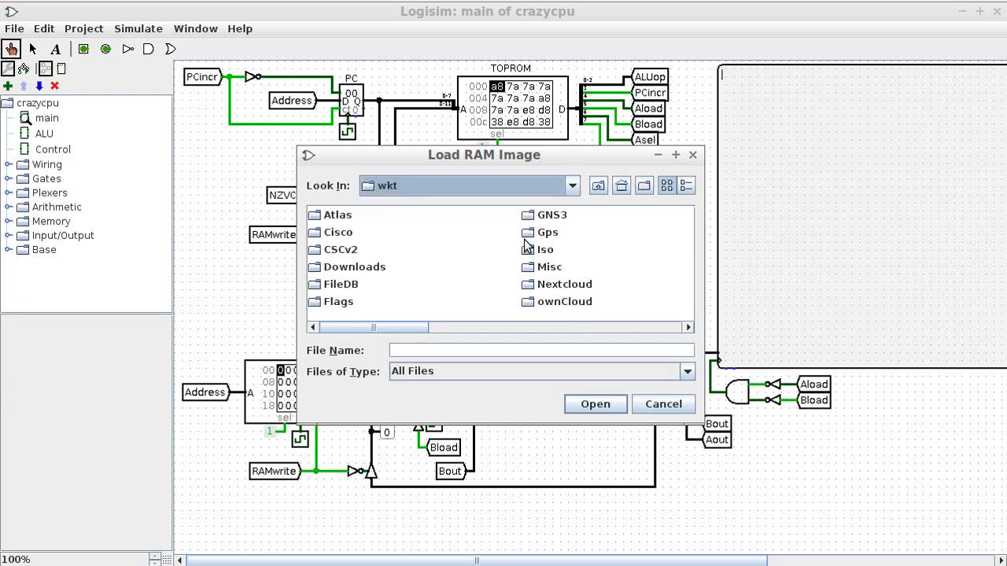
pyautogui.moveTo(337, 263)
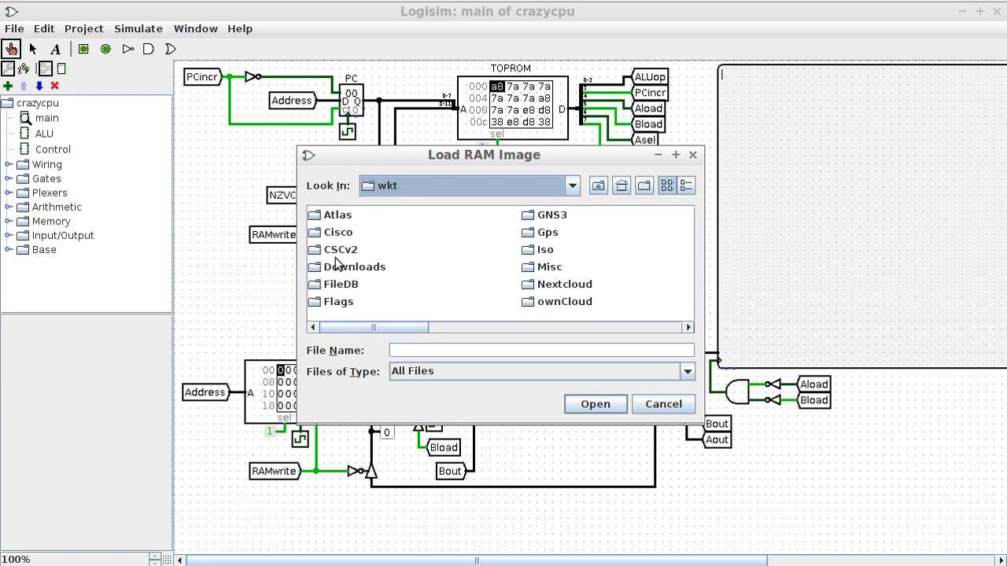
pyautogui.doubleClick(342, 249)
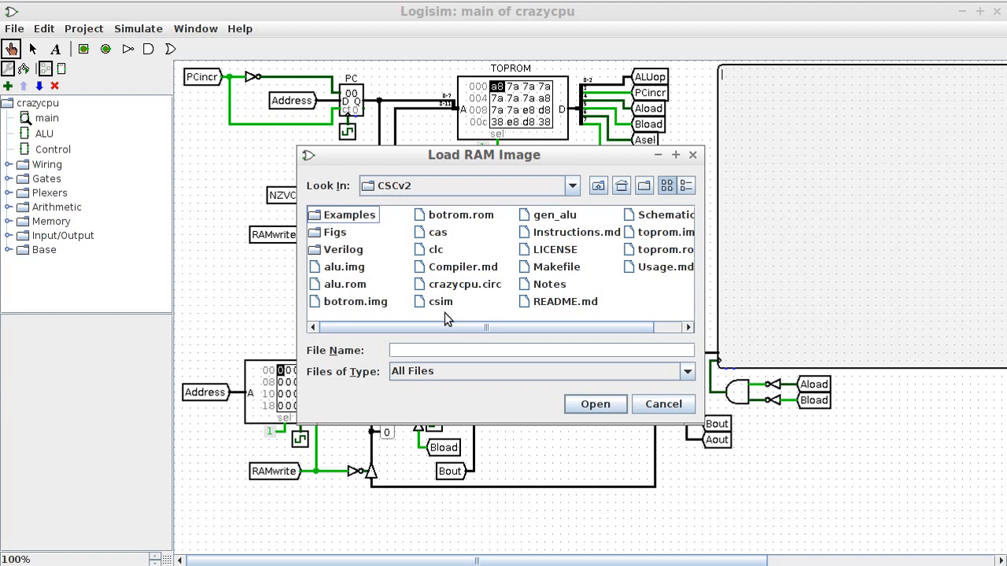
pyautogui.click(345, 283)
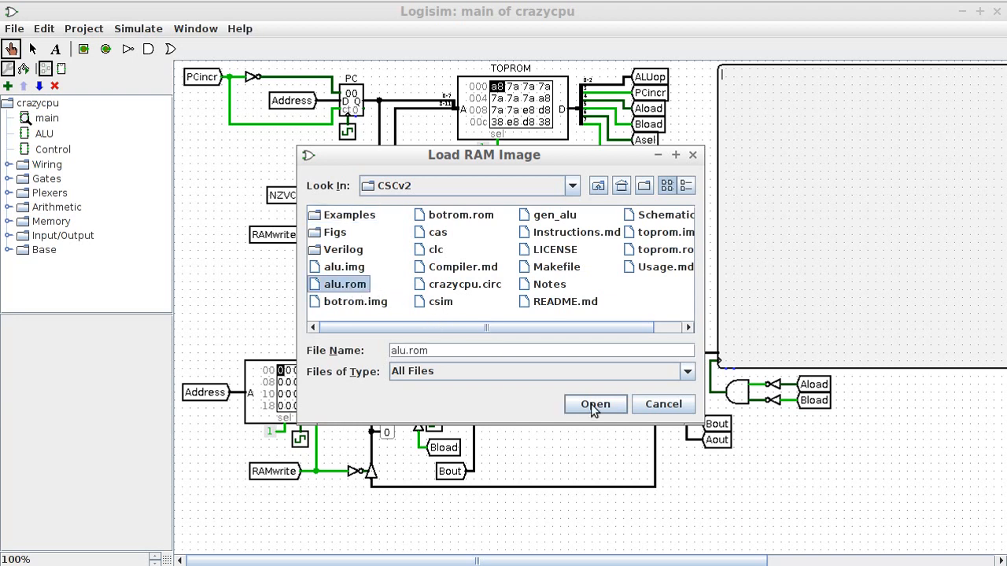
pyautogui.click(594, 402)
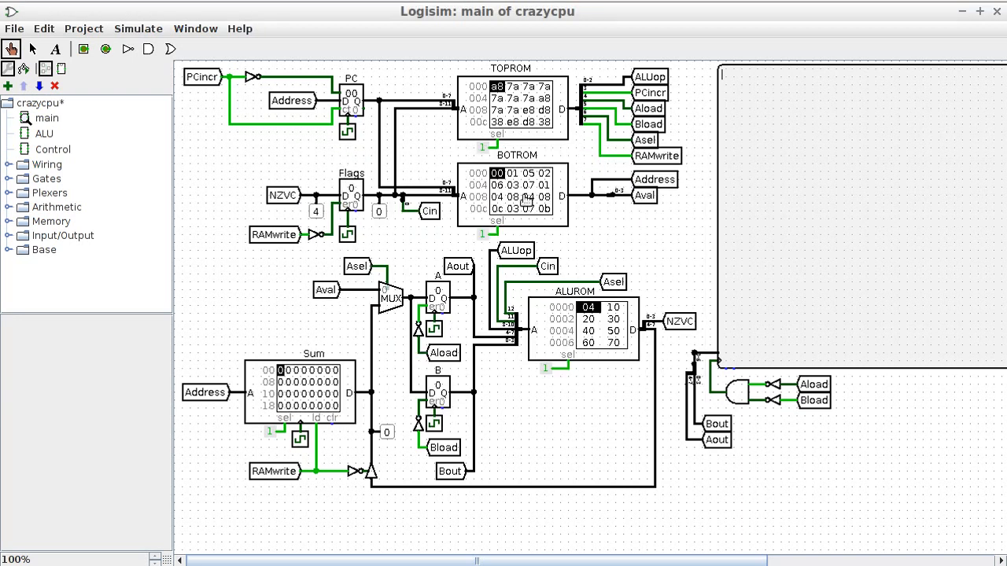
# Load the botrom and toprom image files into the BOTROM and TOPROM components
pyautogui.rightClick(522, 204)
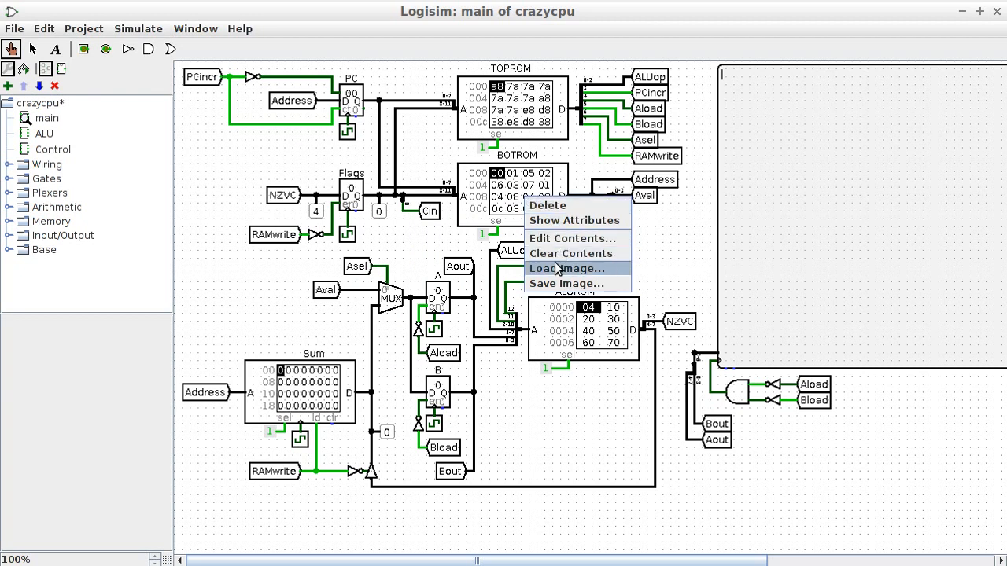
pyautogui.click(566, 267)
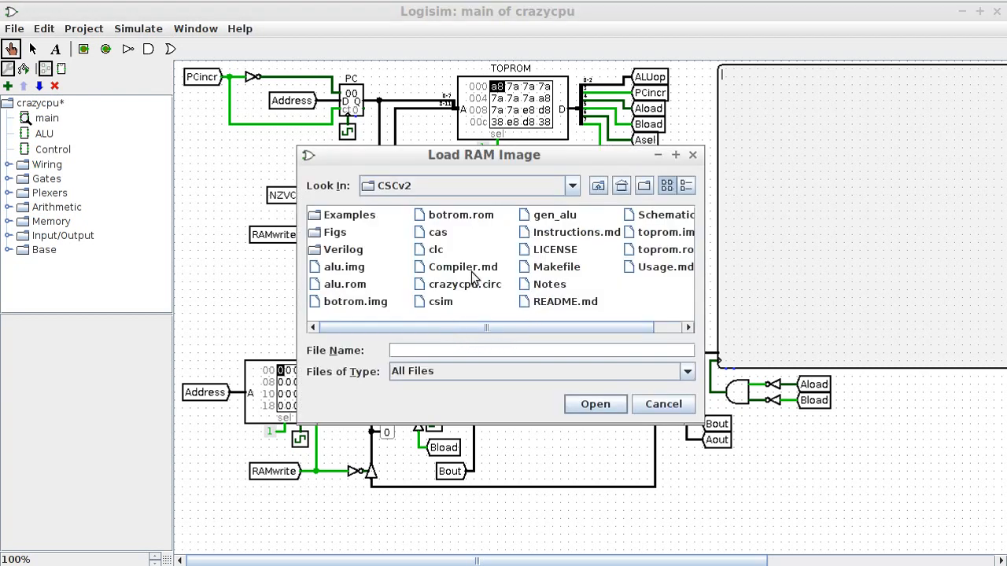
pyautogui.click(664, 402)
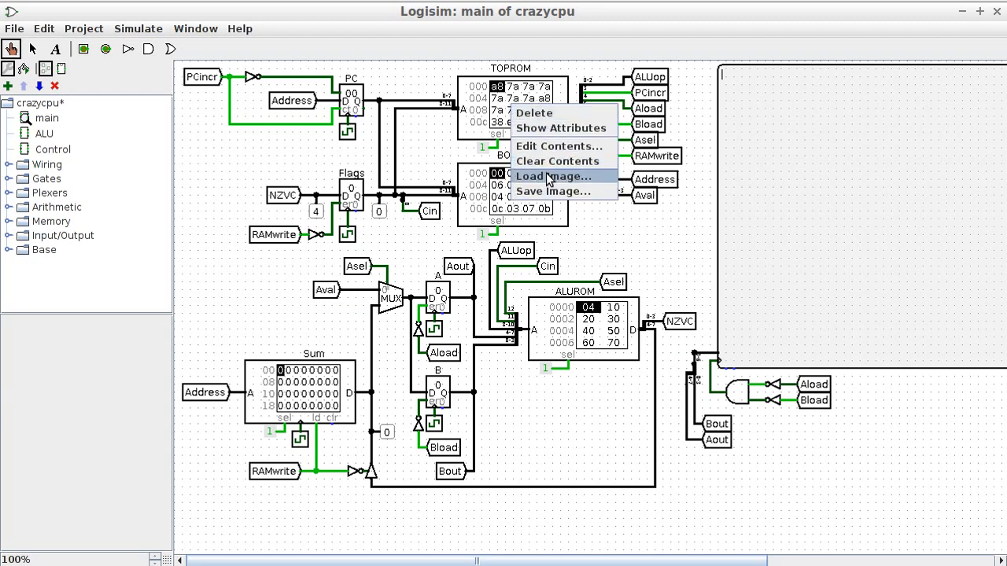
pyautogui.click(554, 177)
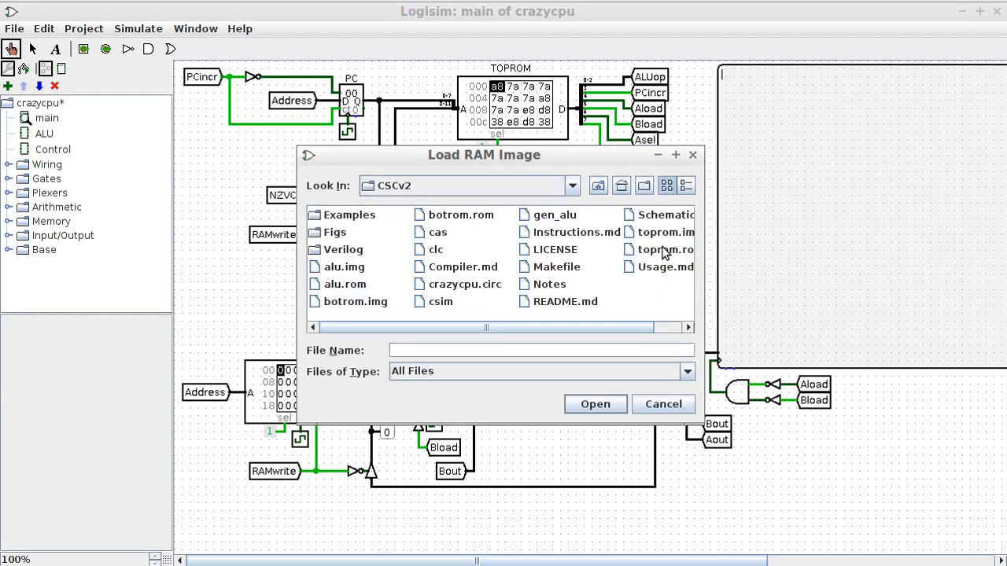
pyautogui.click(662, 403)
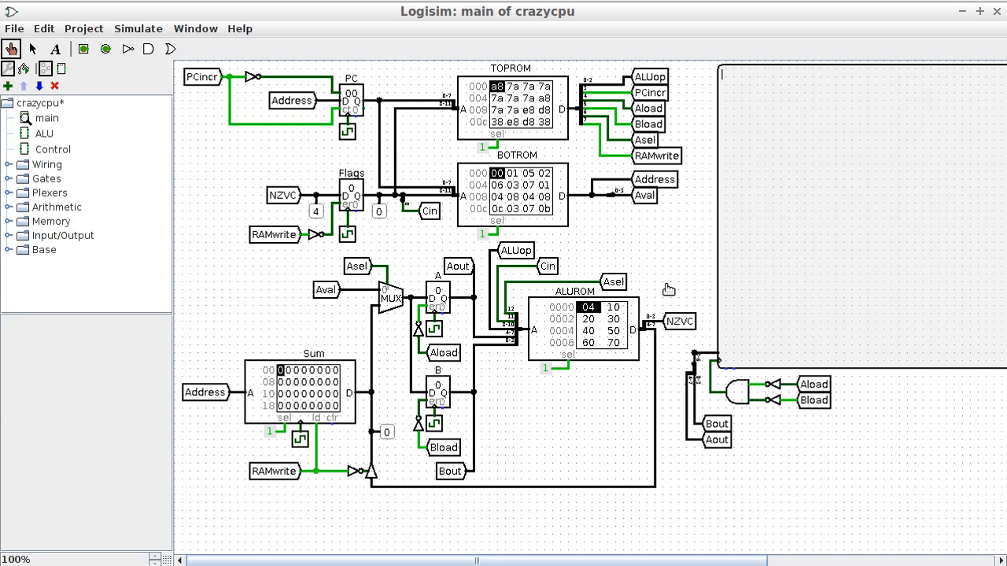
# Choose a 4 Hz tick frequency from the Simulate menu
pyautogui.click(138, 28)
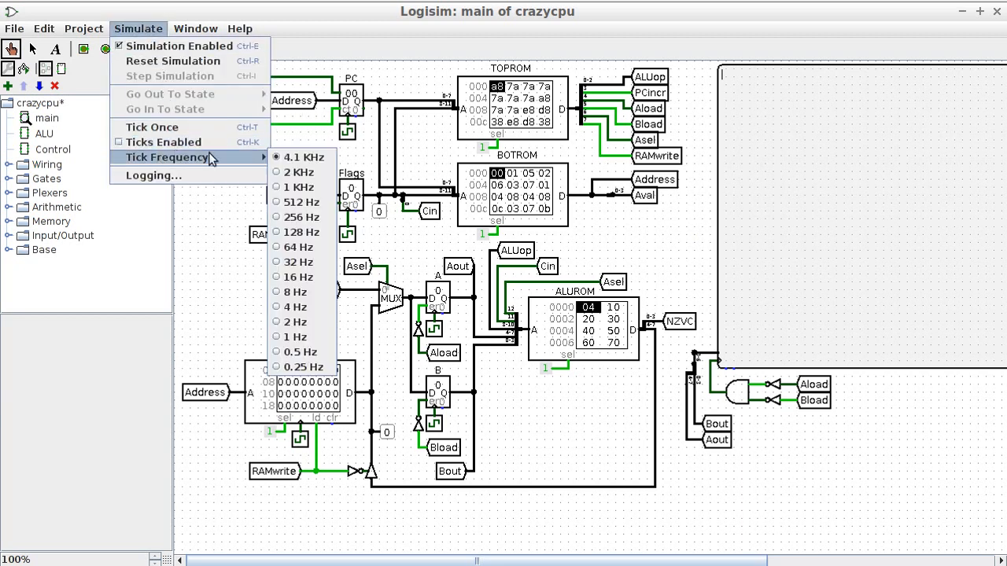
pyautogui.moveTo(296, 307)
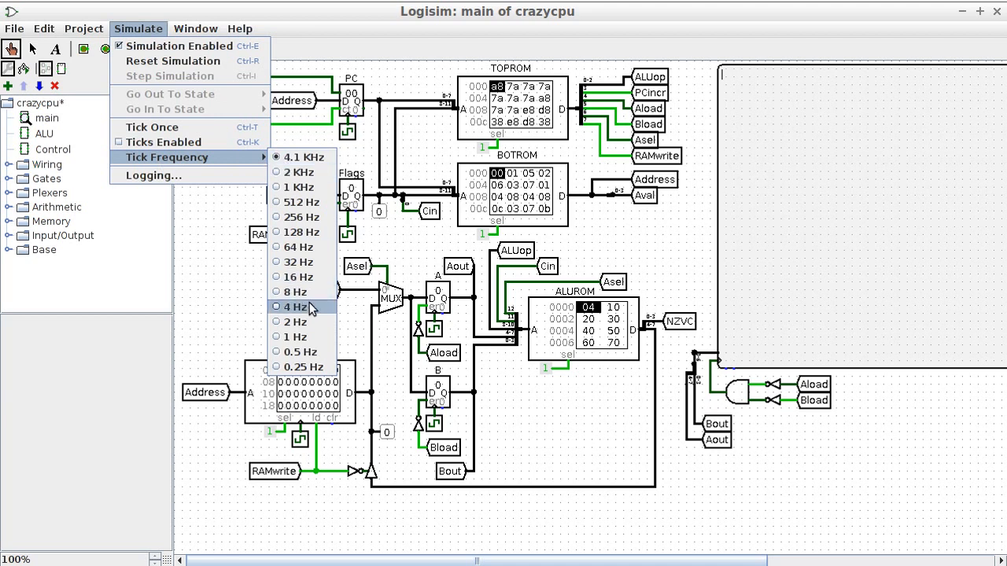
pyautogui.moveTo(298, 187)
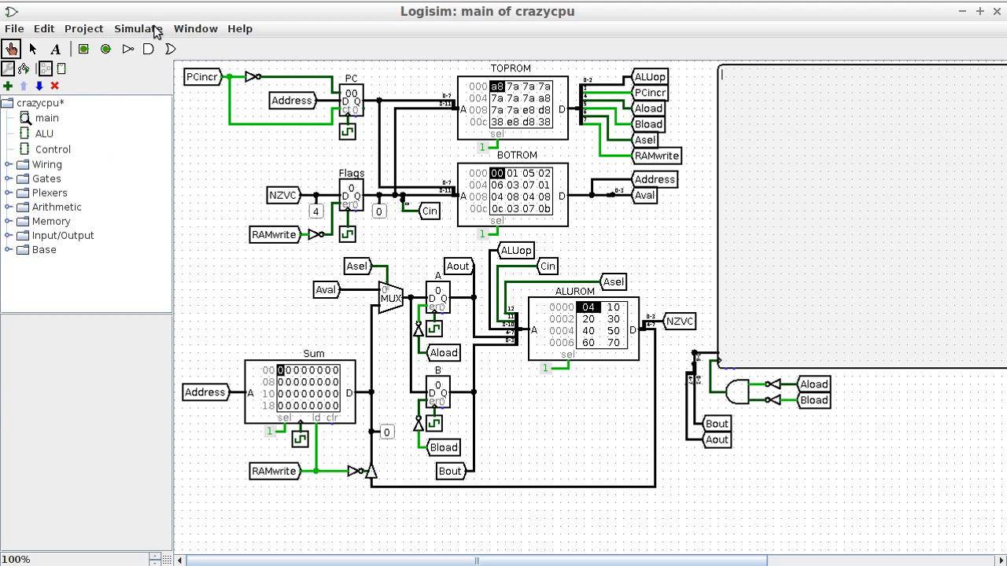
pyautogui.click(139, 29)
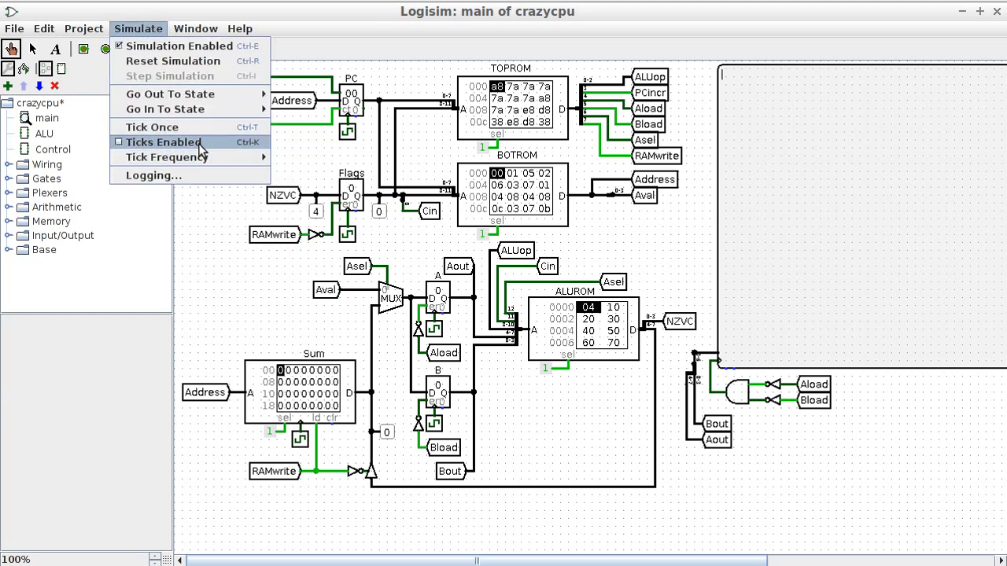
pyautogui.moveTo(203, 126)
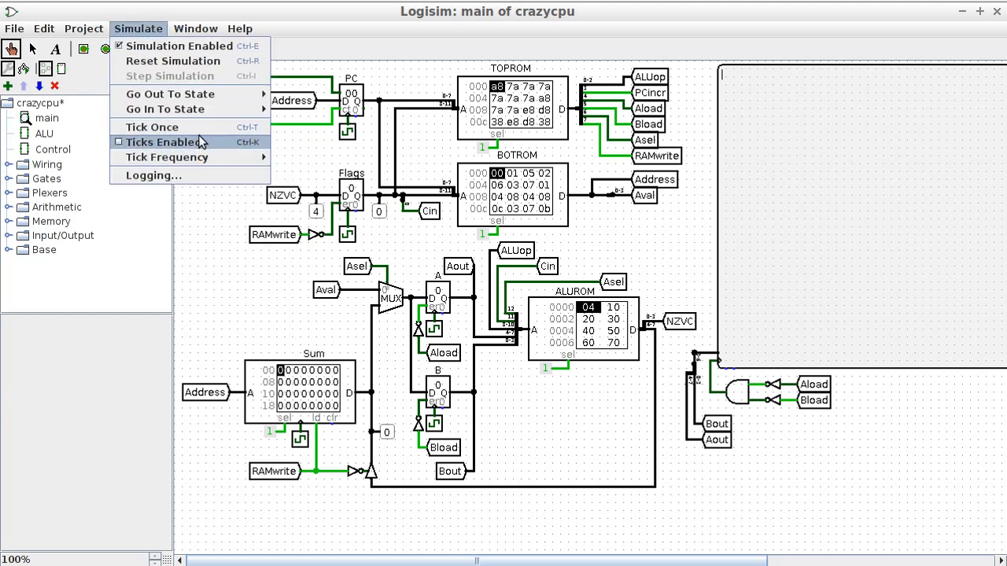